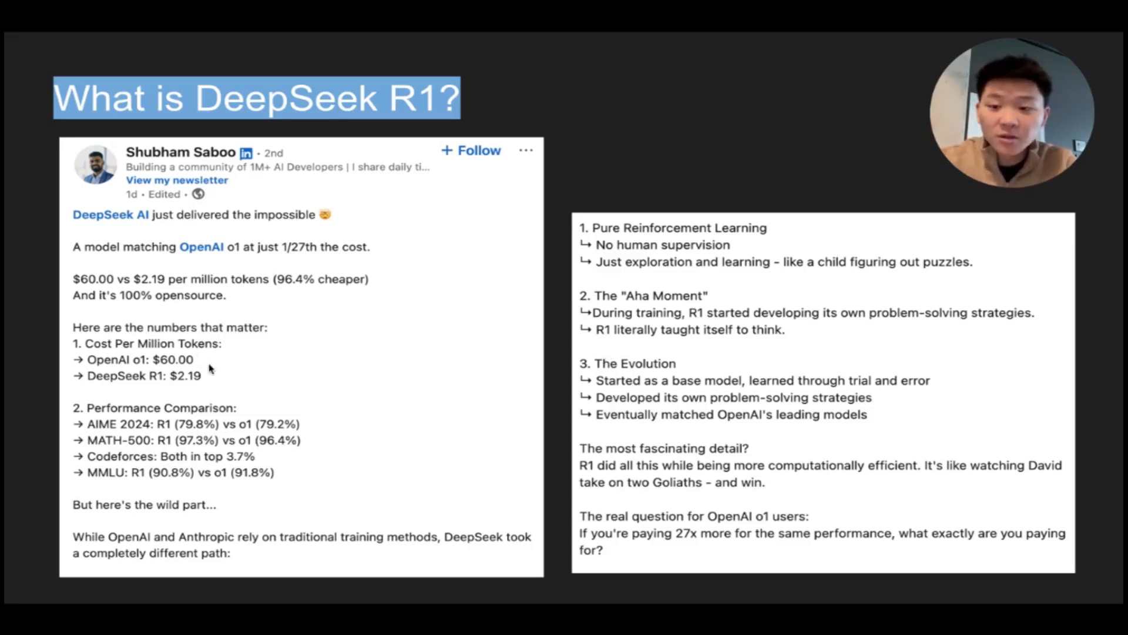
pyautogui.moveTo(219, 380)
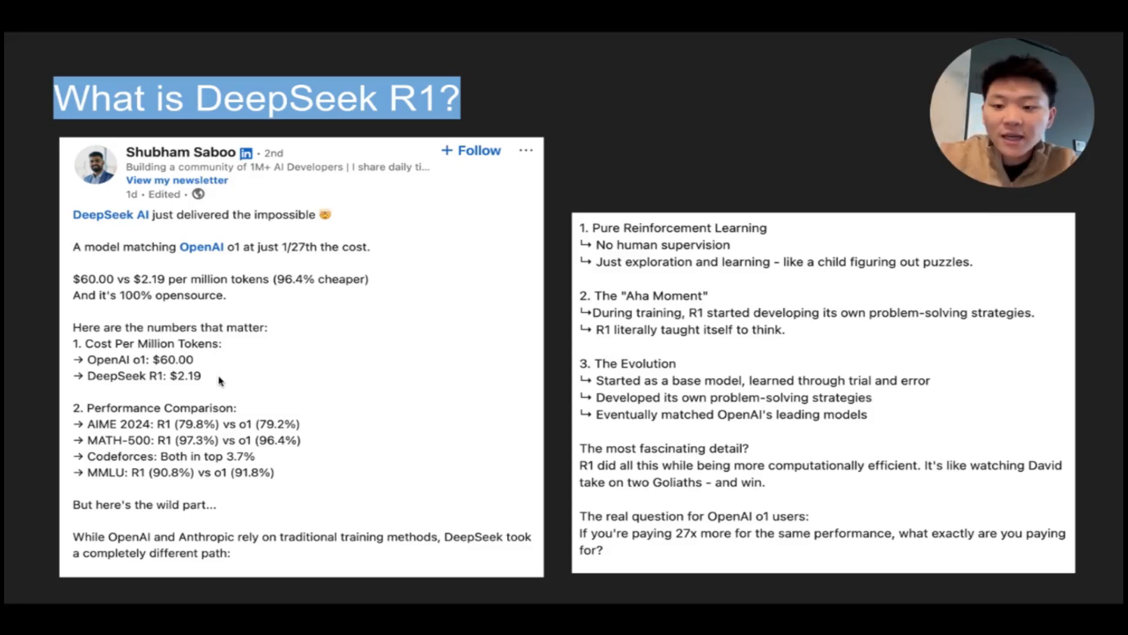
pyautogui.moveTo(350, 416)
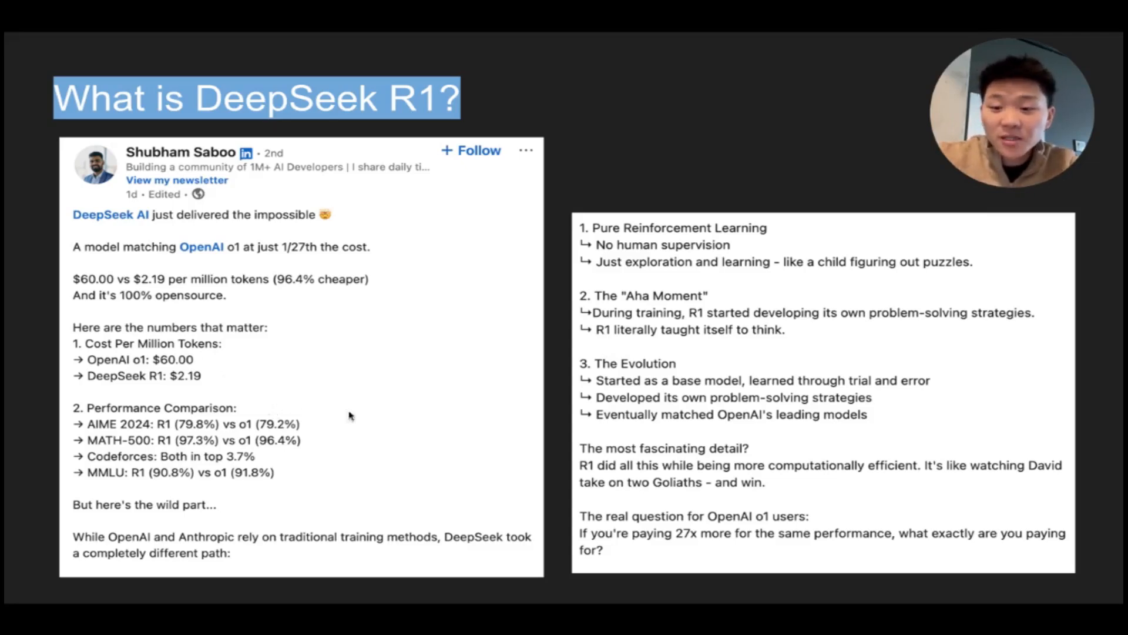
pyautogui.moveTo(343, 440)
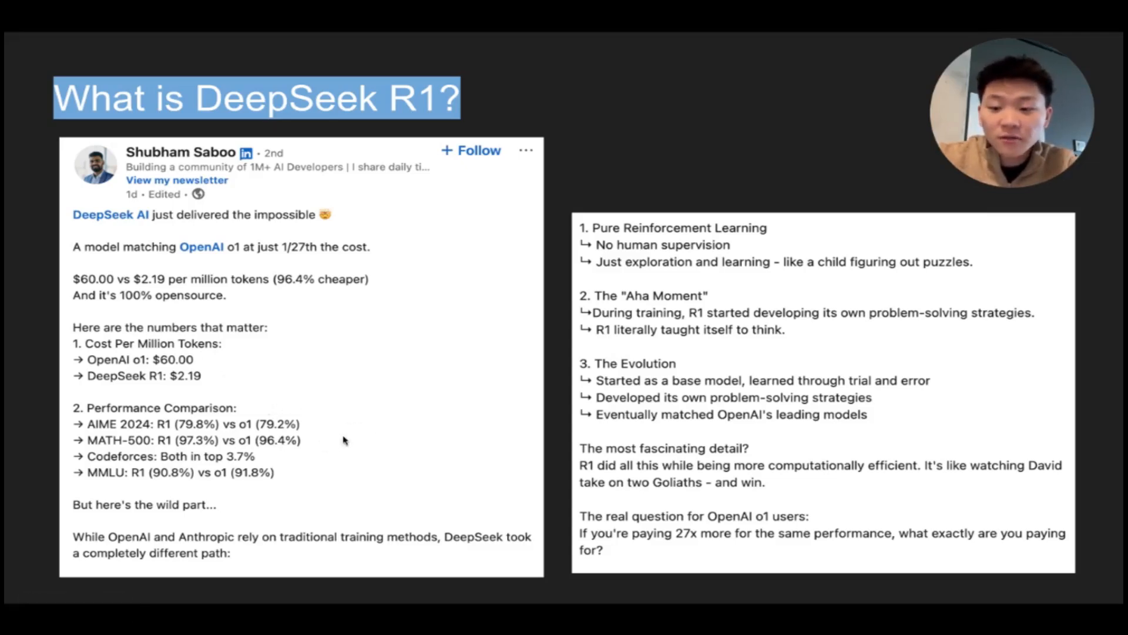
pyautogui.moveTo(298, 447)
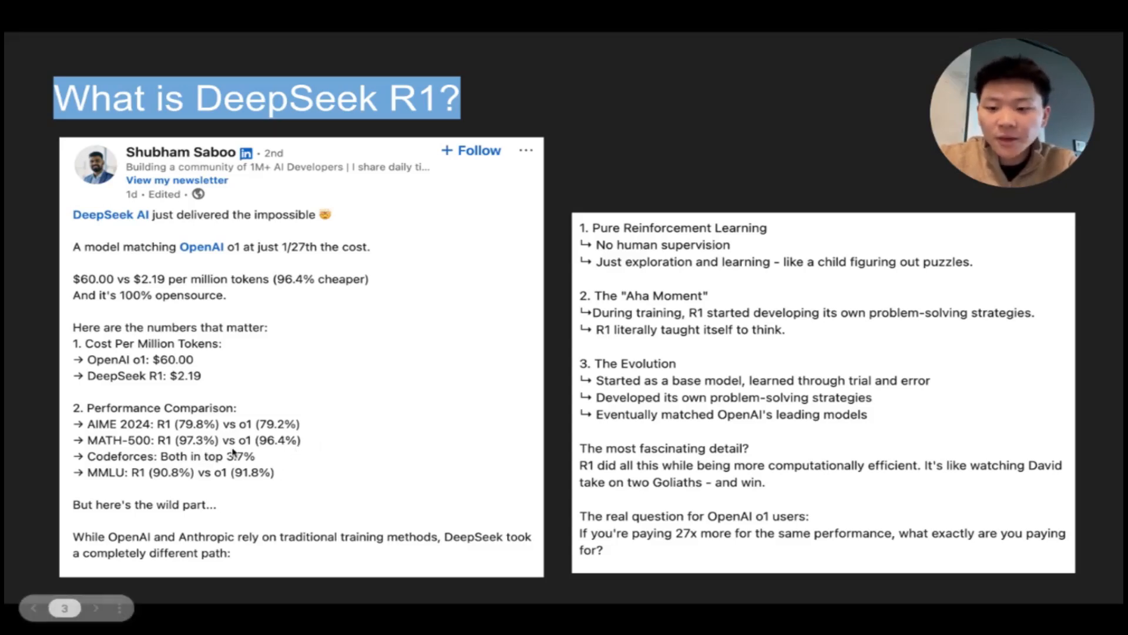
pyautogui.moveTo(292, 468)
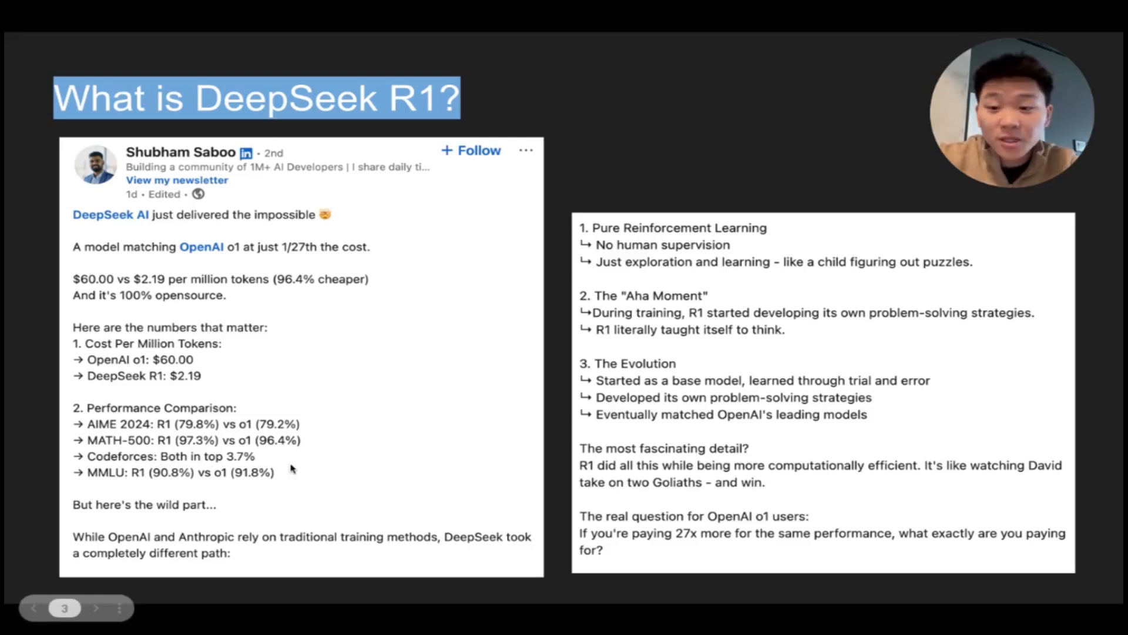
pyautogui.moveTo(237, 514)
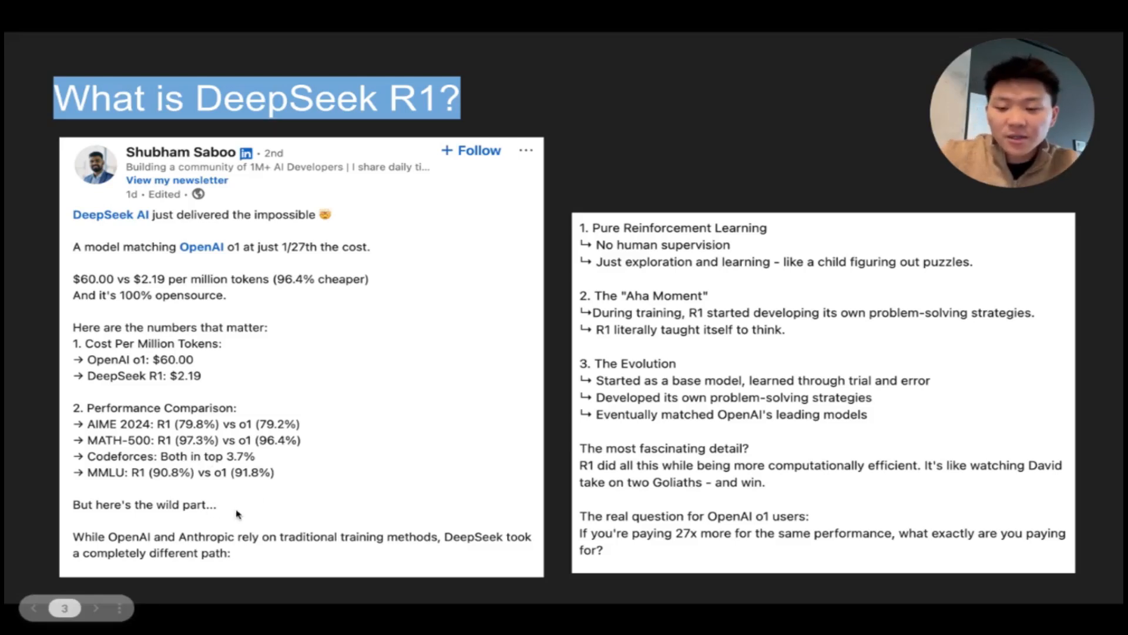
pyautogui.moveTo(376, 560)
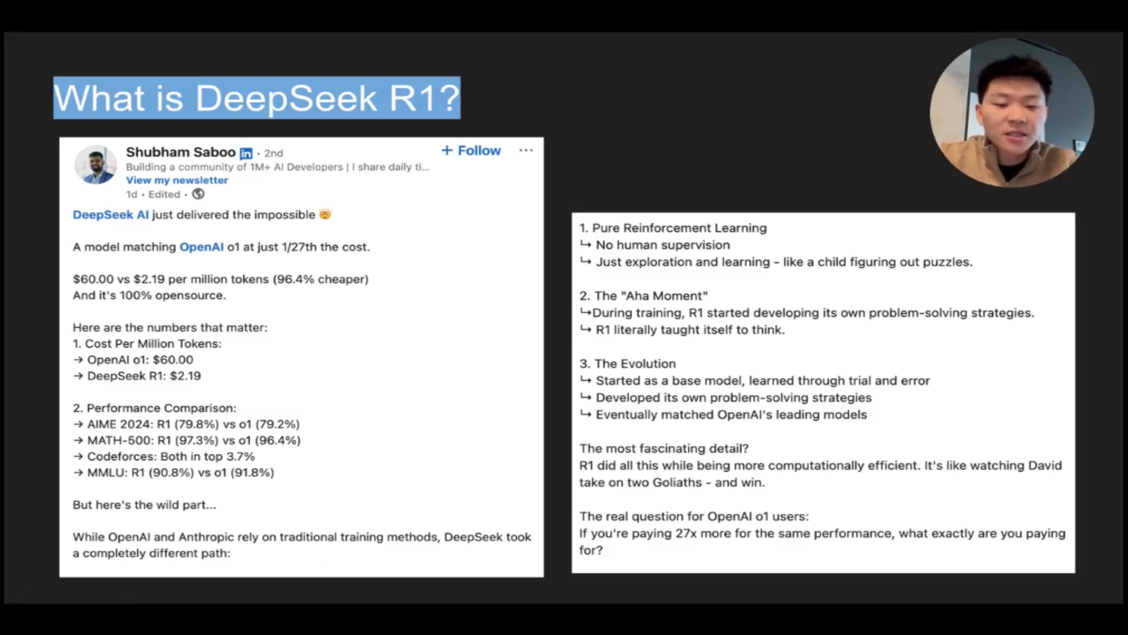
pyautogui.moveTo(797, 242)
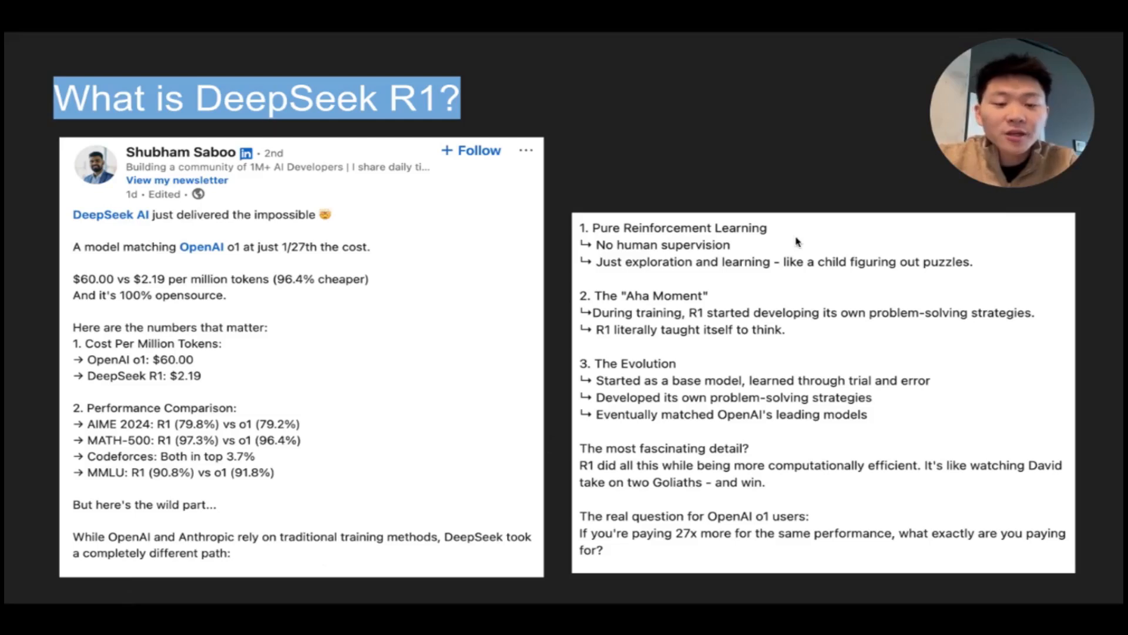
pyautogui.moveTo(791, 243)
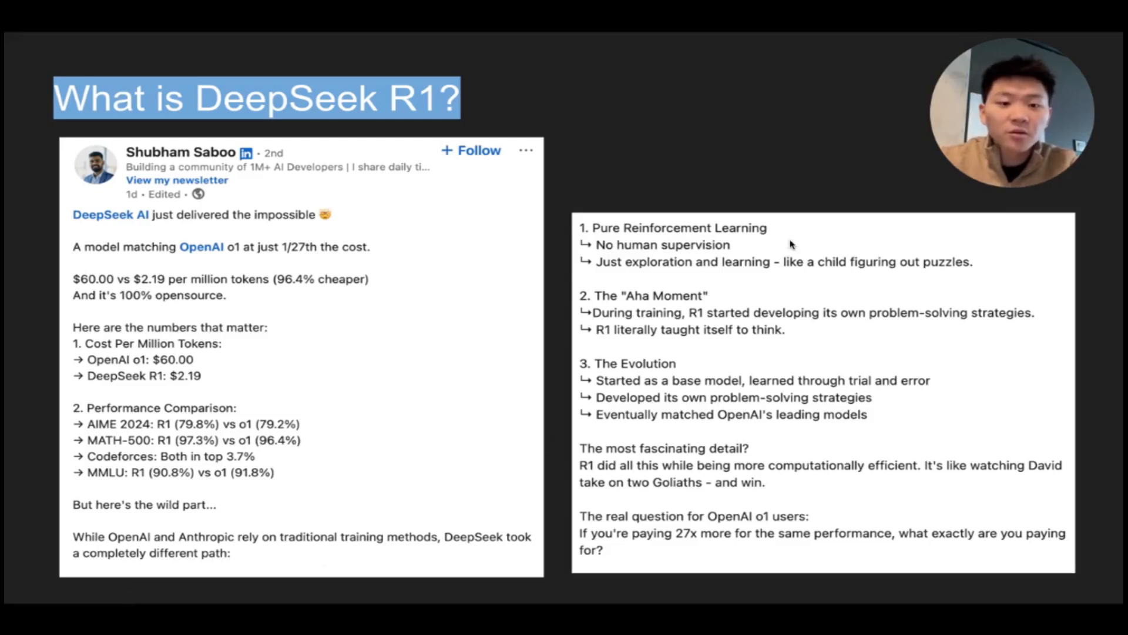
pyautogui.moveTo(780, 295)
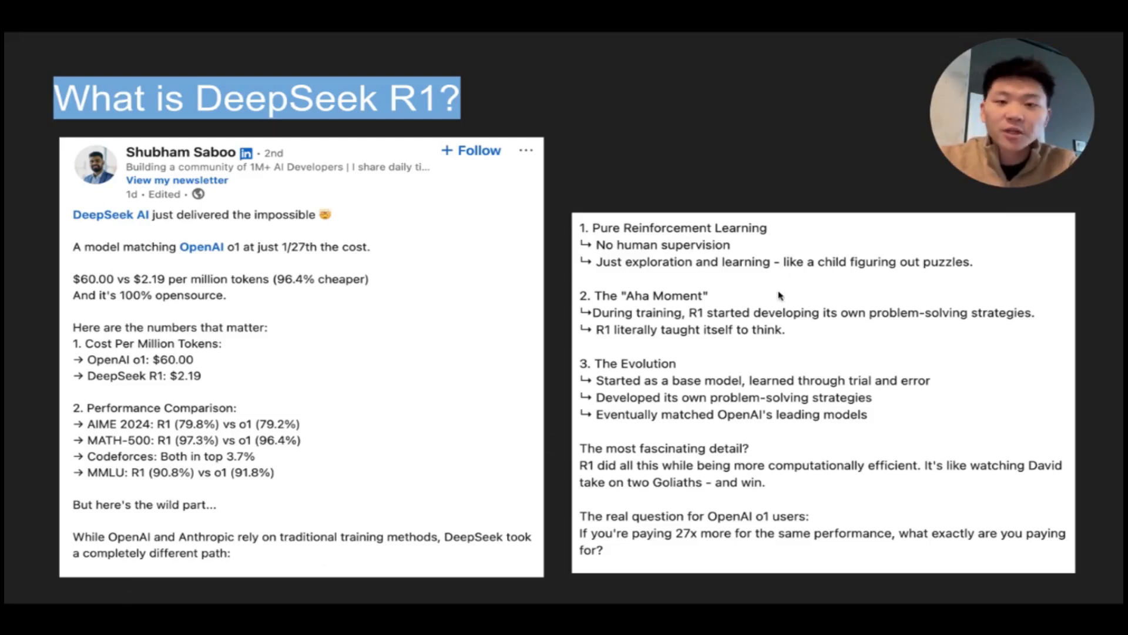
pyautogui.moveTo(909, 286)
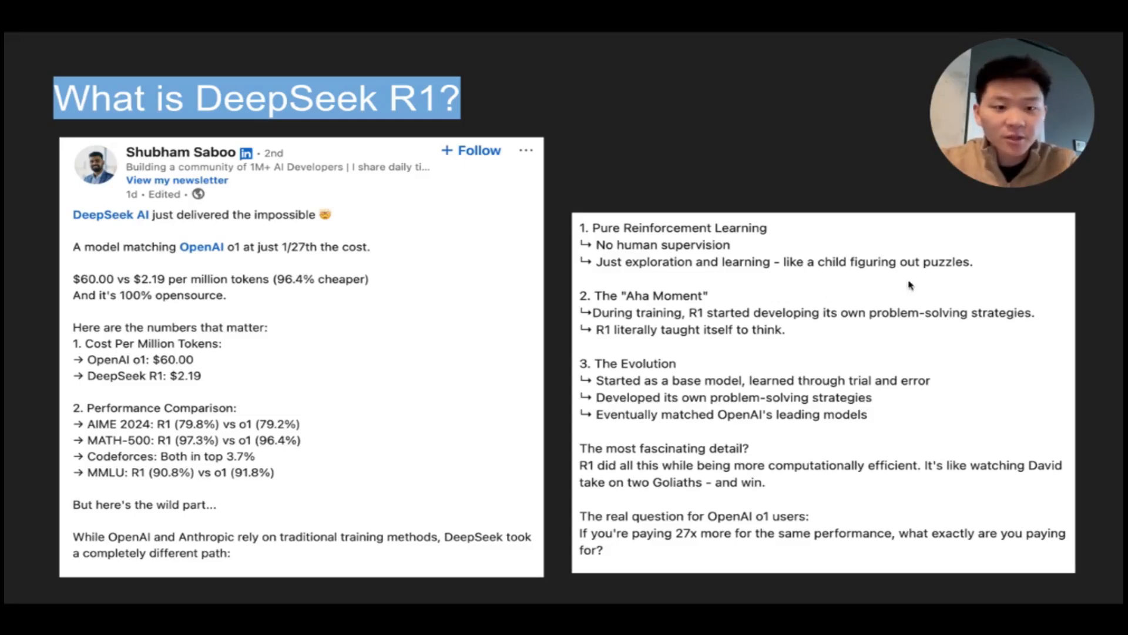
pyautogui.moveTo(756, 303)
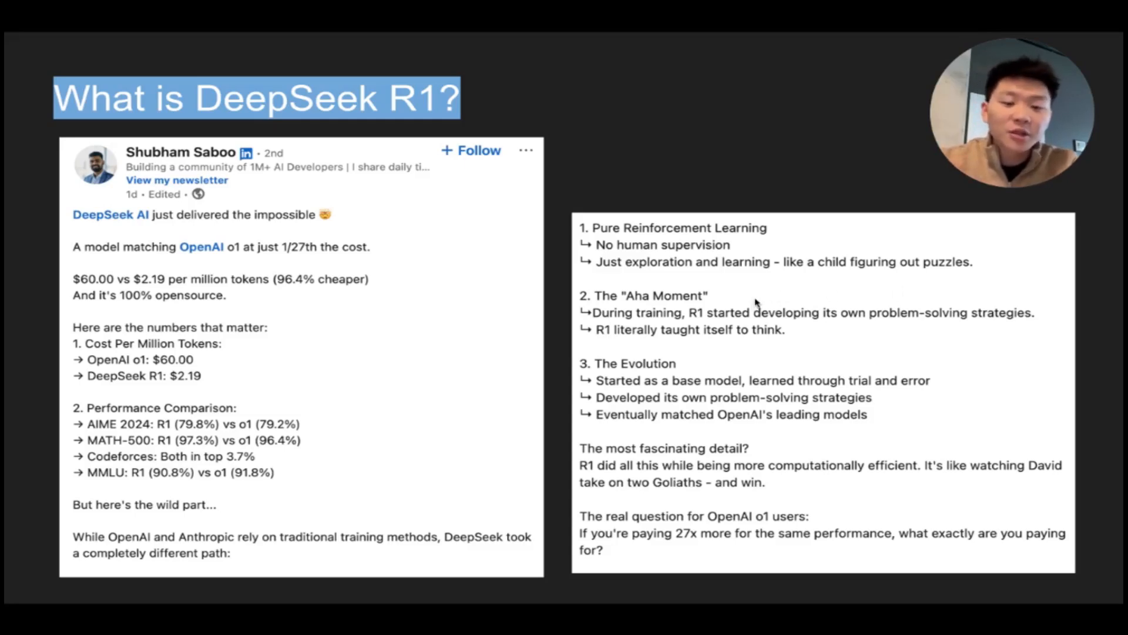
pyautogui.moveTo(748, 348)
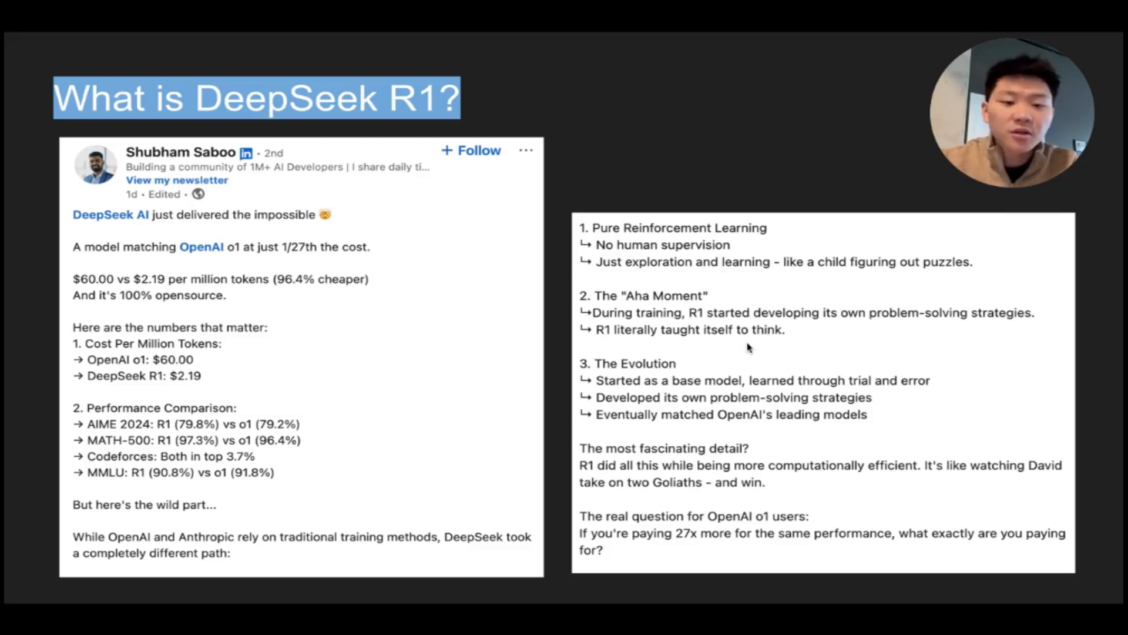
pyautogui.moveTo(859, 339)
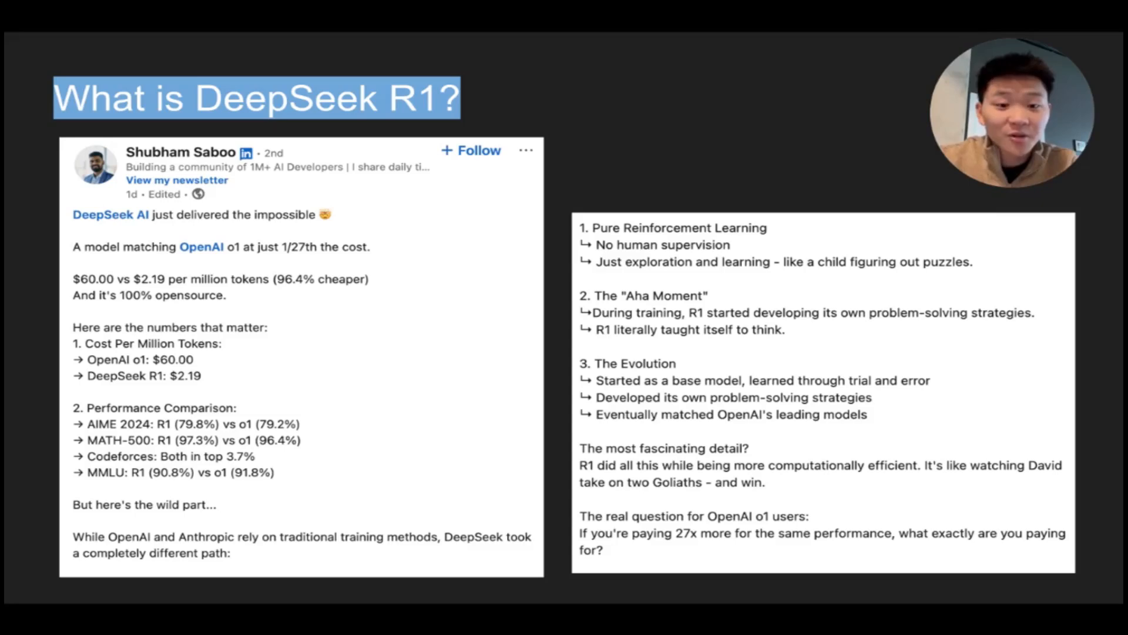
pyautogui.moveTo(743, 360)
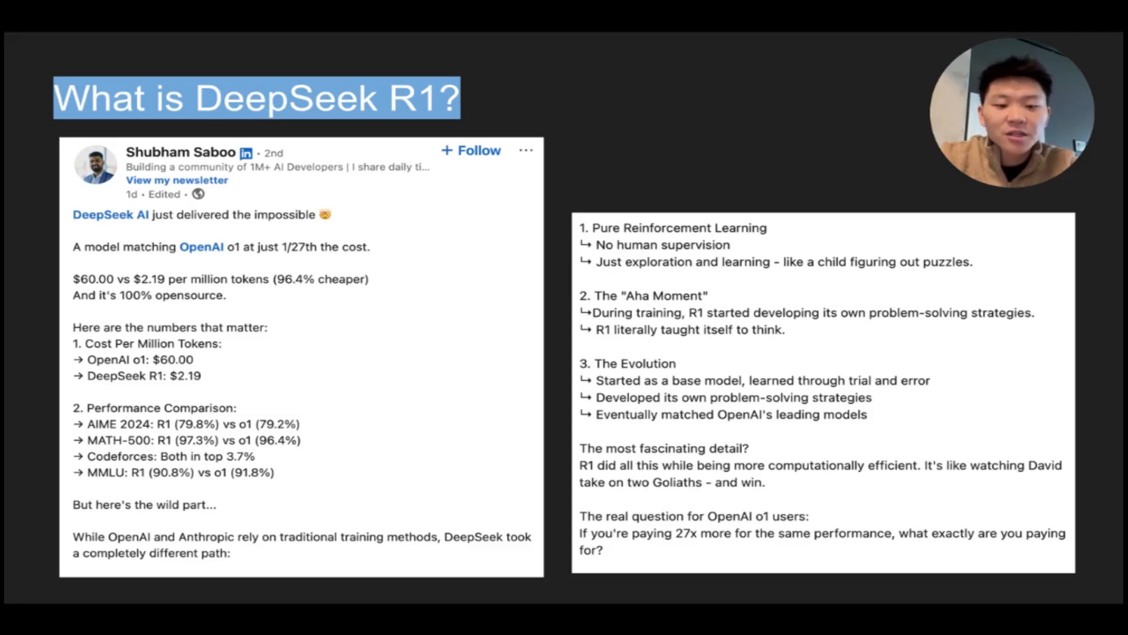
pyautogui.moveTo(922, 436)
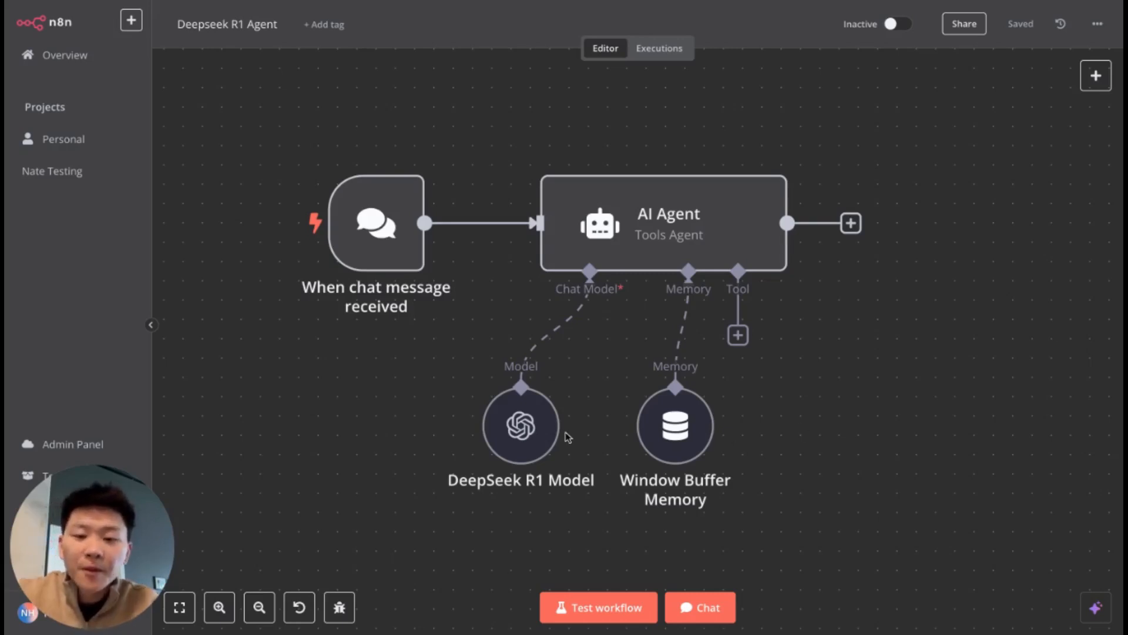
pyautogui.moveTo(564, 432)
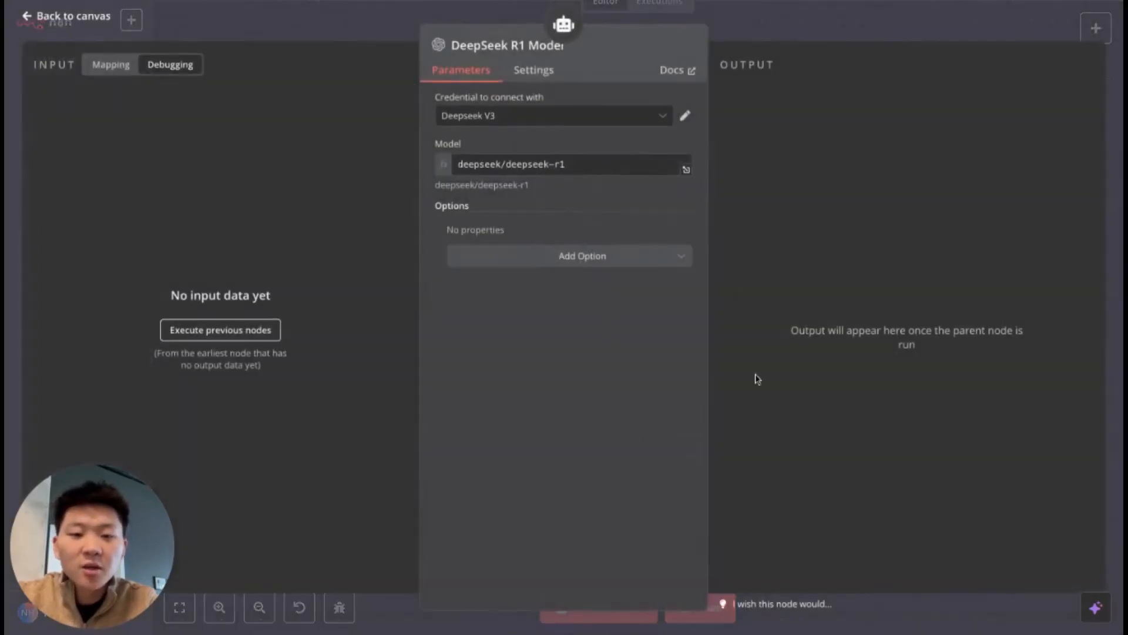
pyautogui.moveTo(588, 391)
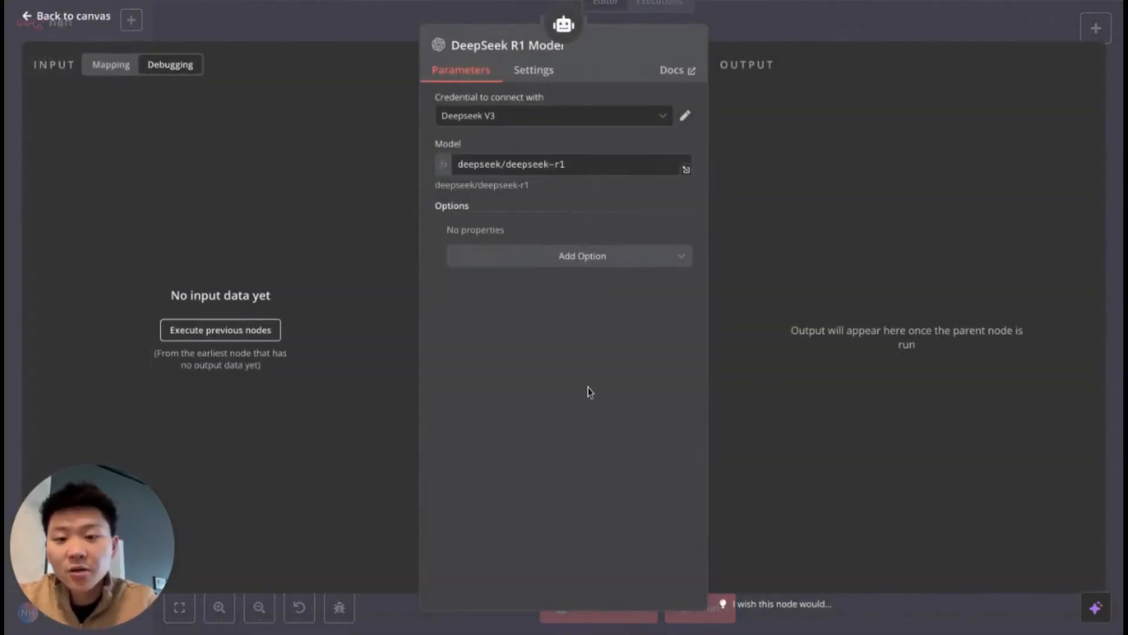
# Review the DeepSeek R1 Model node's Deepseek V3 credential, then start a new OpenAI credential
pyautogui.click(569, 256)
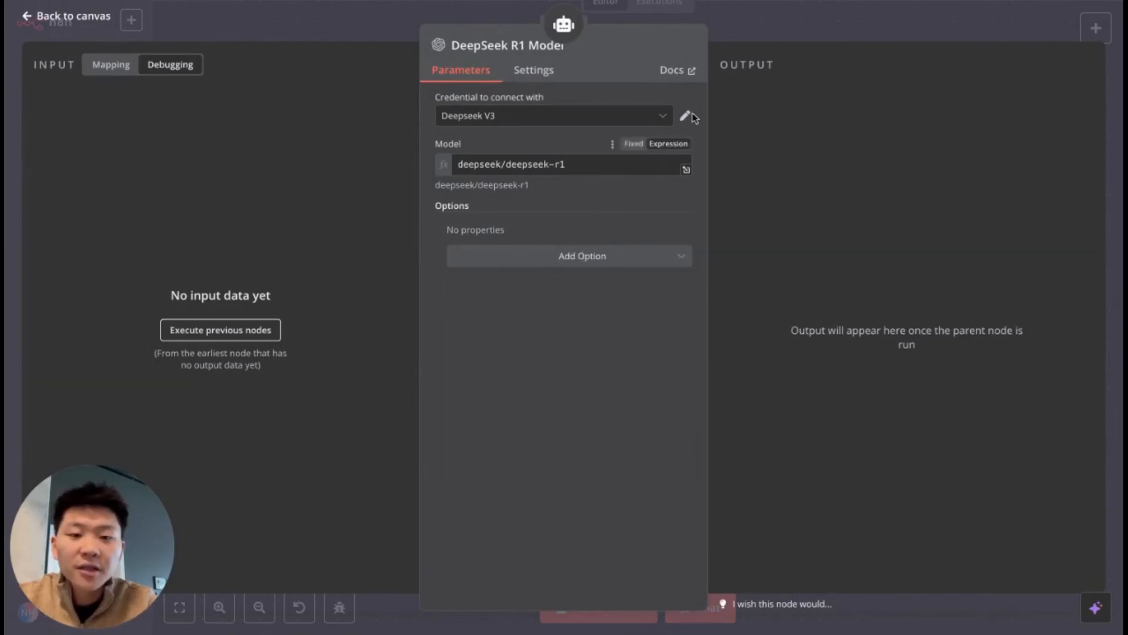
pyautogui.click(685, 116)
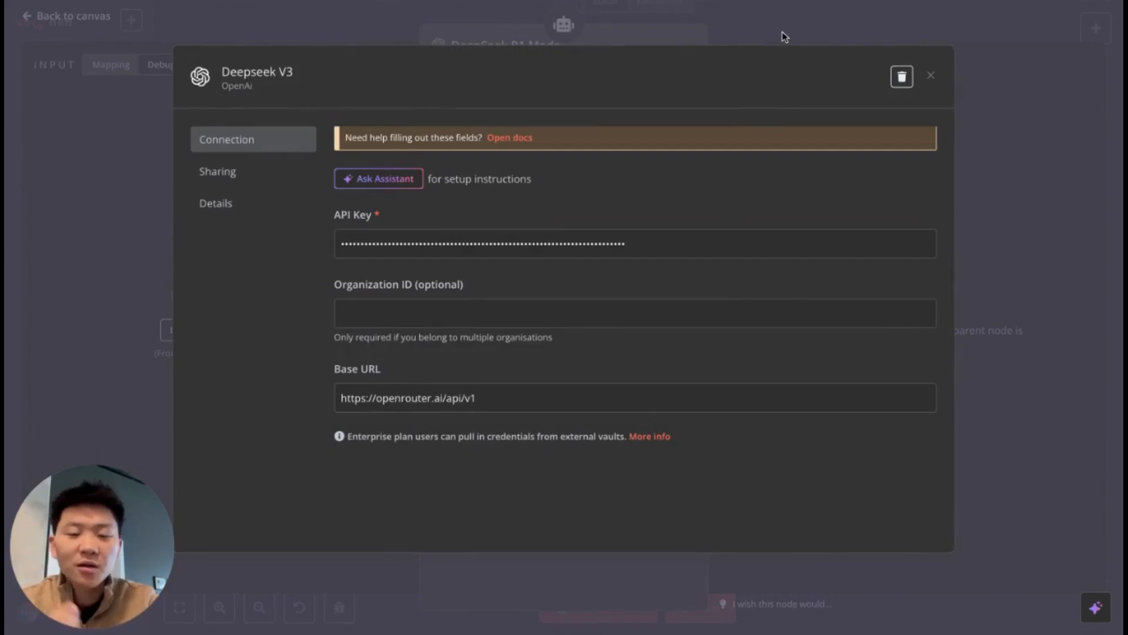
pyautogui.moveTo(754, 38)
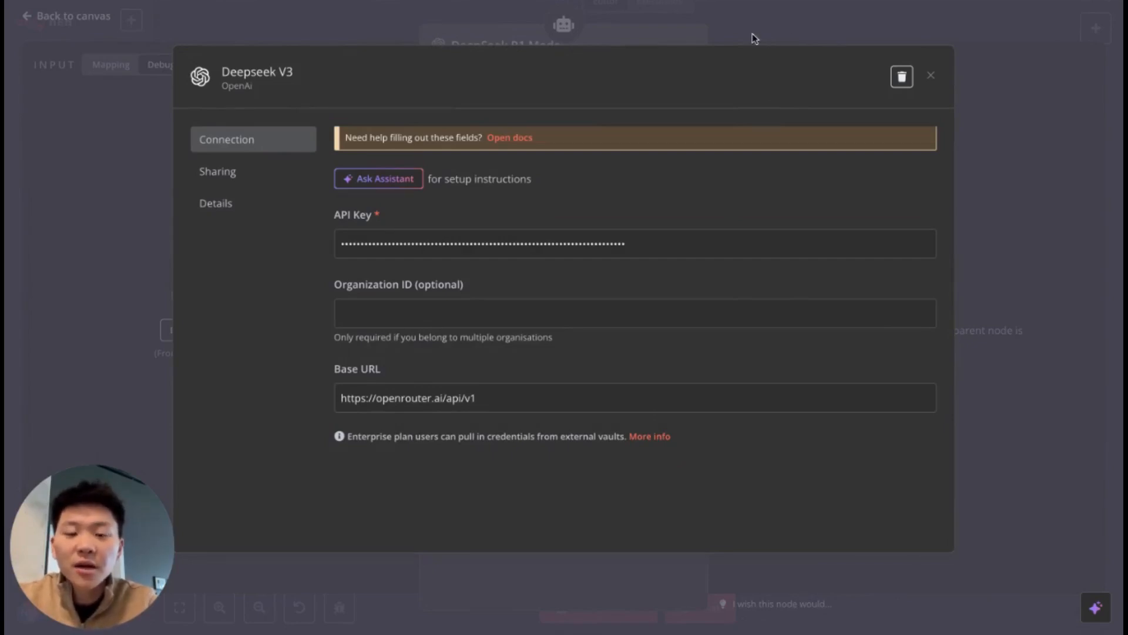
pyautogui.click(930, 76)
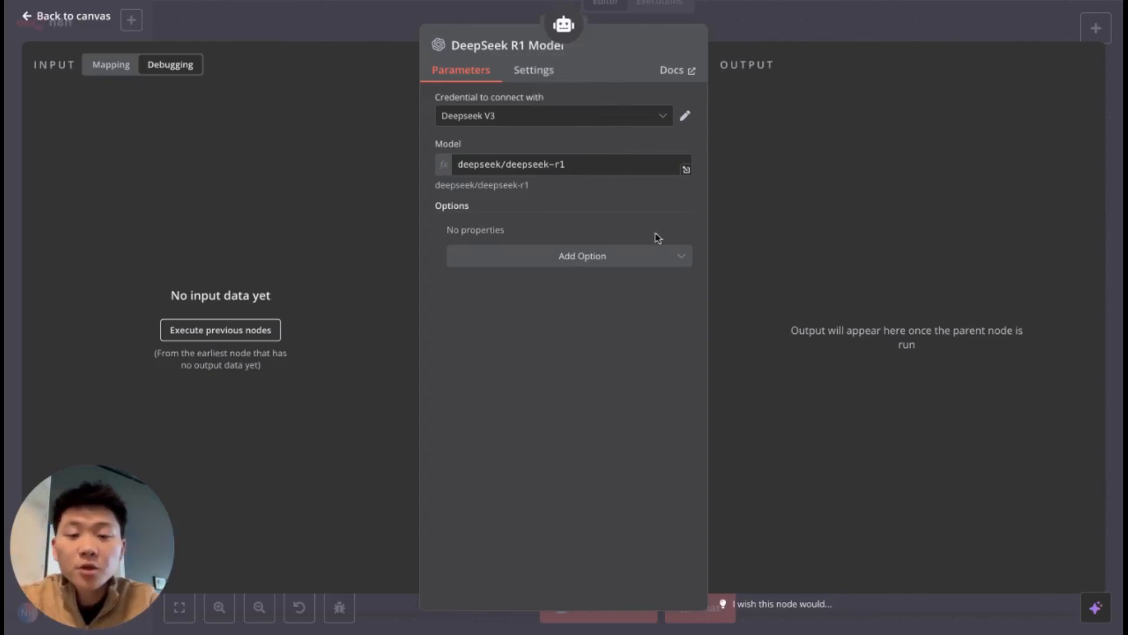
pyautogui.moveTo(667, 121)
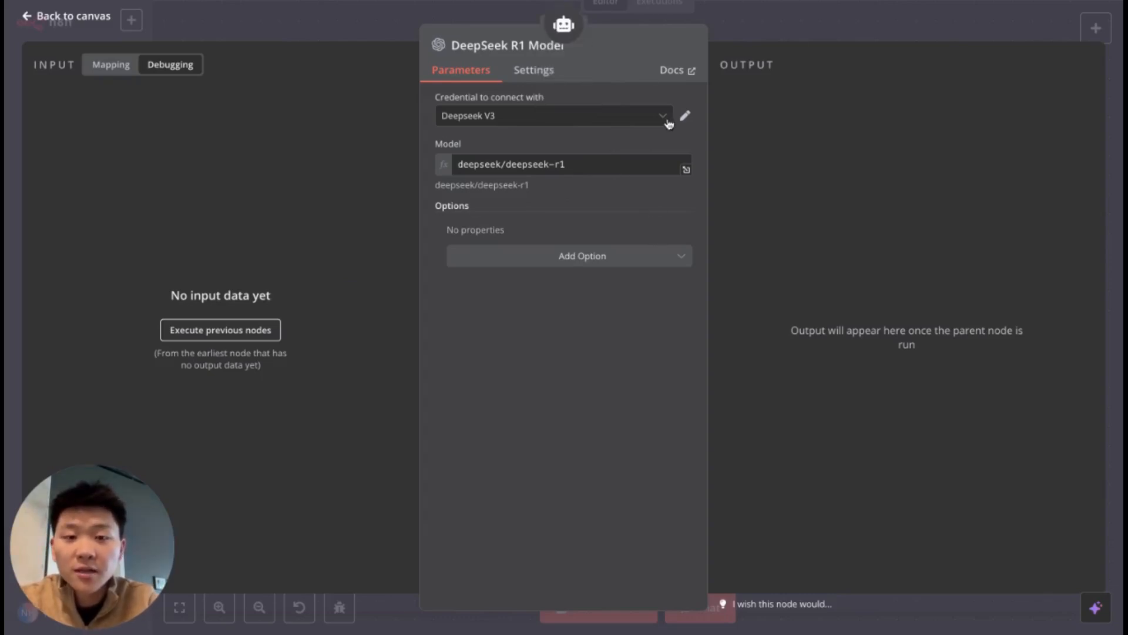
pyautogui.click(684, 116)
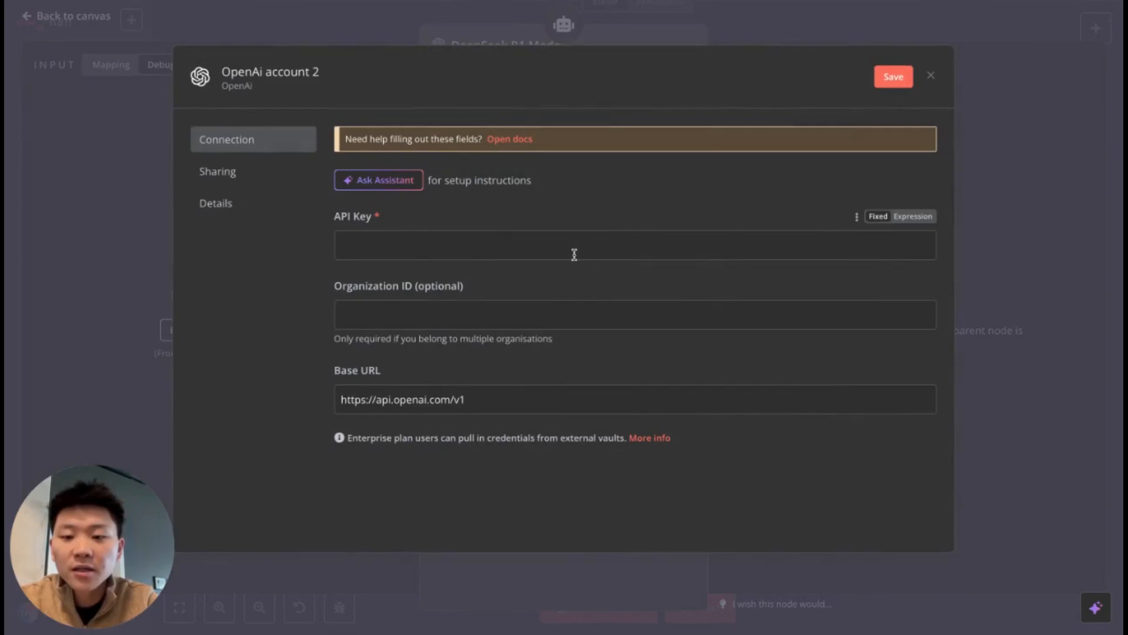
pyautogui.moveTo(532, 250)
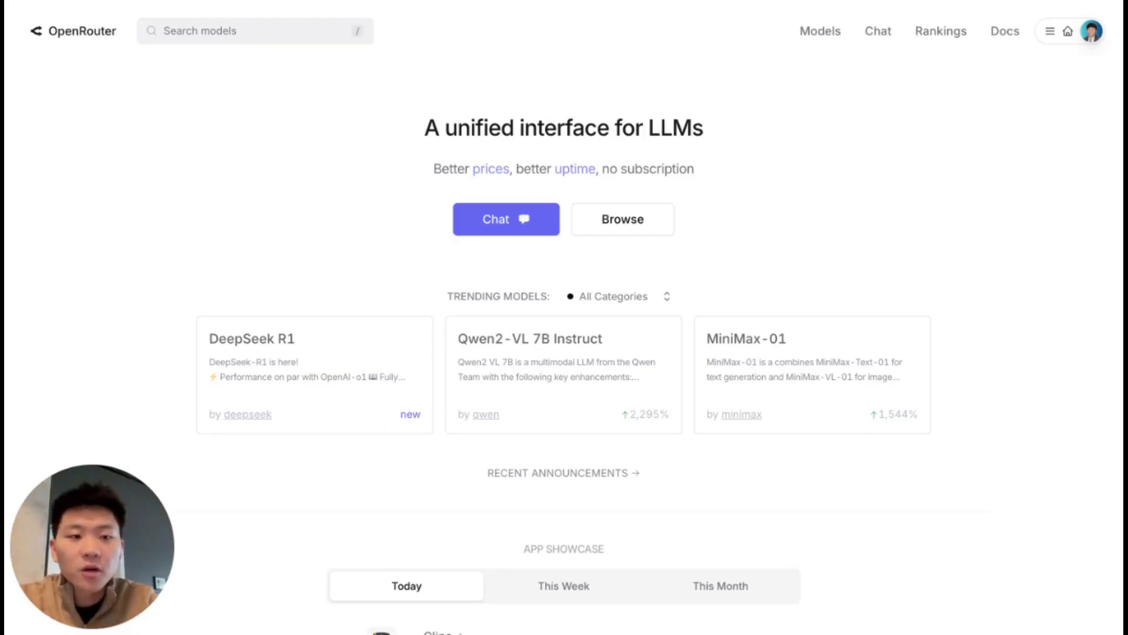
# Create an OpenRouter API key named 'test' and copy it
pyautogui.click(1093, 32)
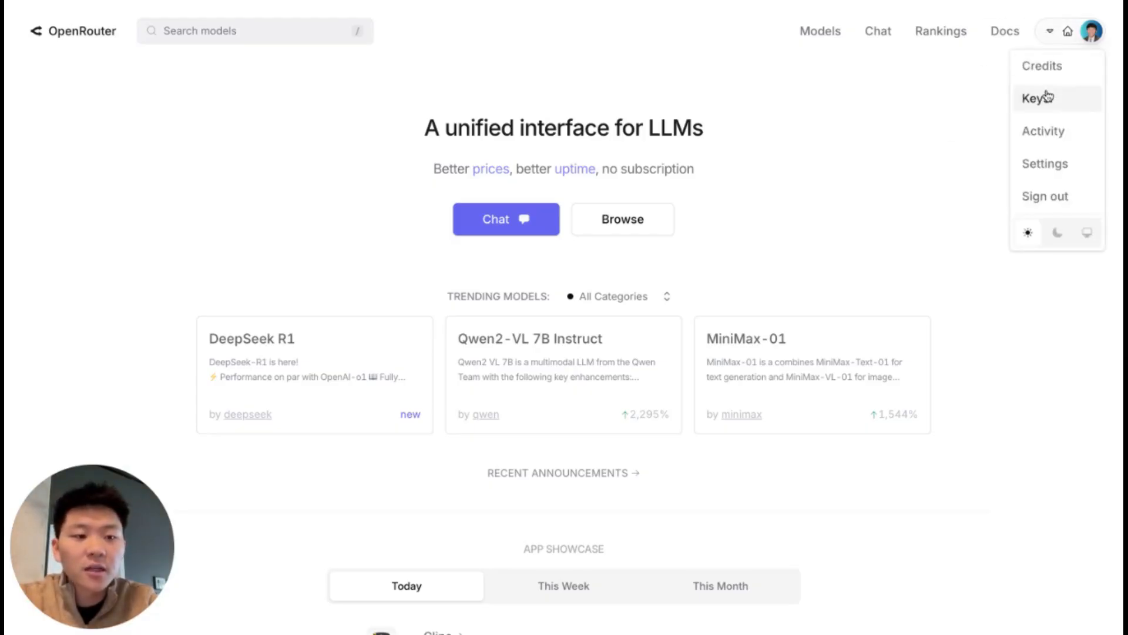
pyautogui.click(1036, 99)
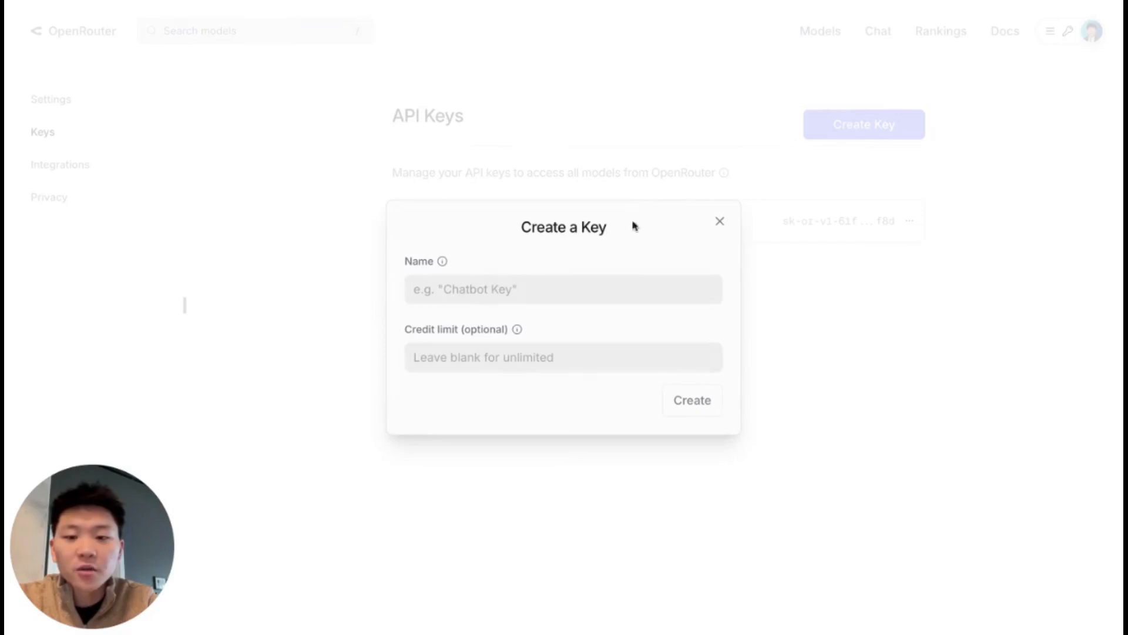
pyautogui.write('test')
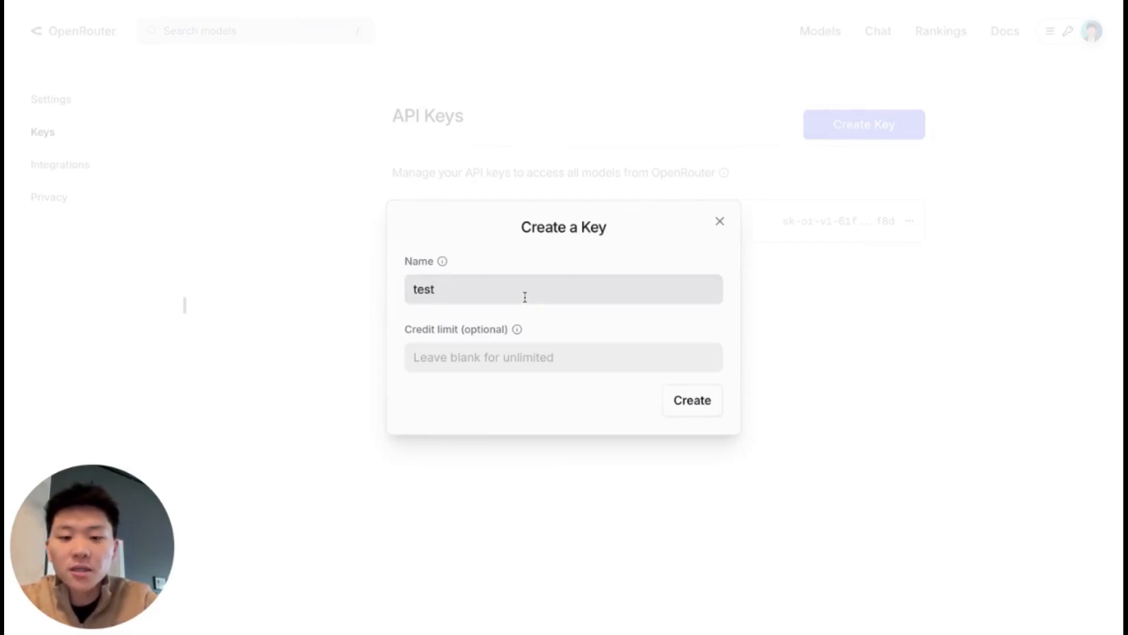
pyautogui.click(690, 400)
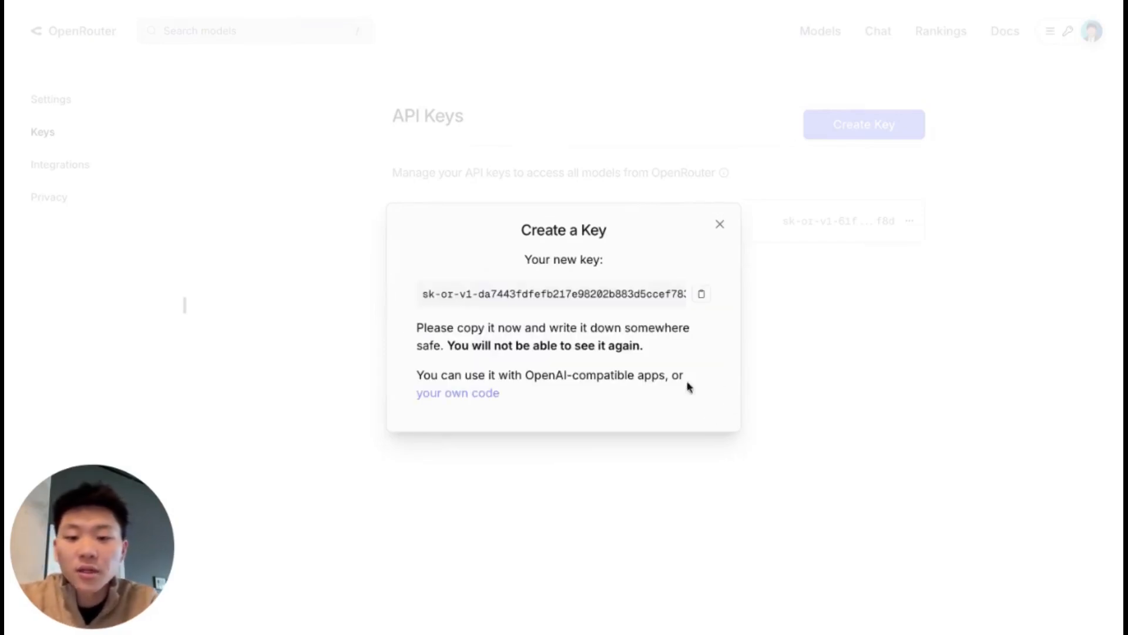
pyautogui.click(701, 294)
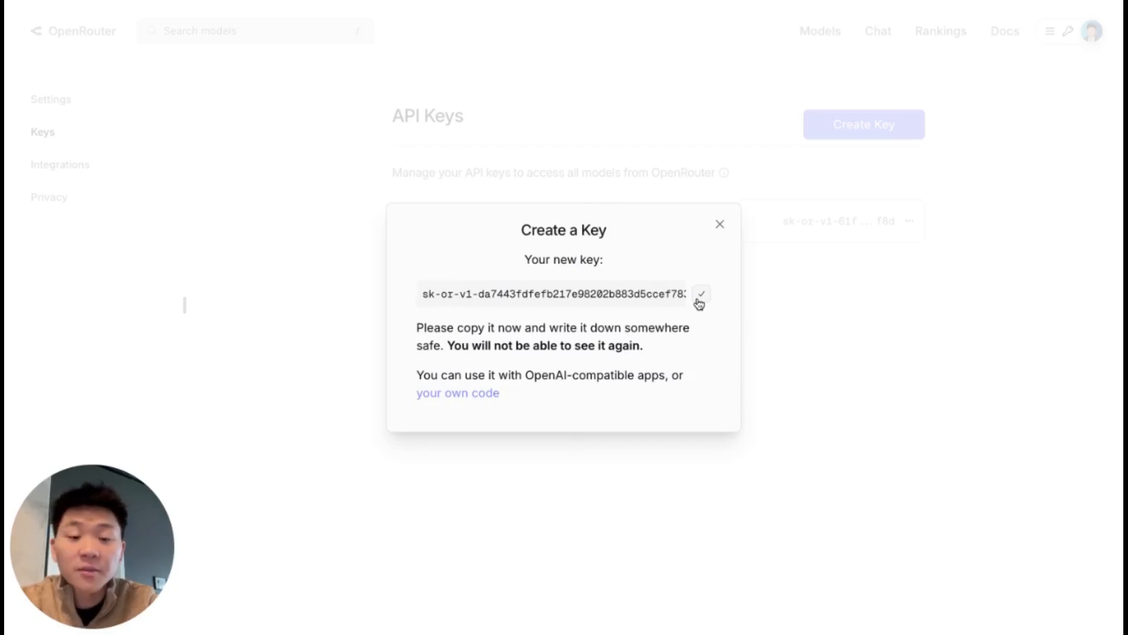
pyautogui.click(720, 224)
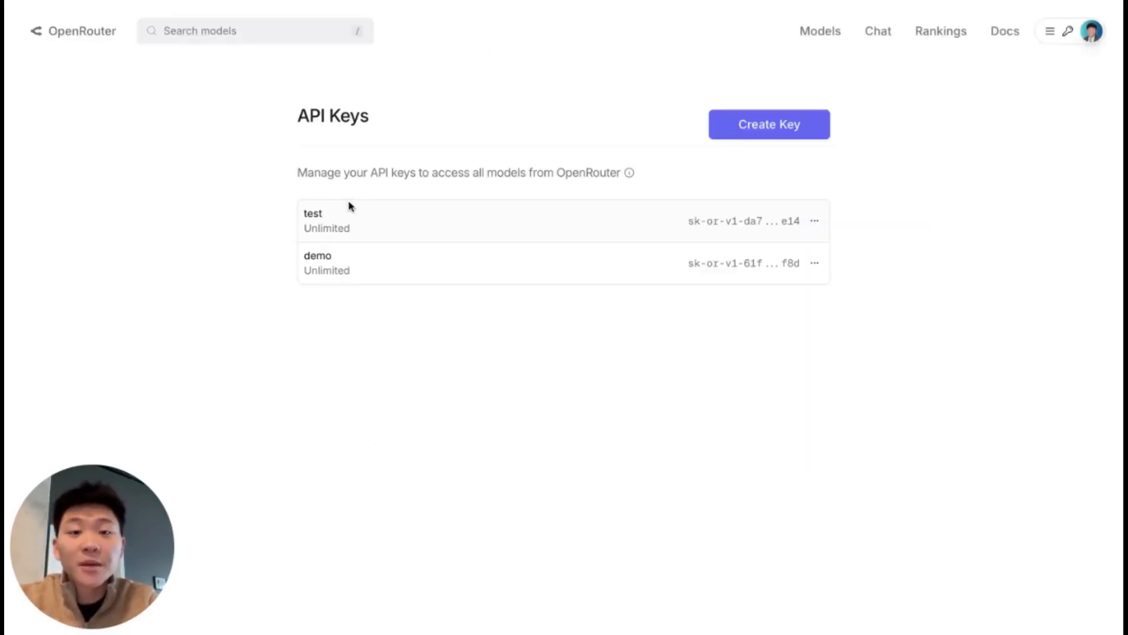
# Find the DeepSeek R1 model on OpenRouter and view its API sample code
pyautogui.click(254, 30)
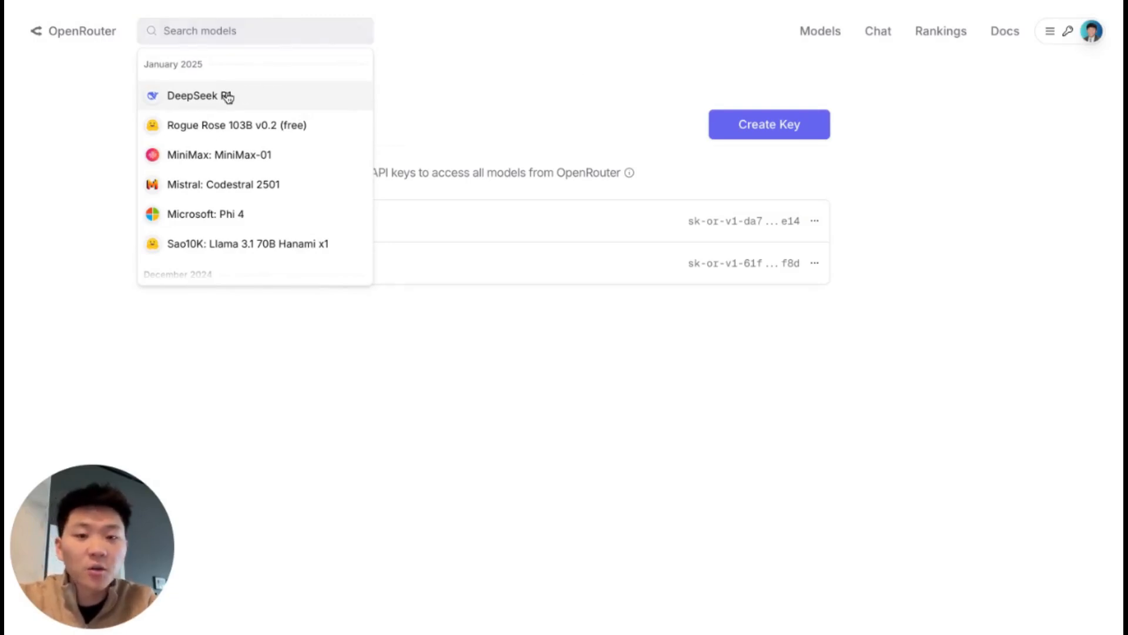
pyautogui.click(200, 96)
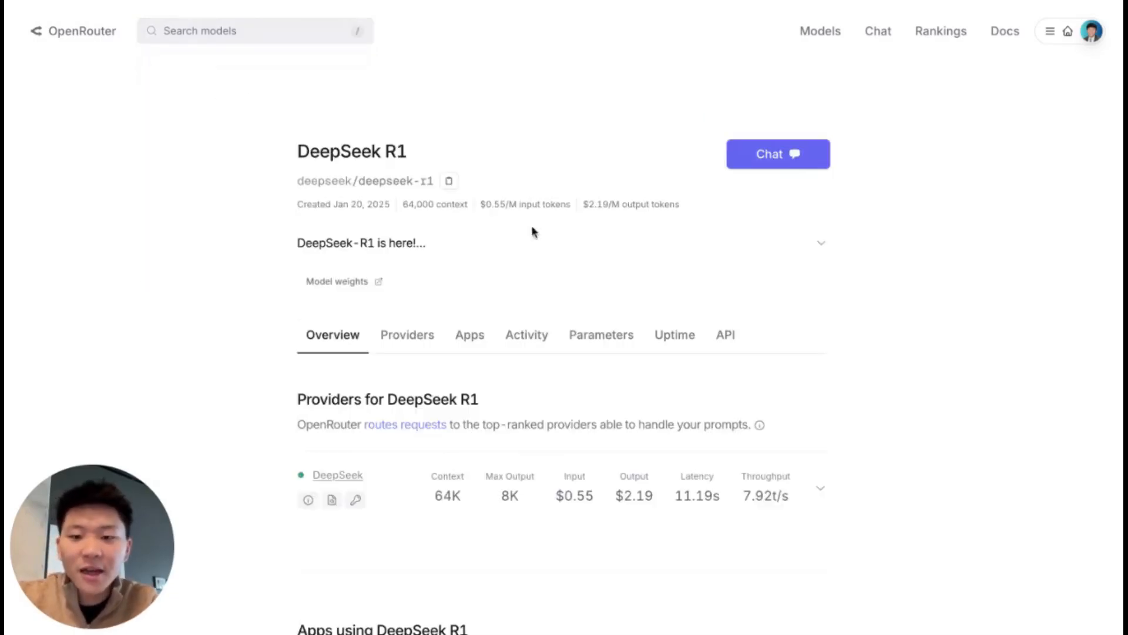
pyautogui.click(725, 334)
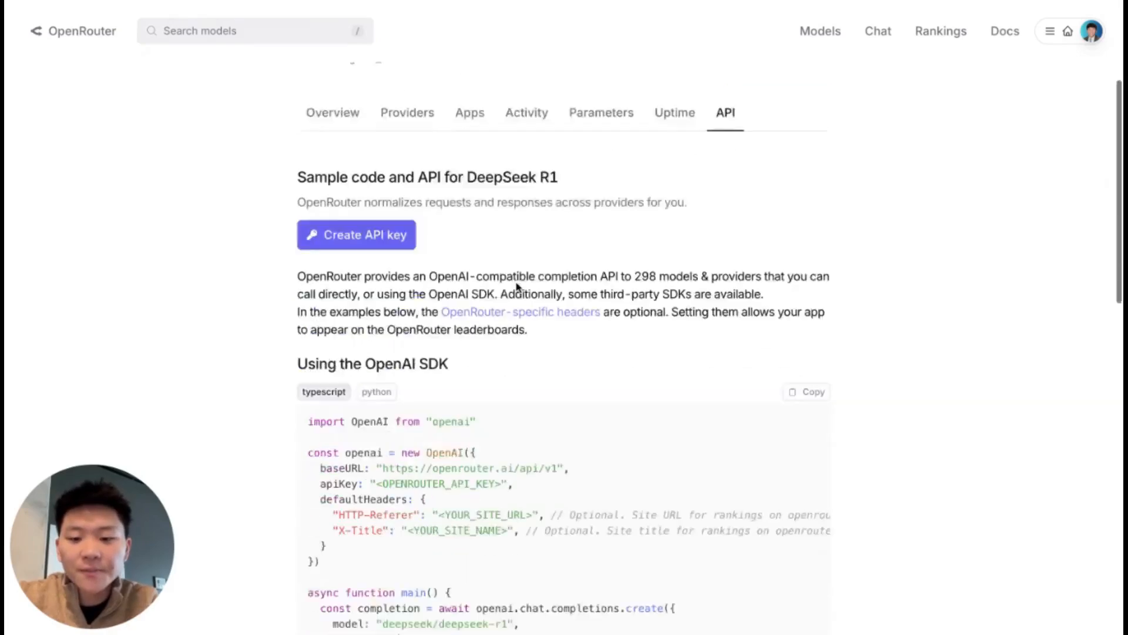
pyautogui.scroll(-3)
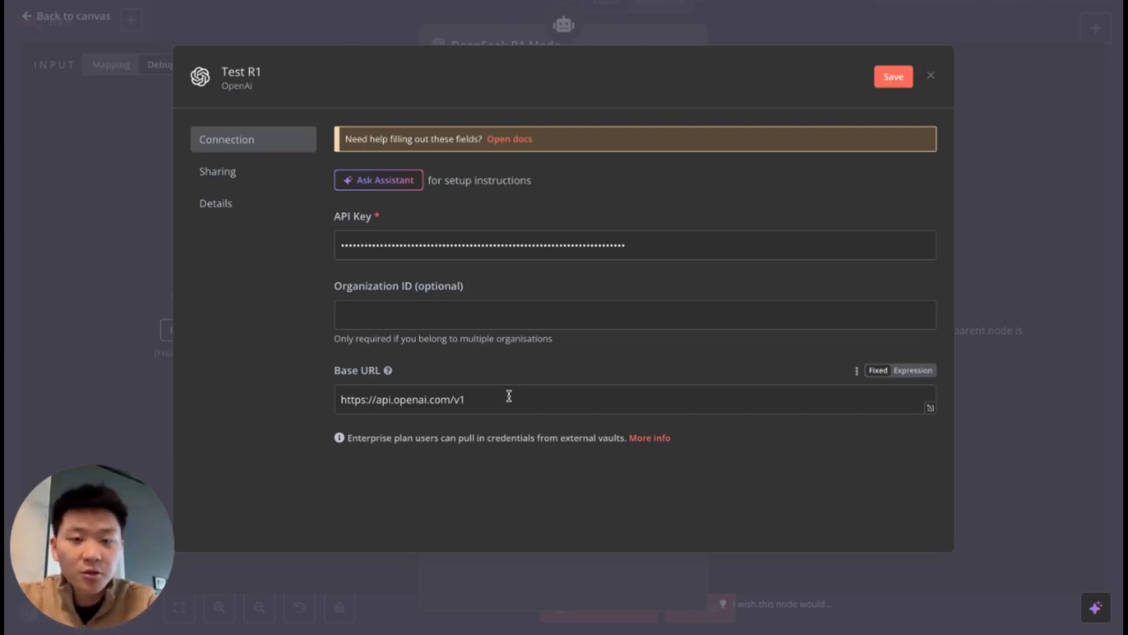
pyautogui.moveTo(509, 395)
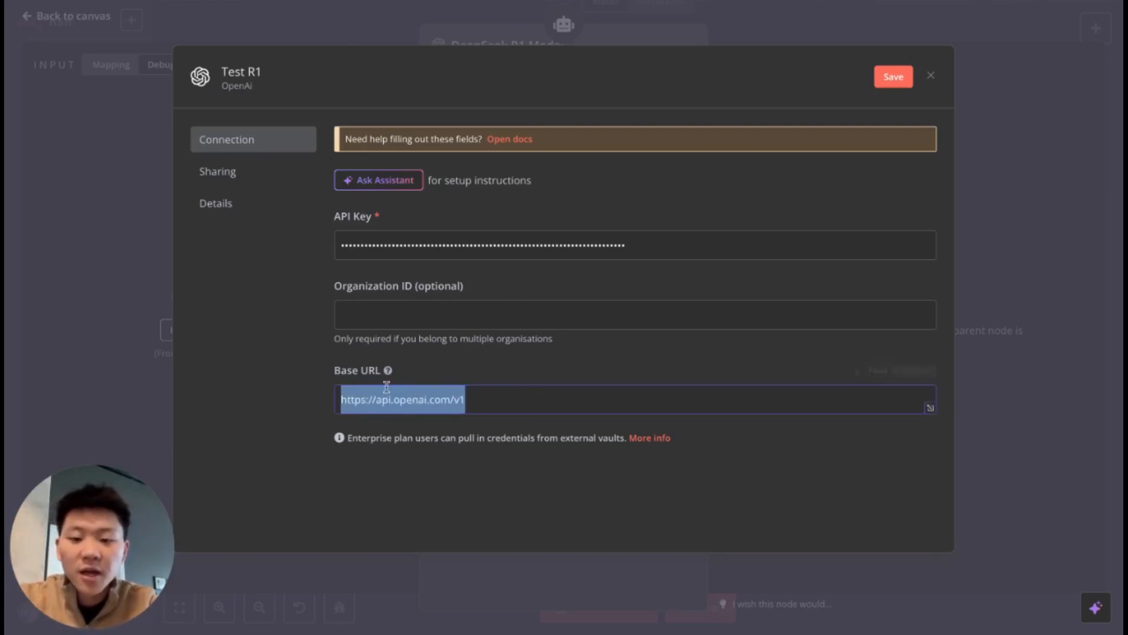
pyautogui.write('https://openrouter.ai/api/v1')
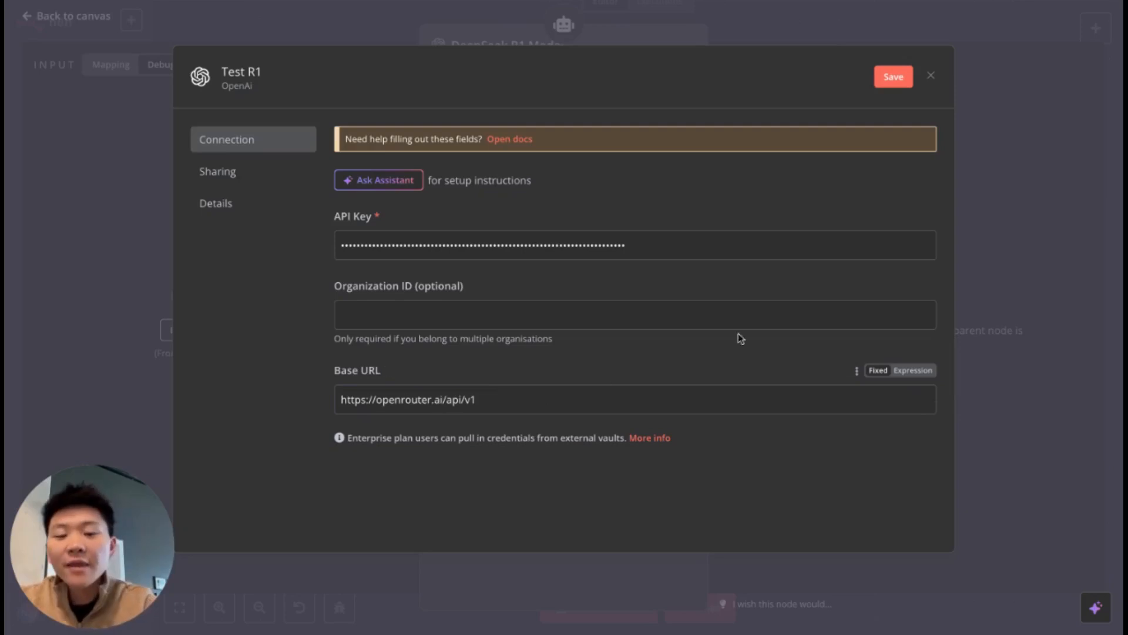
pyautogui.click(893, 76)
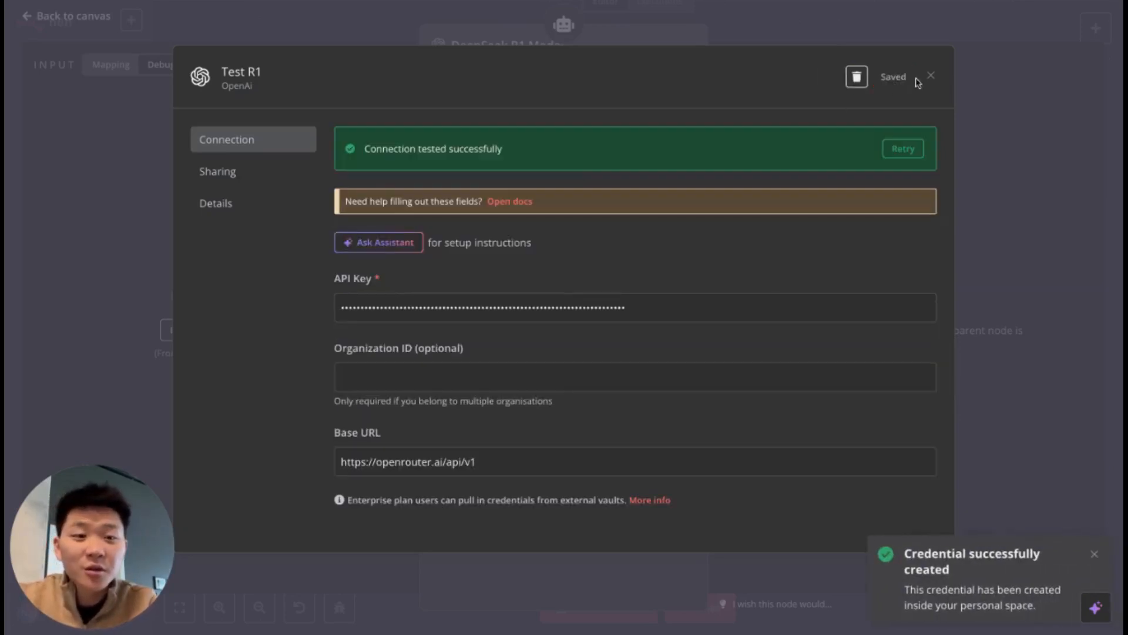
pyautogui.click(930, 76)
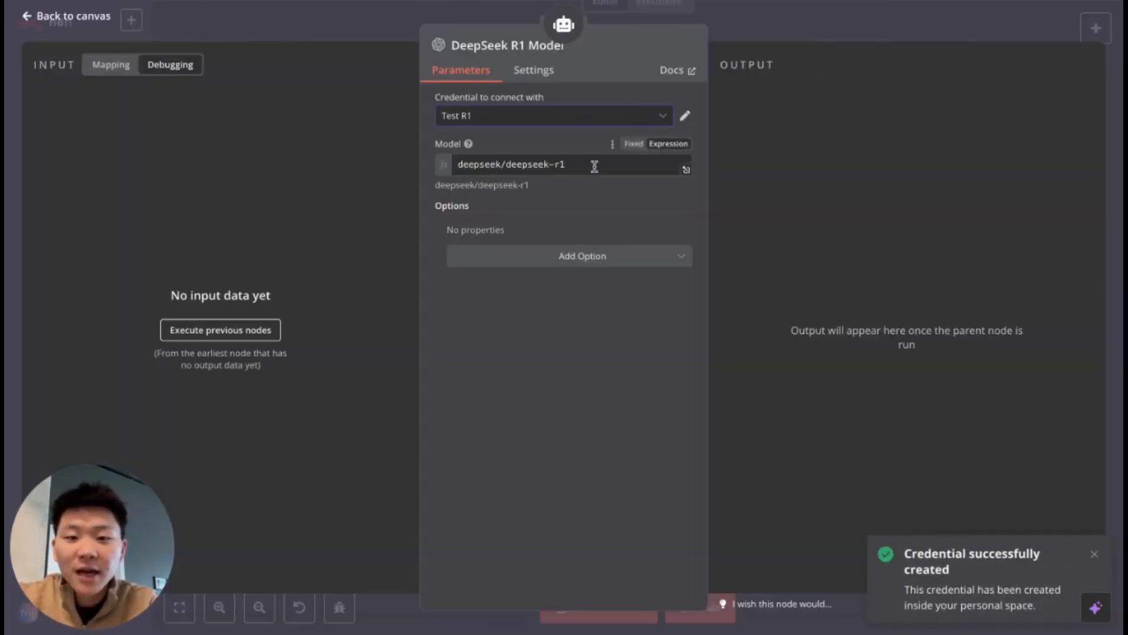
pyautogui.click(564, 164)
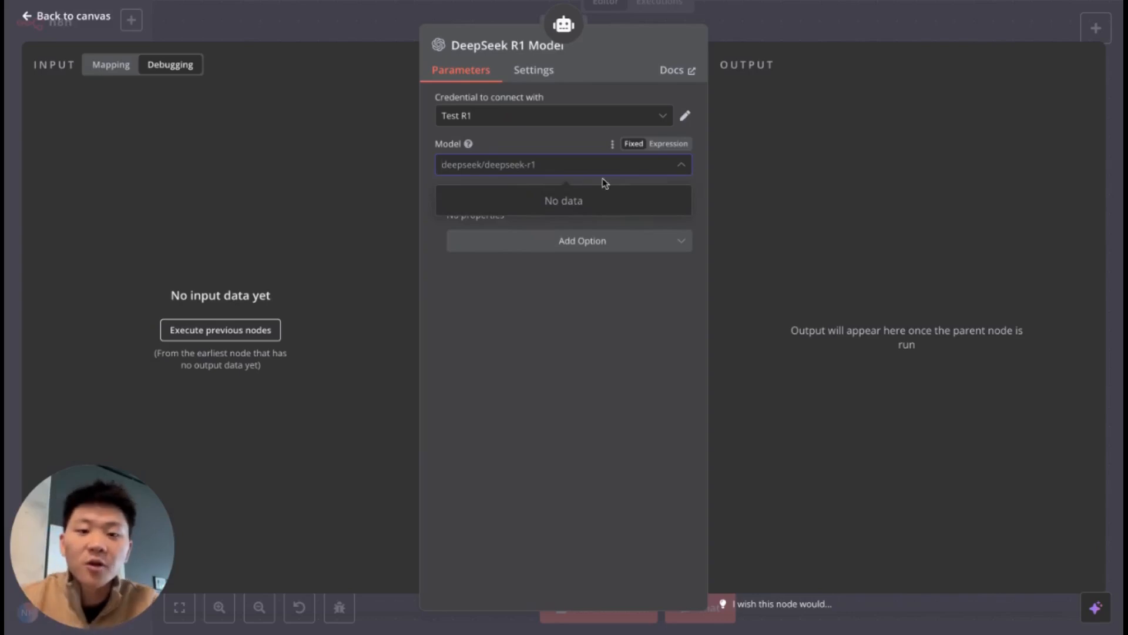
pyautogui.click(668, 143)
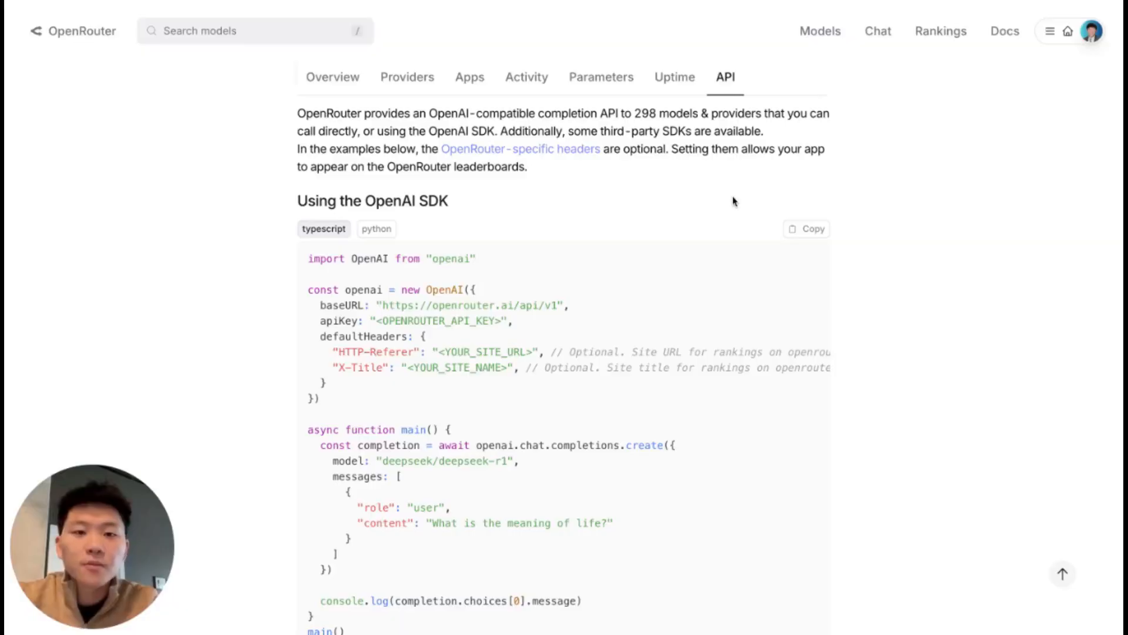
# Scroll up the DeepSeek R1 page to copy the model id deepseek/deepseek-r1
pyautogui.scroll(3)
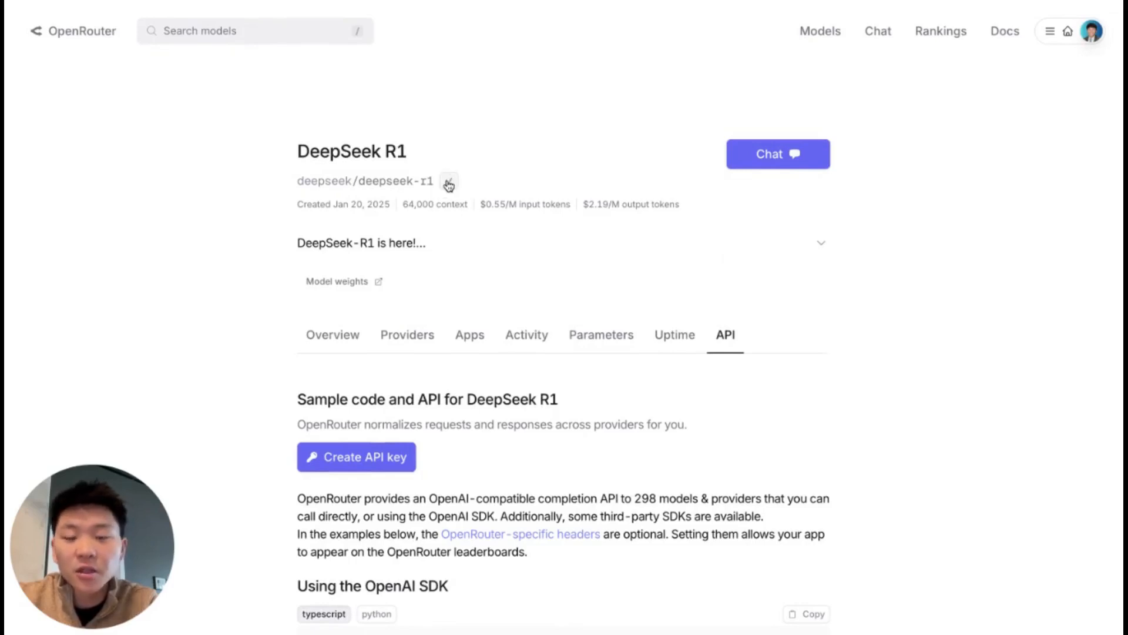
pyautogui.moveTo(509, 187)
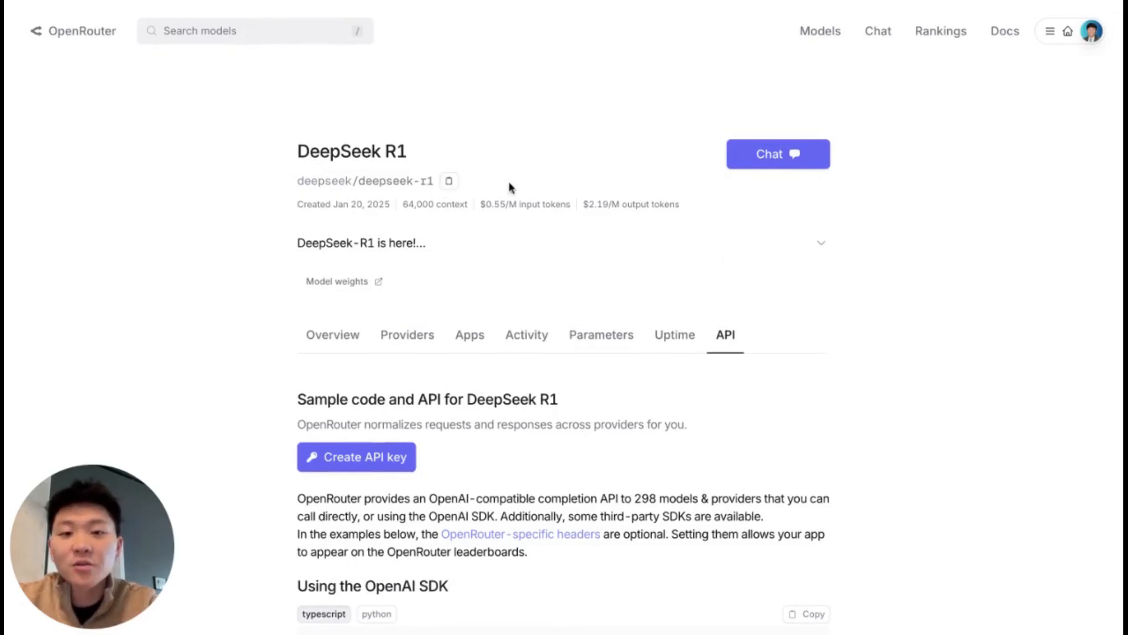
pyautogui.moveTo(499, 138)
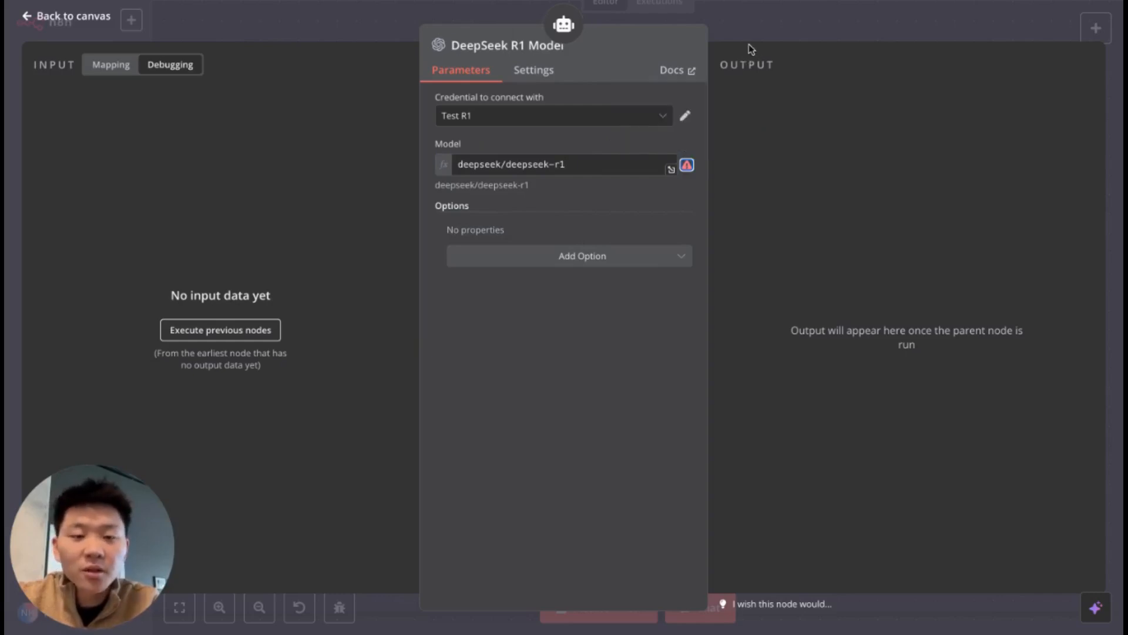
# Use deepseek/deepseek-r1 as the node's model and return to the workflow canvas
pyautogui.click(64, 15)
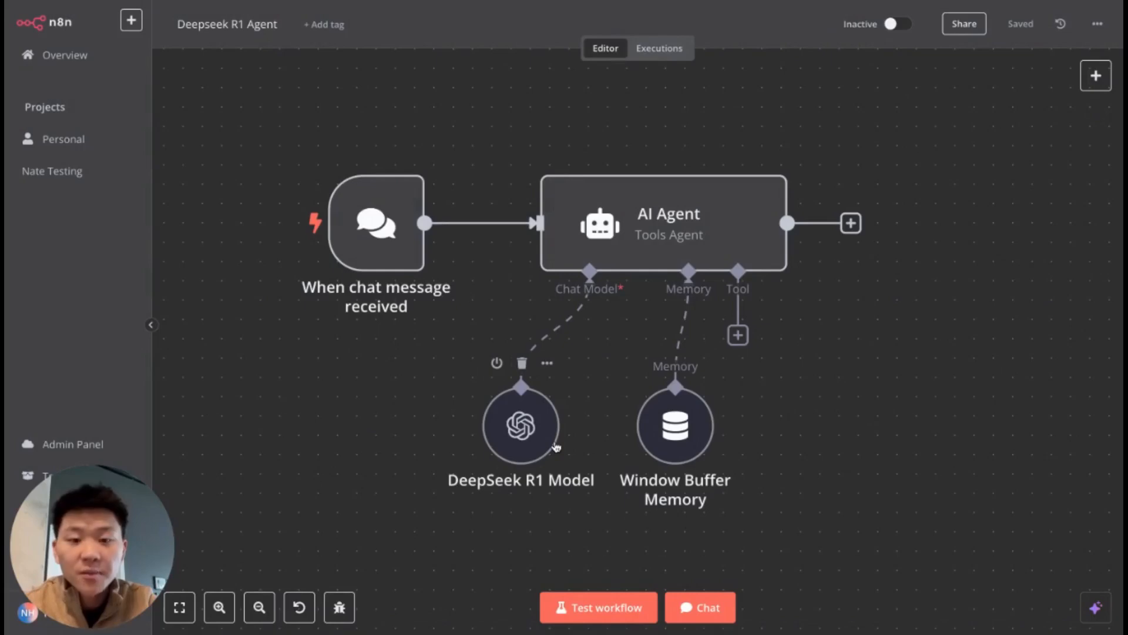
pyautogui.moveTo(551, 426)
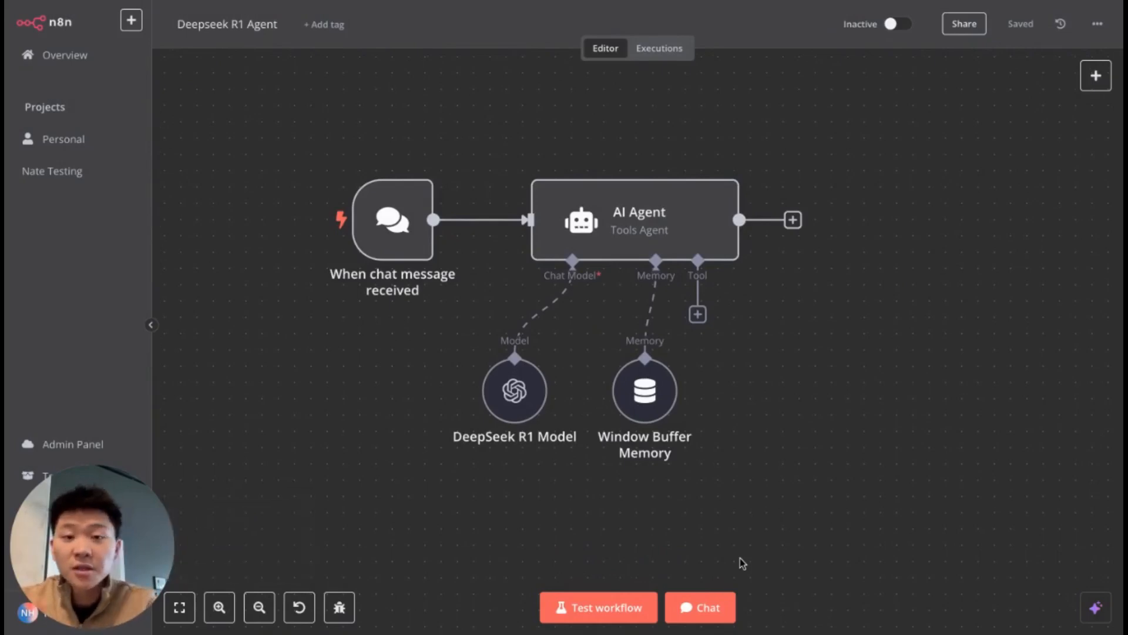
# Send 'hello' to the agent in the test chat, then review the DeepSeek R1 request settings
pyautogui.click(699, 607)
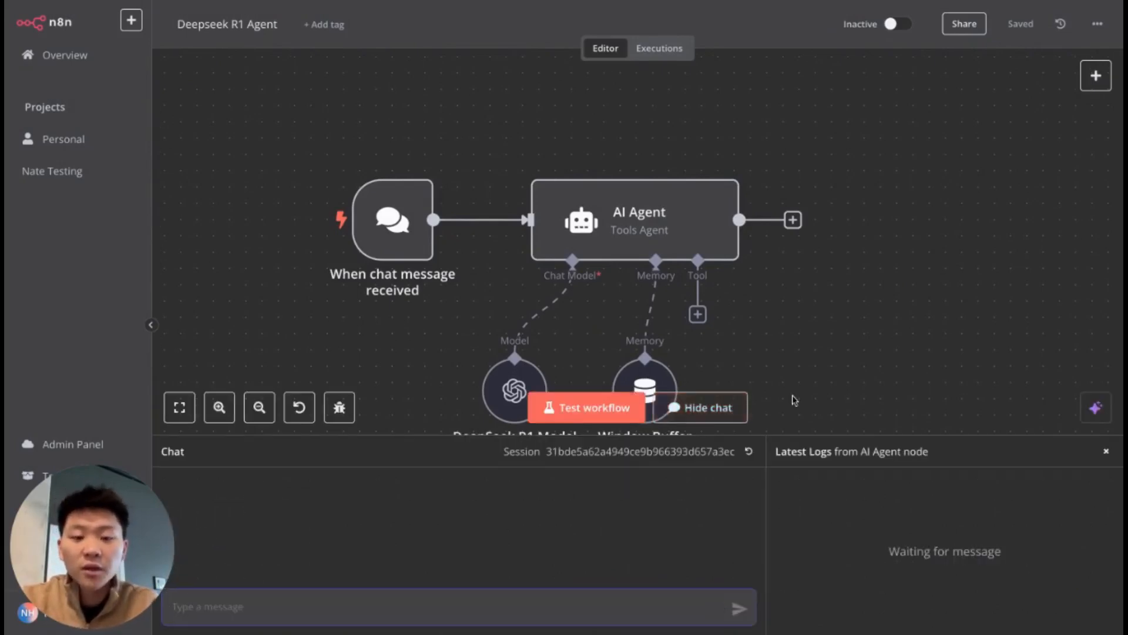
pyautogui.write('h')
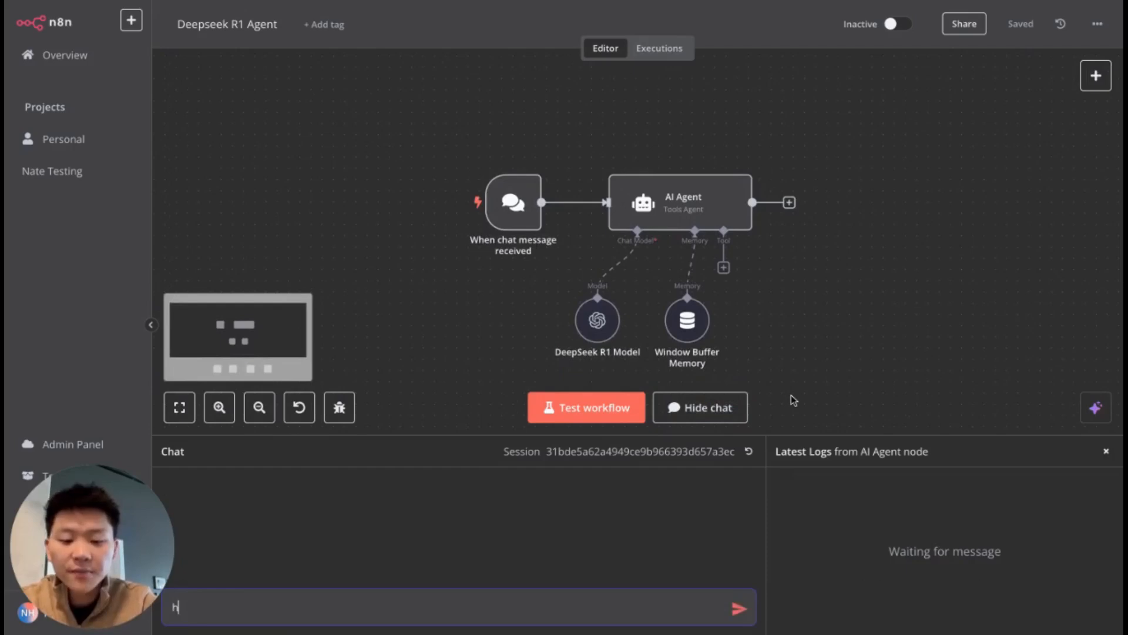
pyautogui.press('Return')
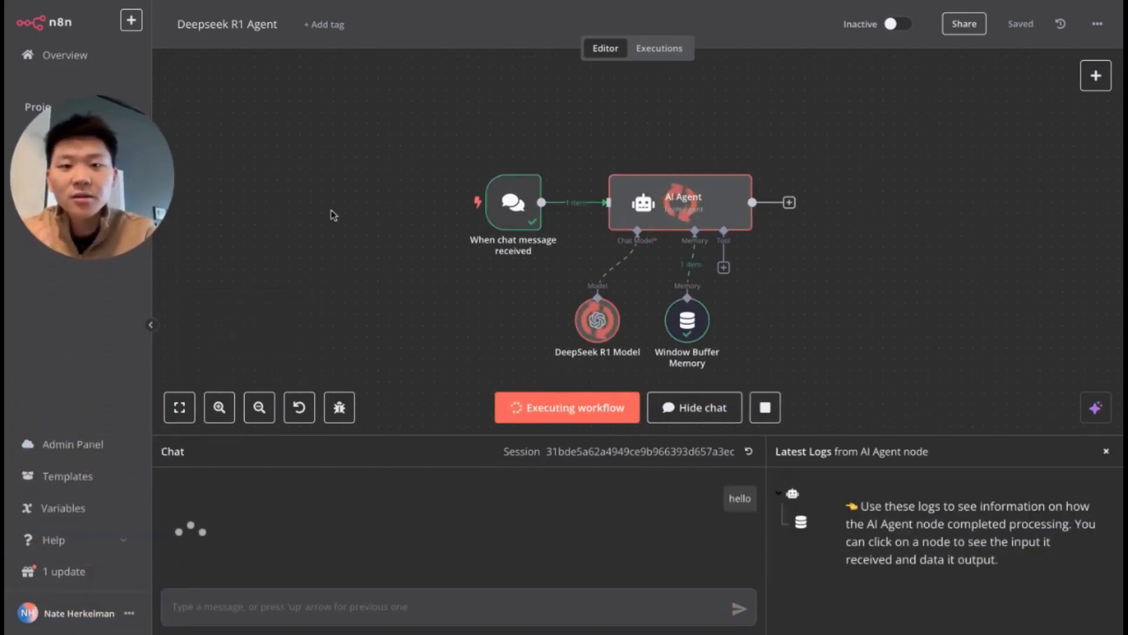
pyautogui.moveTo(366, 268)
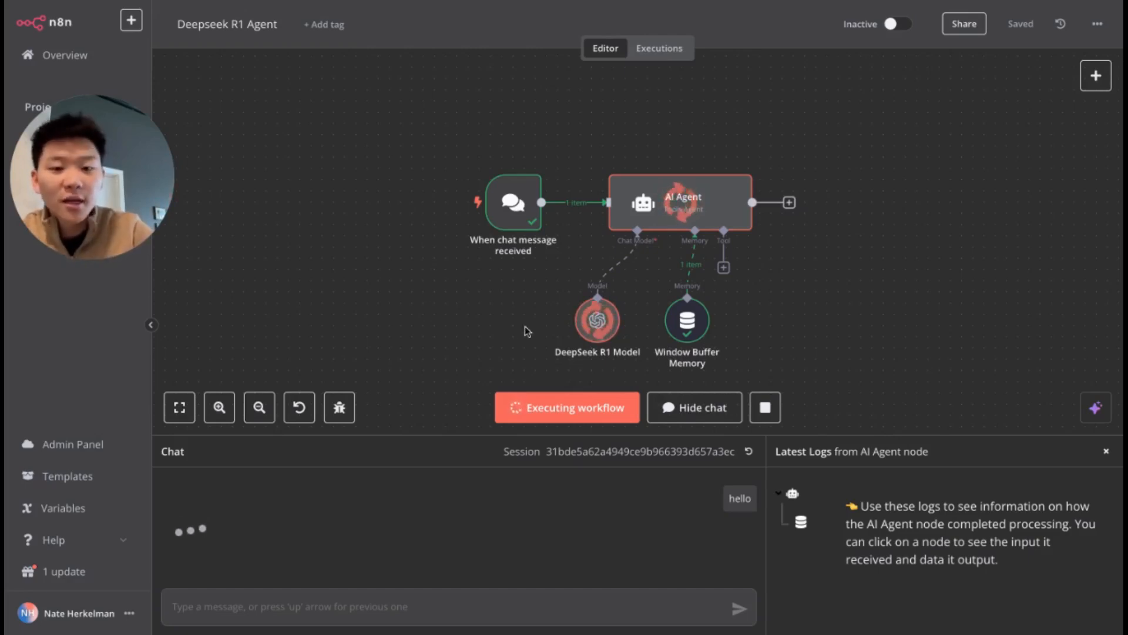
pyautogui.moveTo(484, 295)
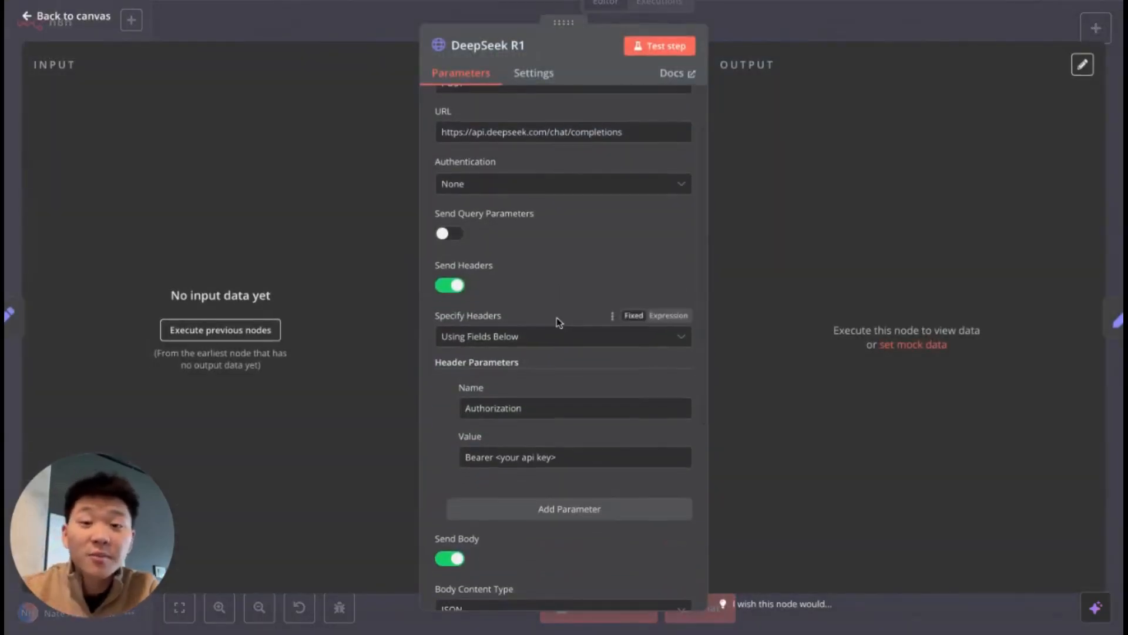
pyautogui.scroll(-3)
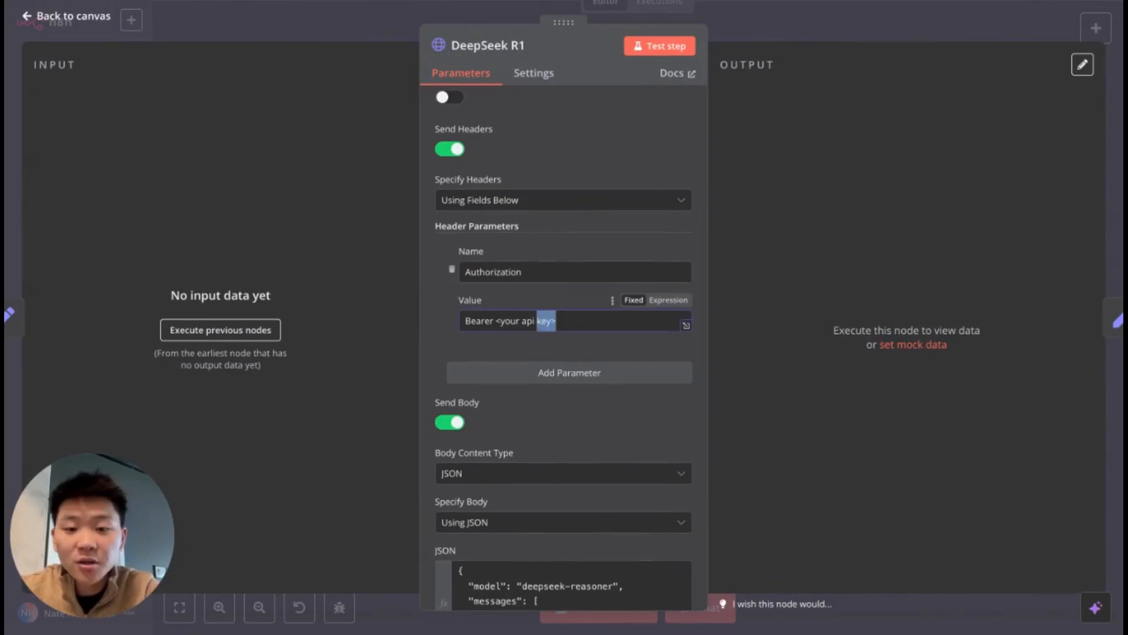
pyautogui.scroll(3)
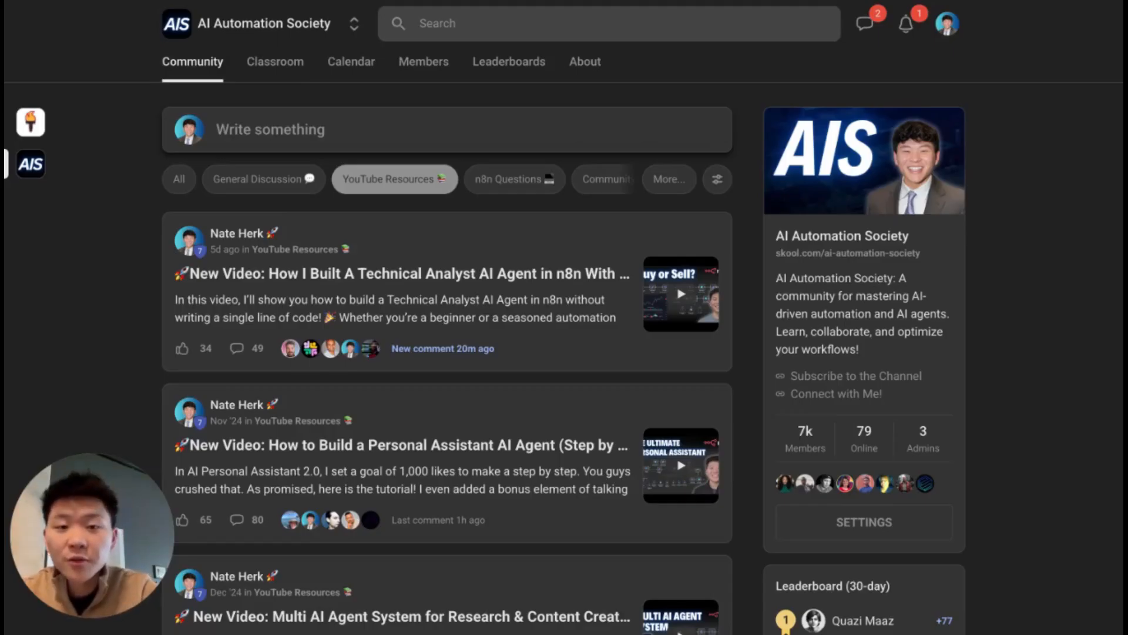
pyautogui.moveTo(440, 240)
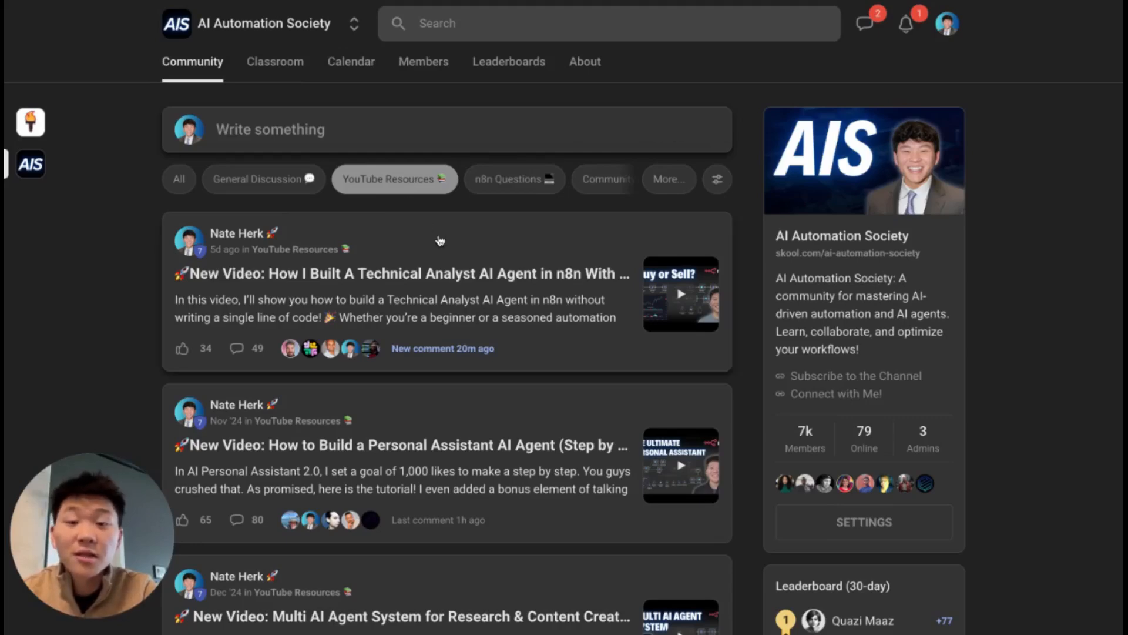
# Switch to the AI Automation Society Plus community, browse its classroom, and view the January 2025 calendar
pyautogui.click(403, 273)
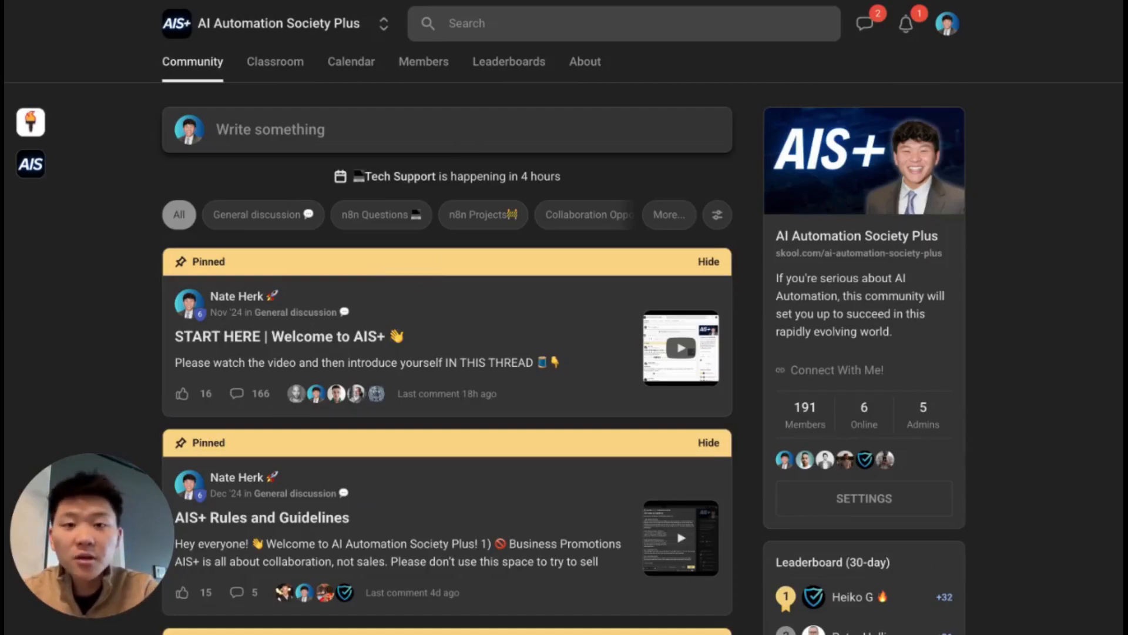
pyautogui.scroll(-3)
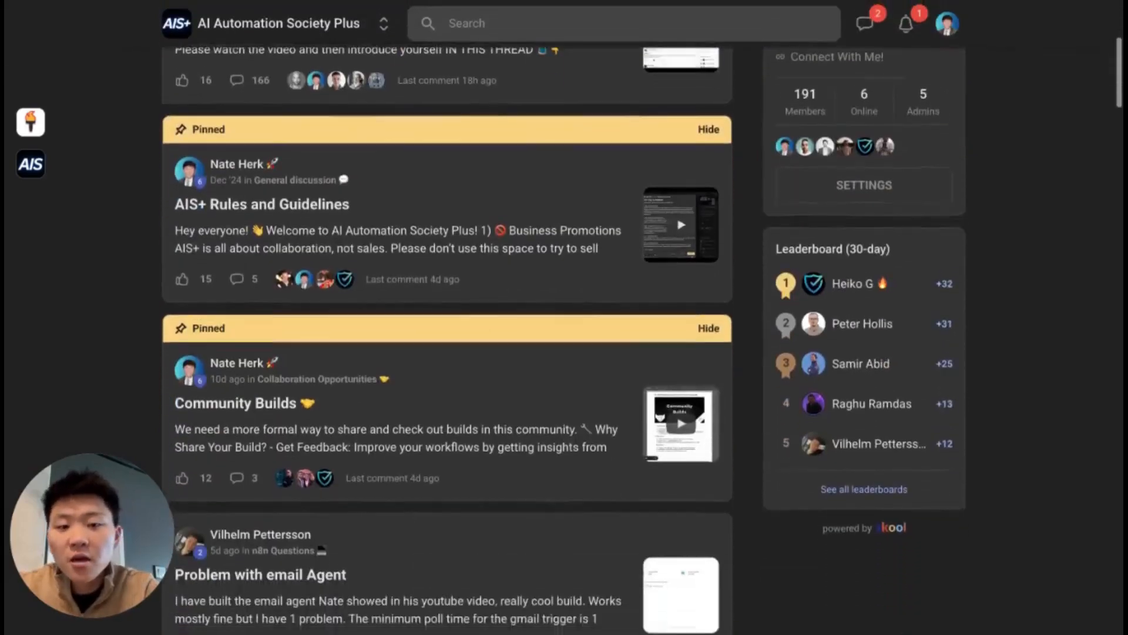
pyautogui.scroll(3)
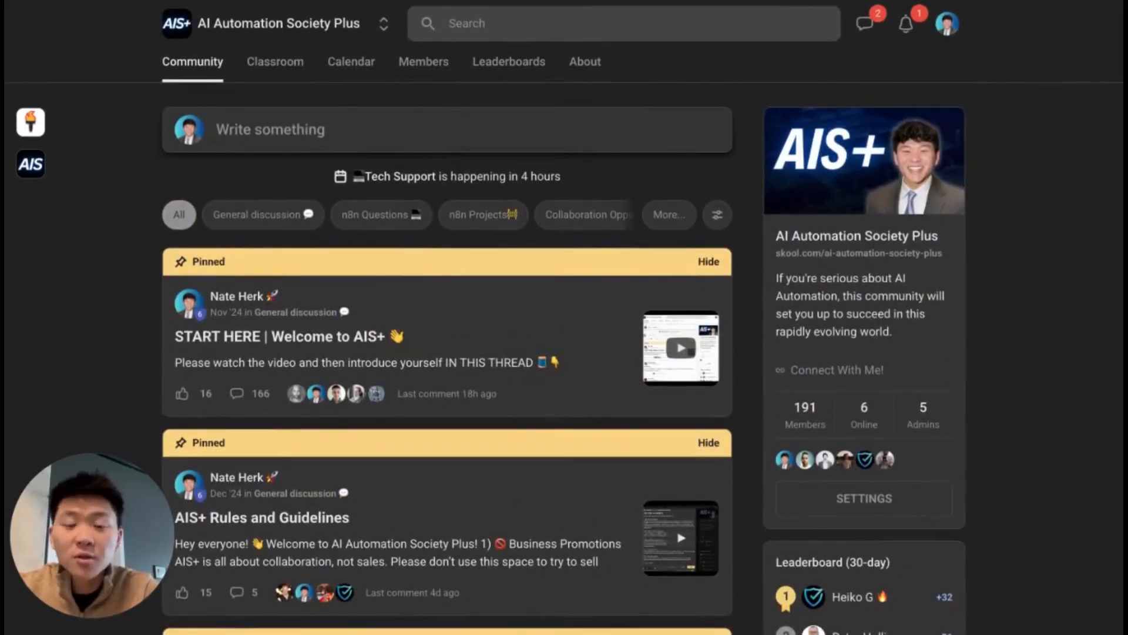
pyautogui.moveTo(275, 61)
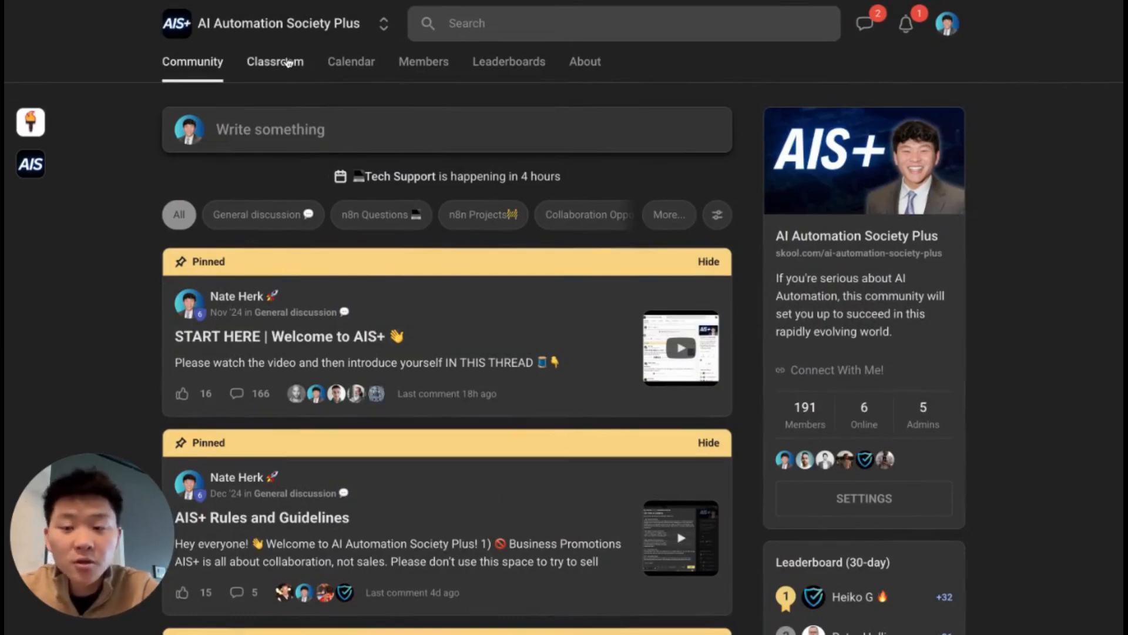
pyautogui.click(275, 61)
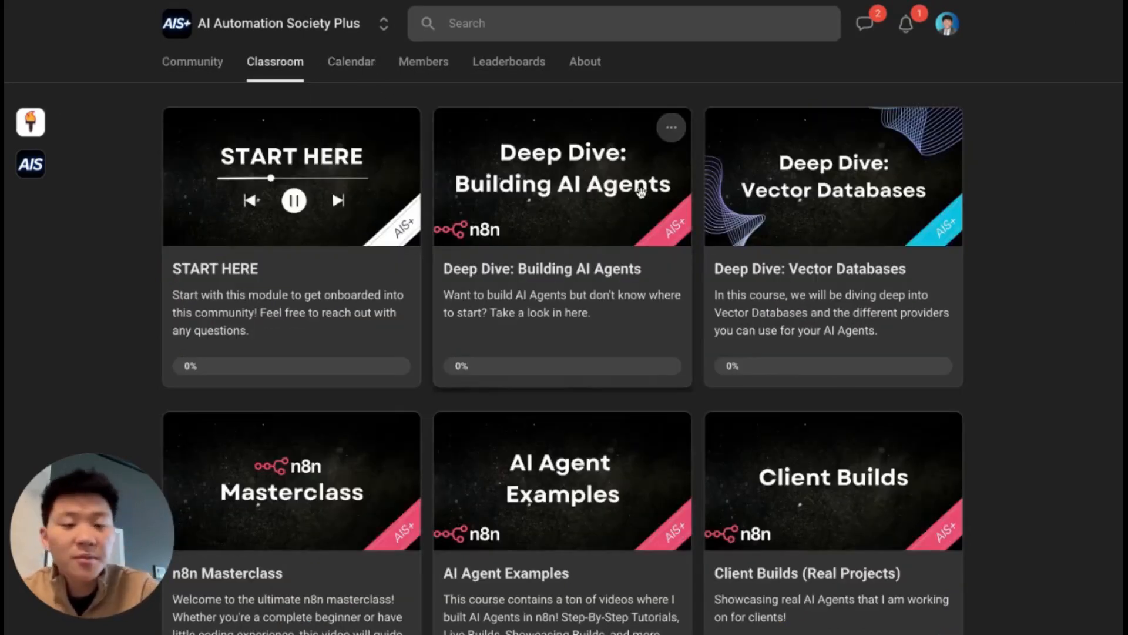
pyautogui.click(352, 61)
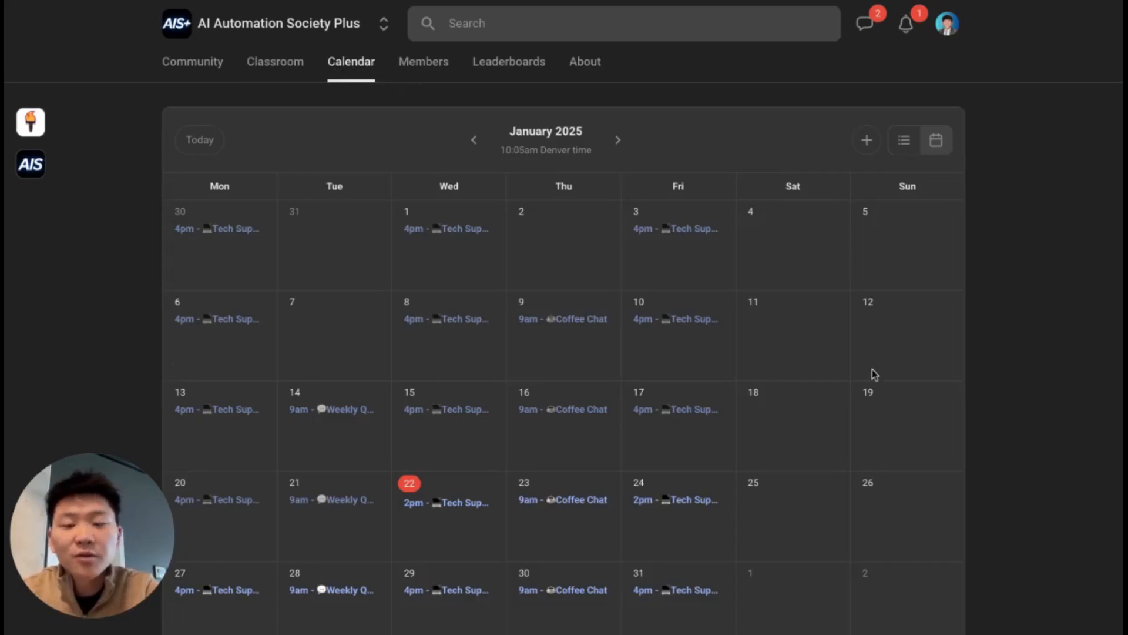
pyautogui.moveTo(603, 291)
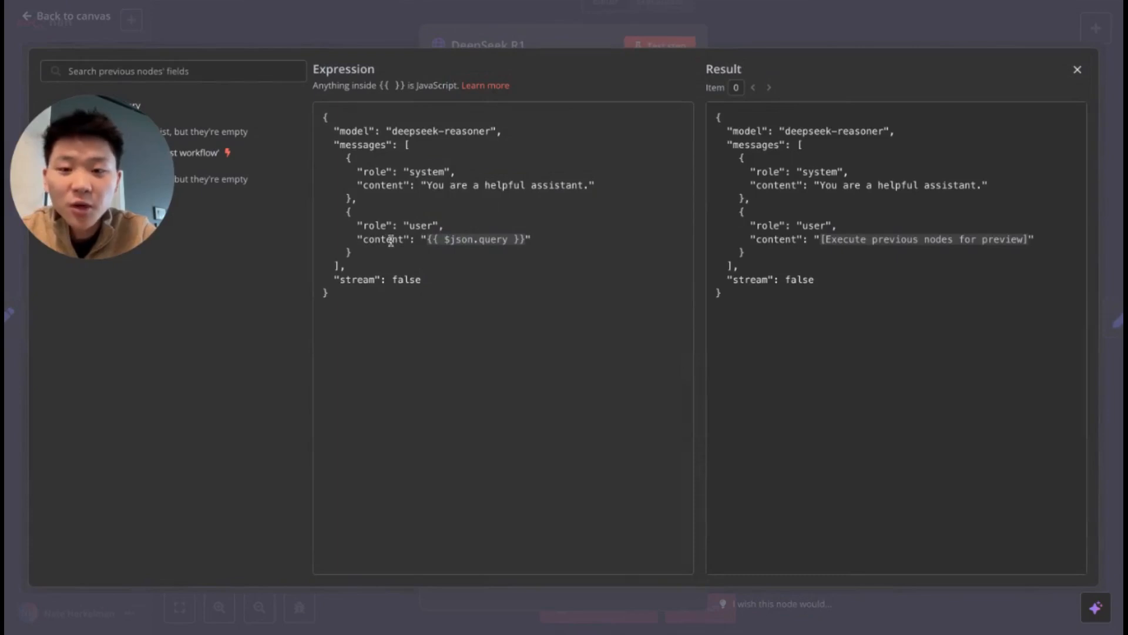
pyautogui.moveTo(543, 256)
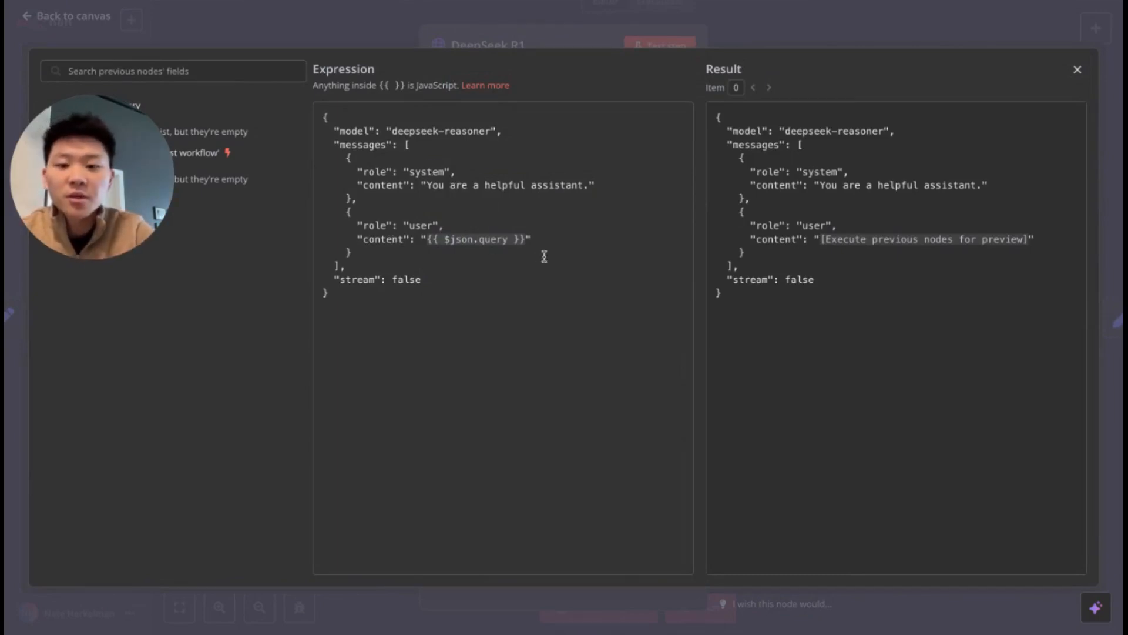
pyautogui.moveTo(575, 59)
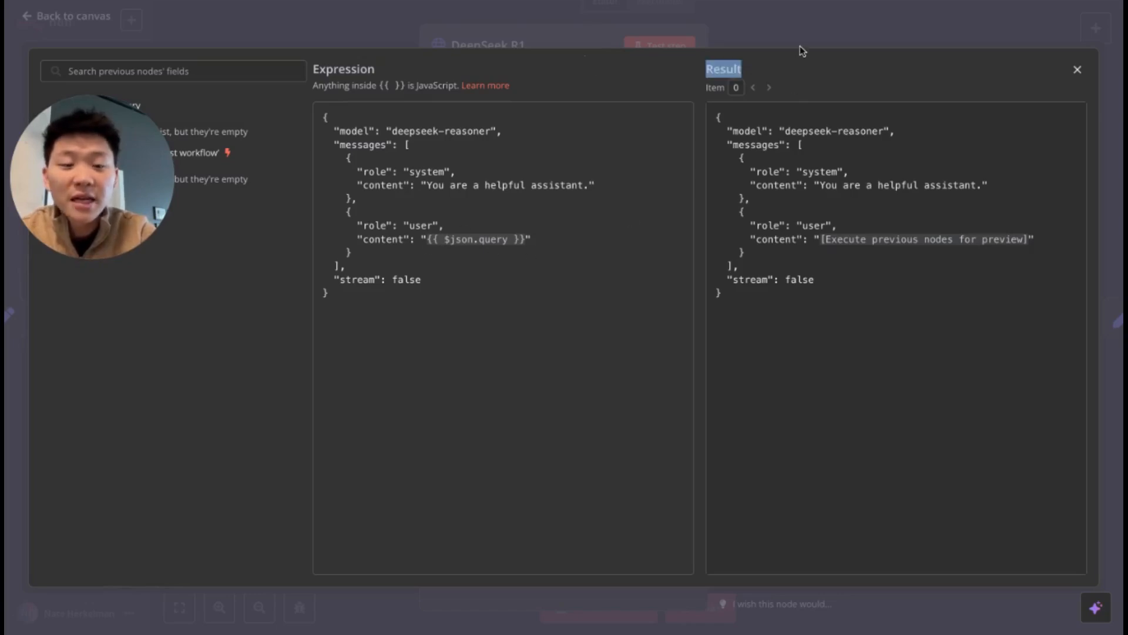
# Replace the Set Query node's query value with the three-light-switches puzzle
pyautogui.click(1077, 70)
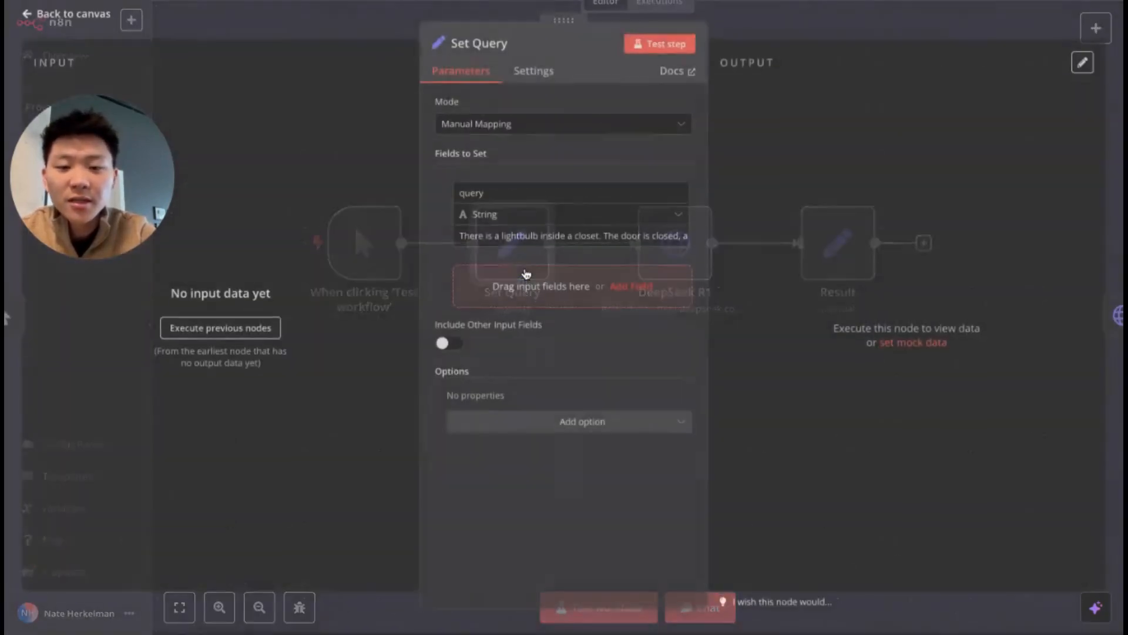
pyautogui.click(572, 235)
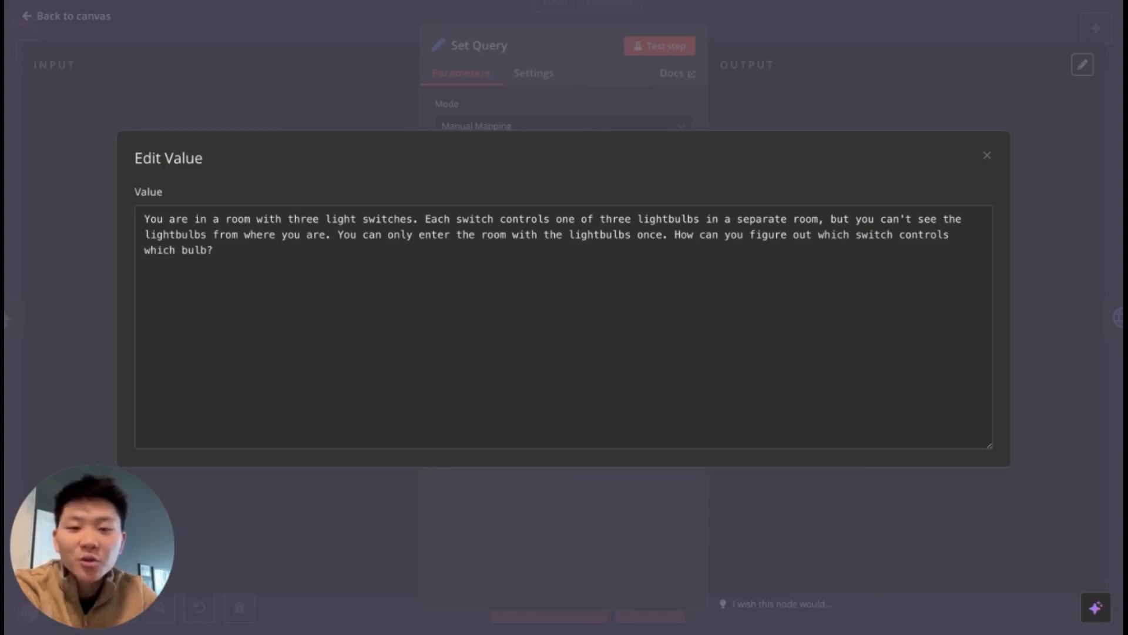
pyautogui.click(986, 155)
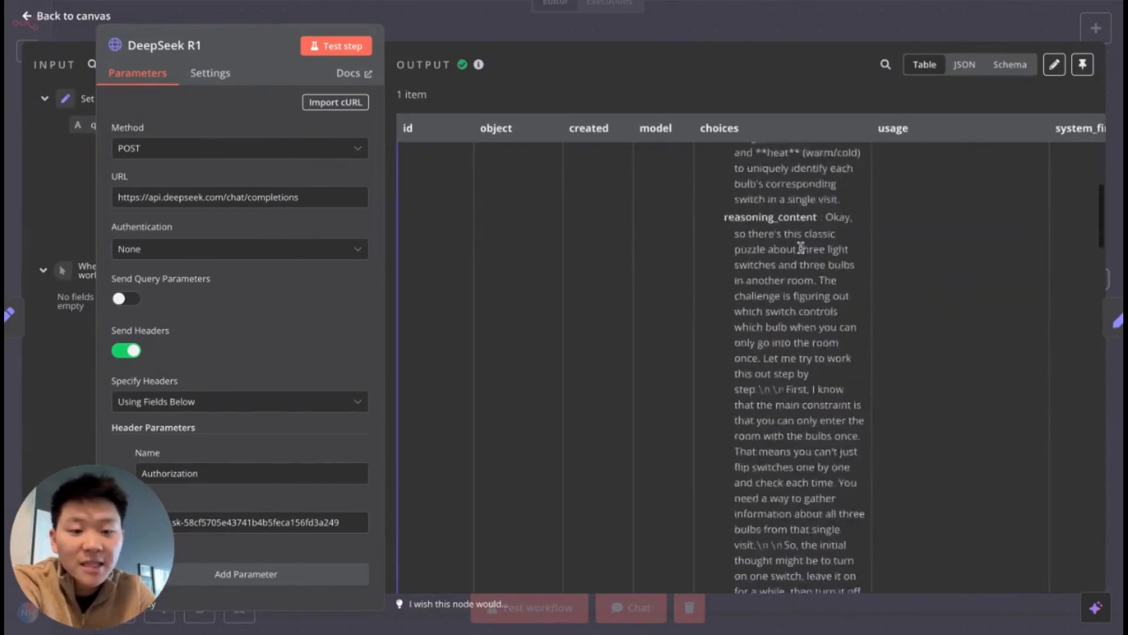
# Scroll through the Result node's output to read the puzzle answer and reasoning columns
pyautogui.click(70, 15)
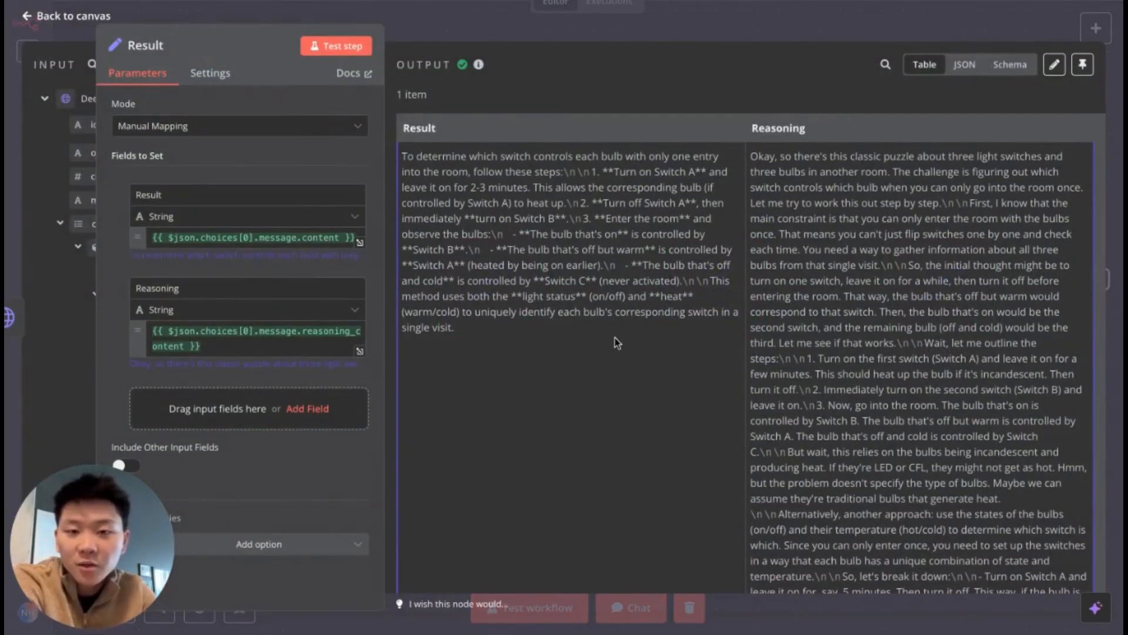
pyautogui.moveTo(626, 440)
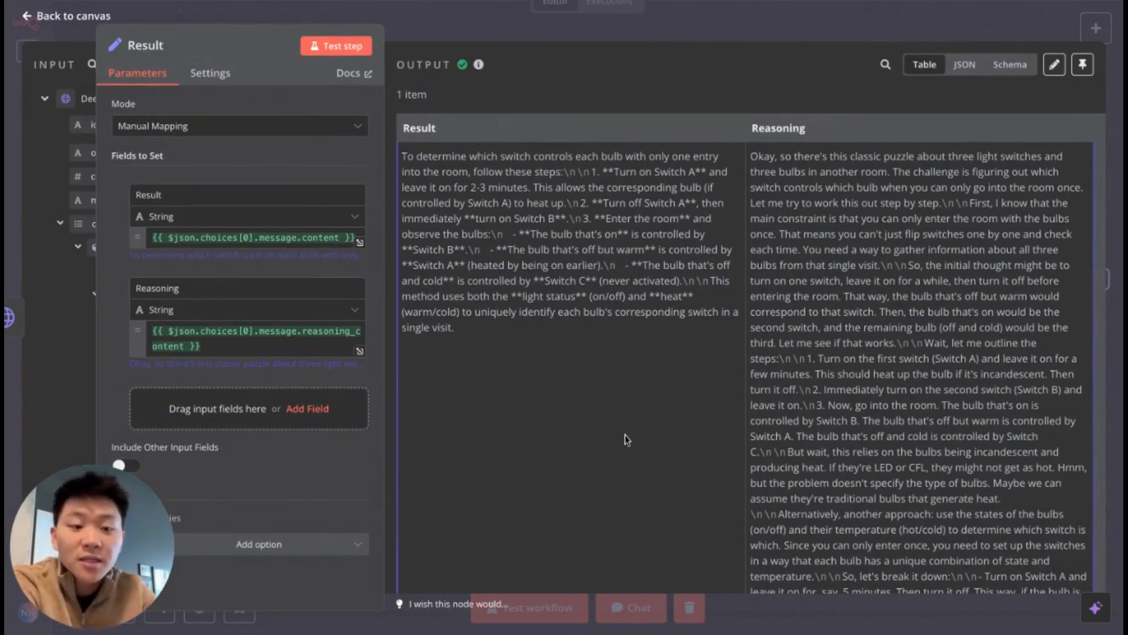
pyautogui.moveTo(613, 435)
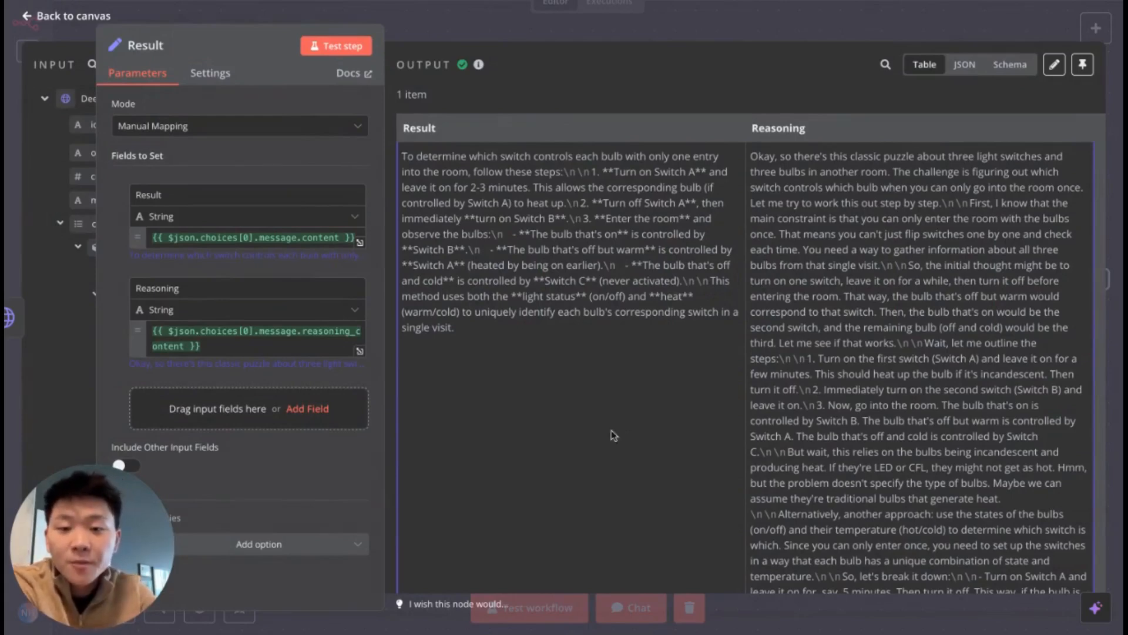
pyautogui.moveTo(525, 433)
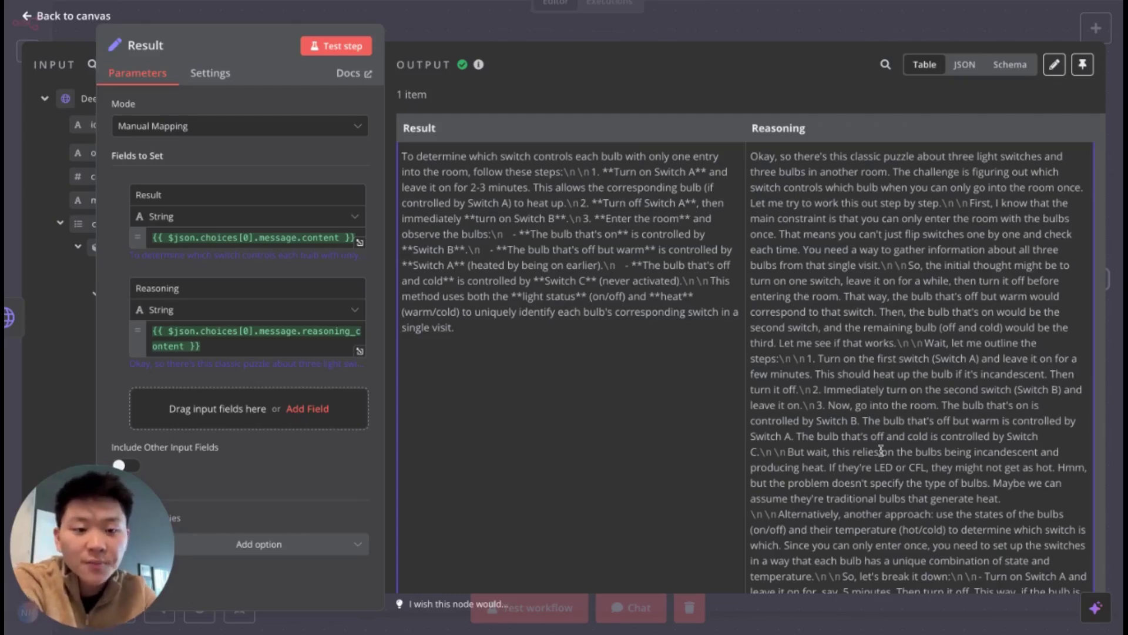
pyautogui.scroll(3)
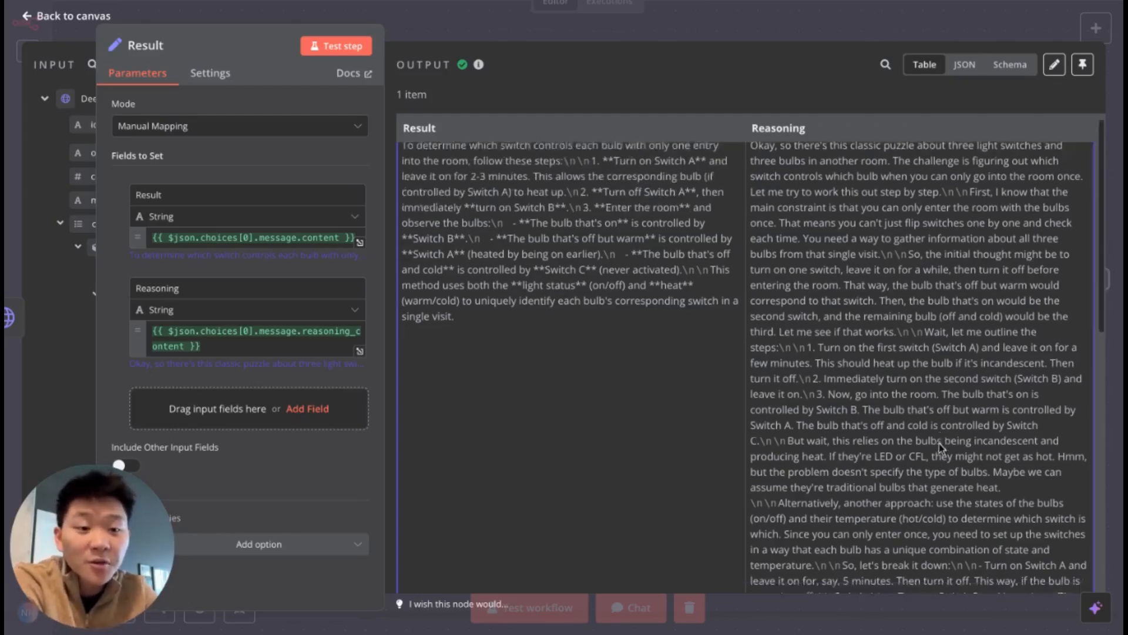
pyautogui.scroll(-3)
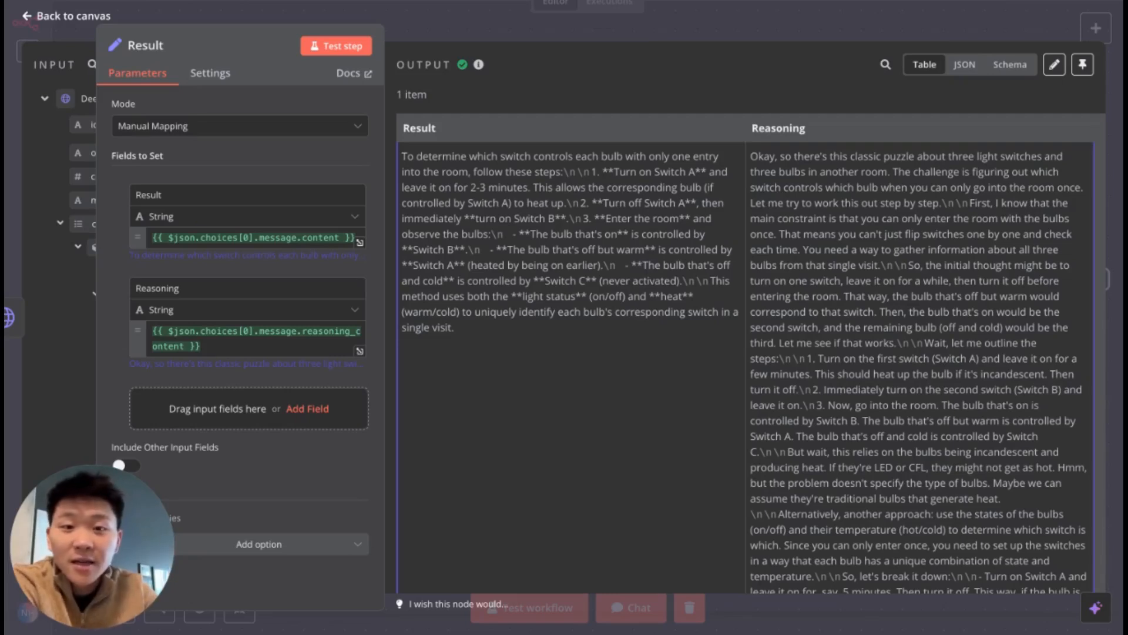
pyautogui.moveTo(753, 161)
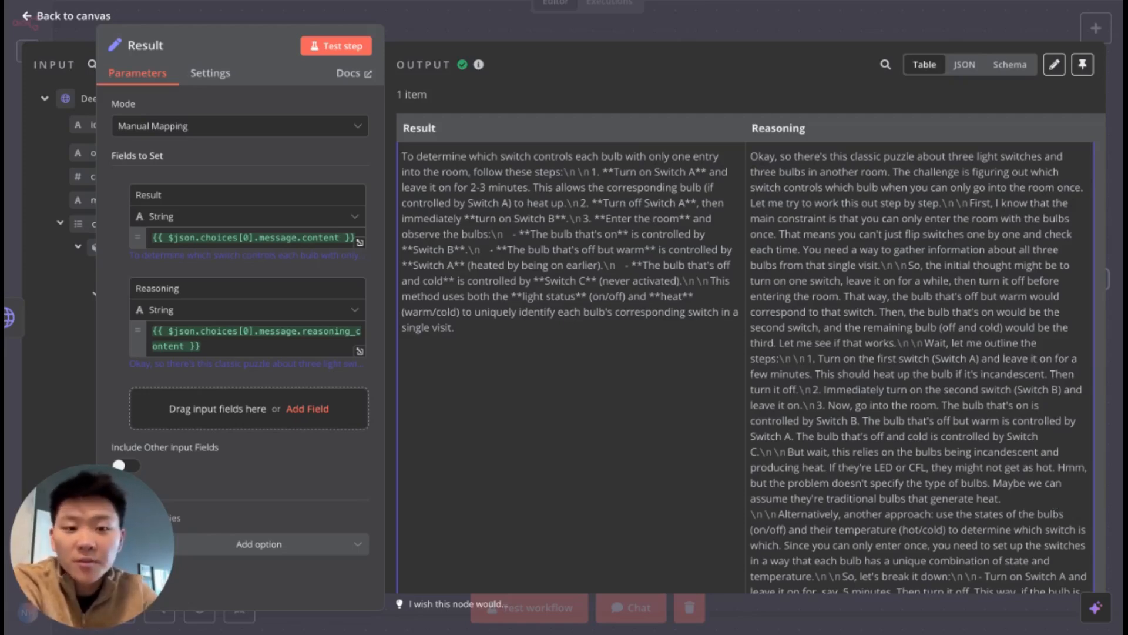
pyautogui.moveTo(1042, 502)
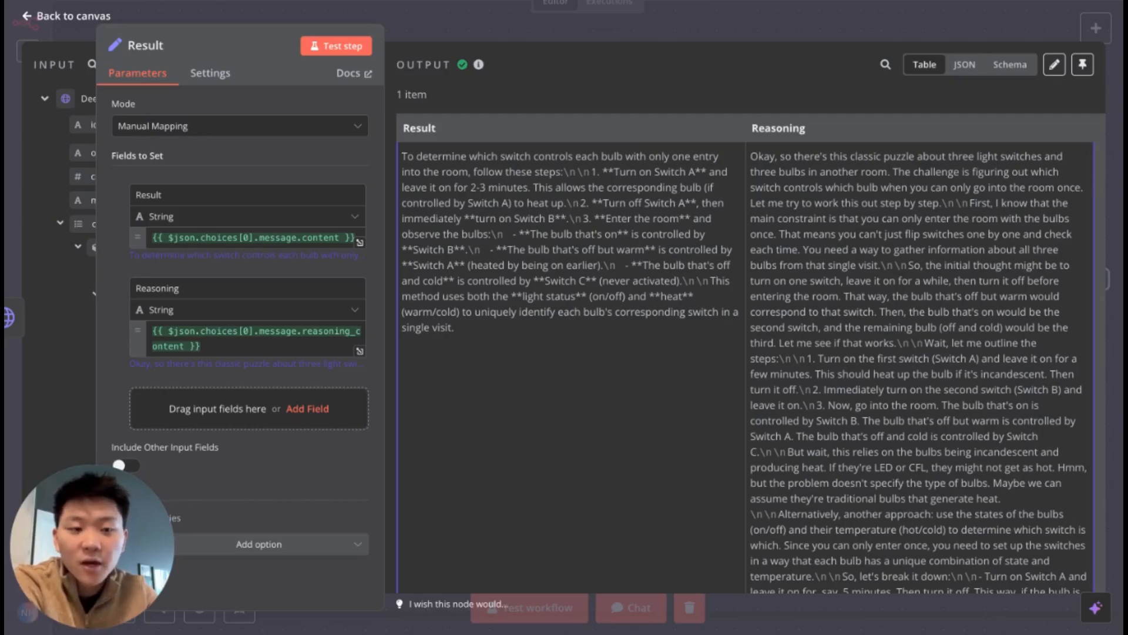
pyautogui.moveTo(1023, 261)
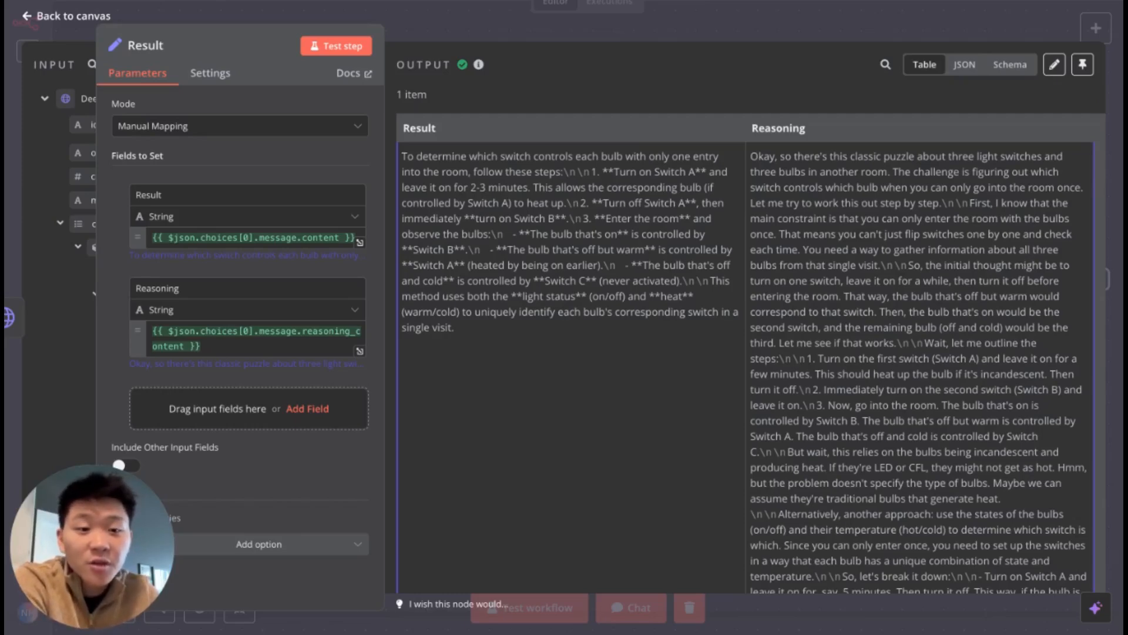
pyautogui.scroll(-3)
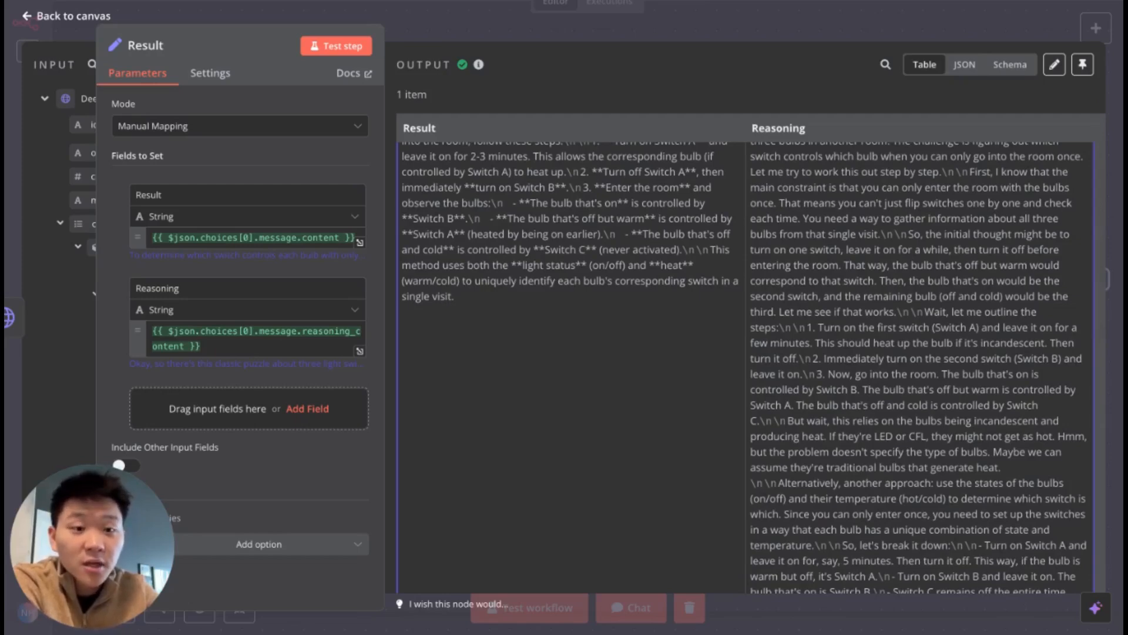
pyautogui.scroll(-3)
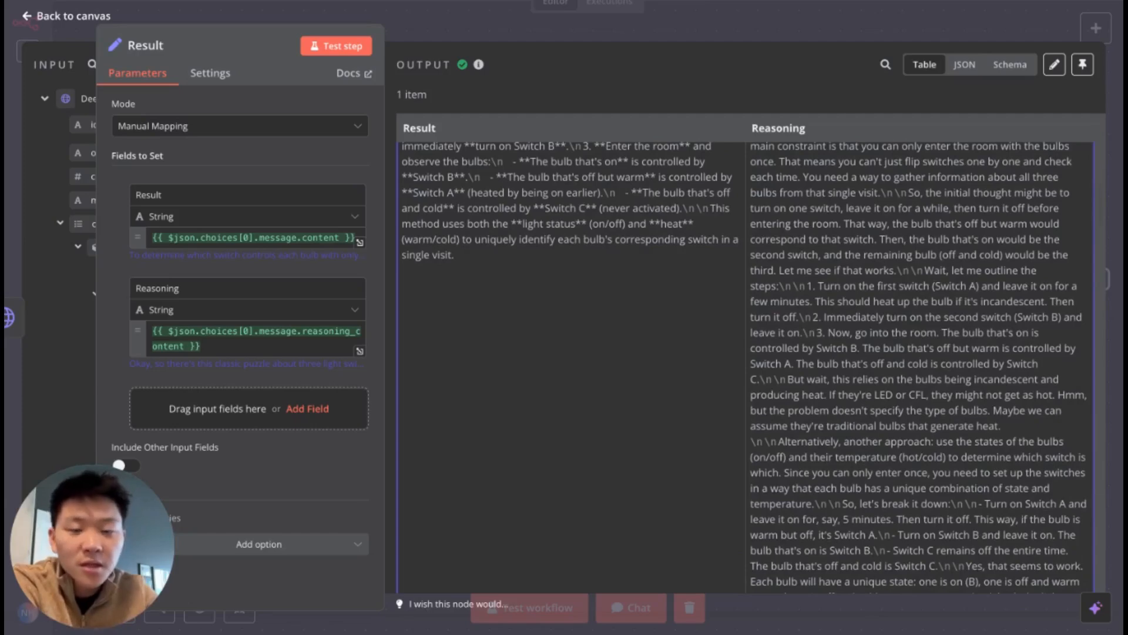
pyautogui.scroll(-3)
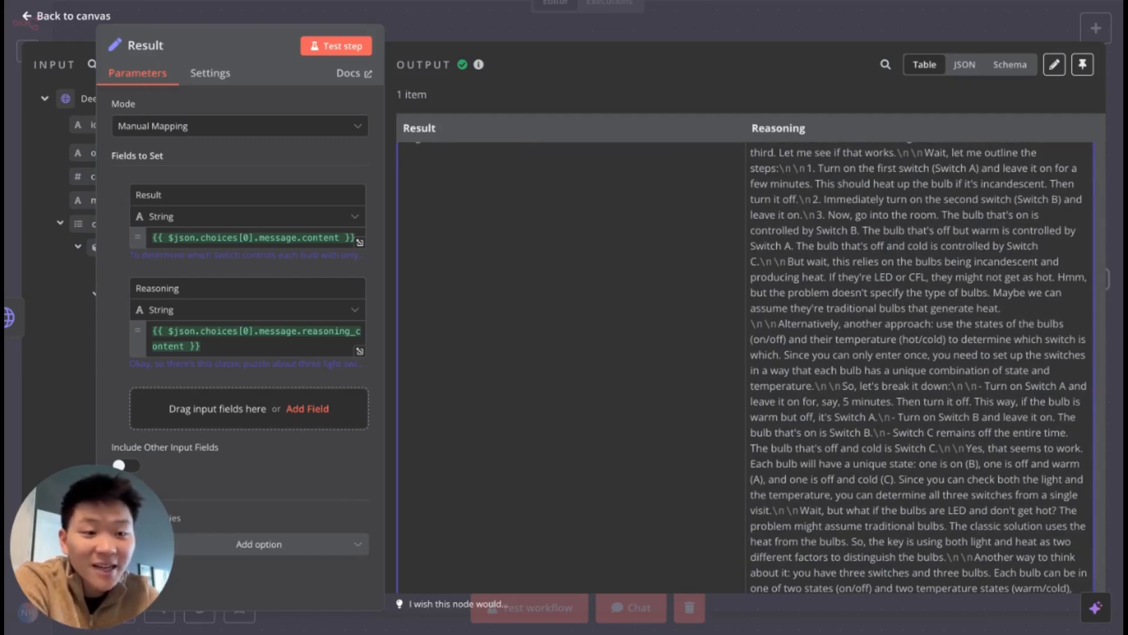
pyautogui.moveTo(986, 367)
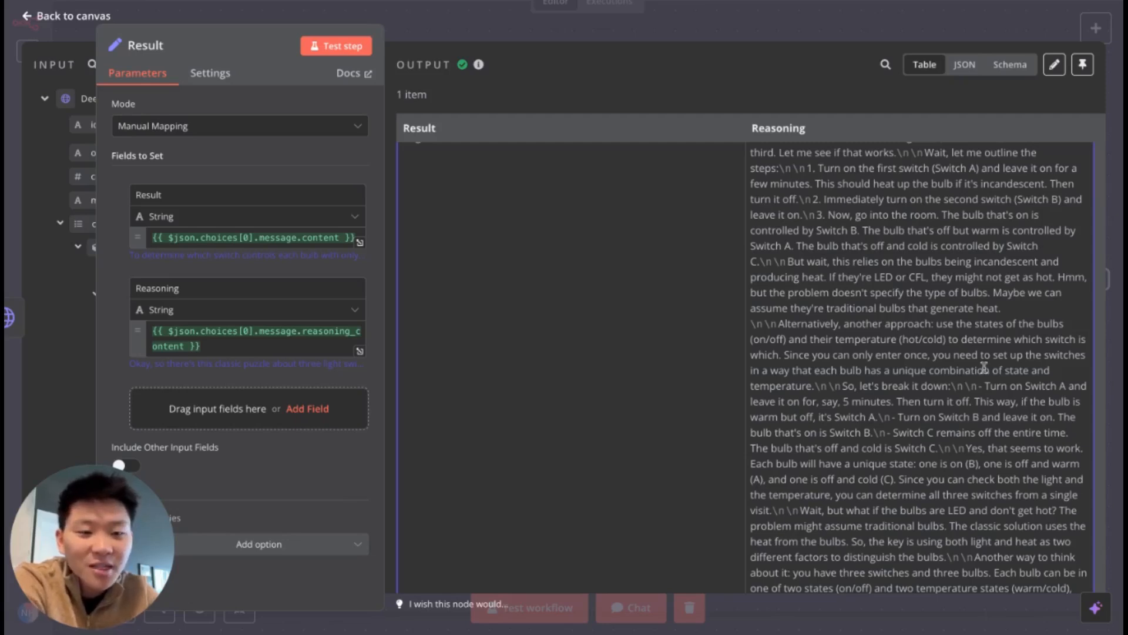
pyautogui.scroll(-3)
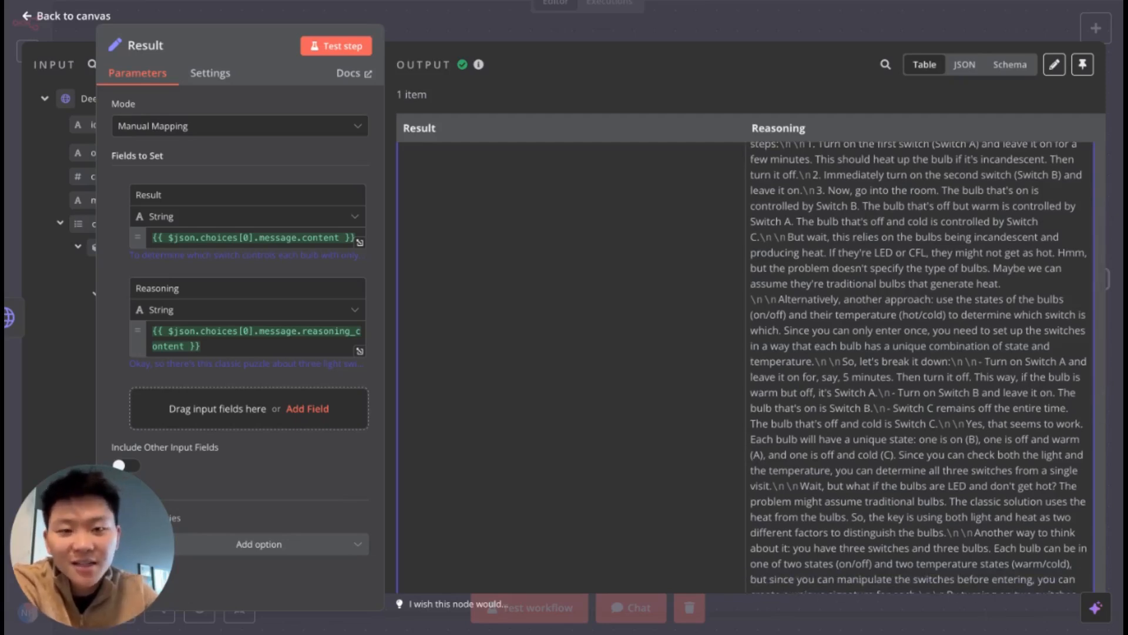
pyautogui.scroll(-3)
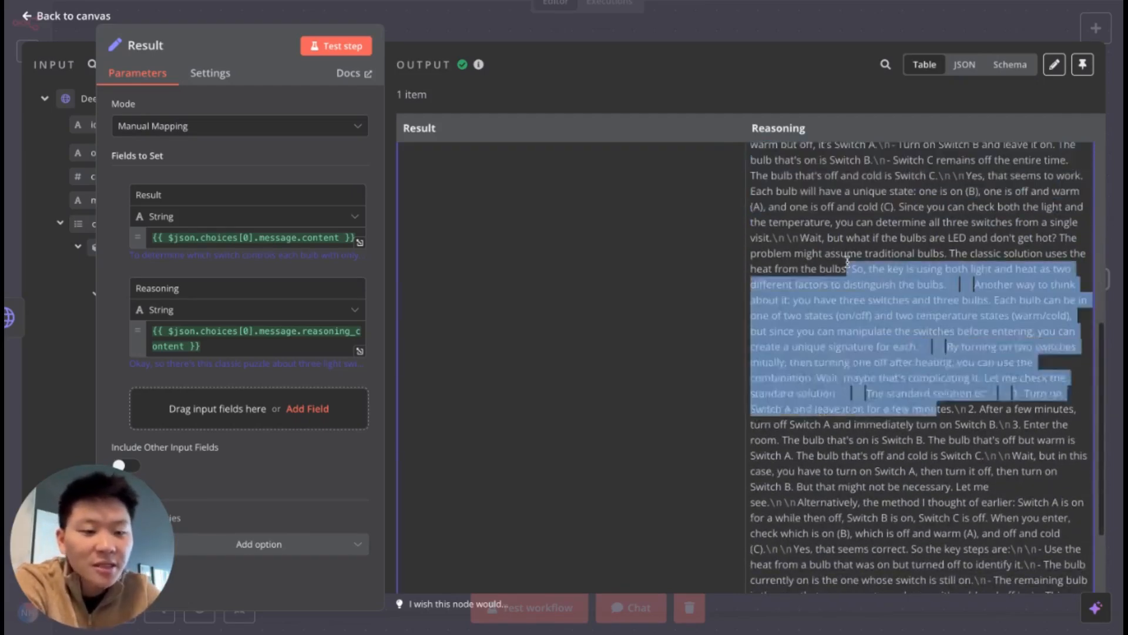
pyautogui.scroll(-3)
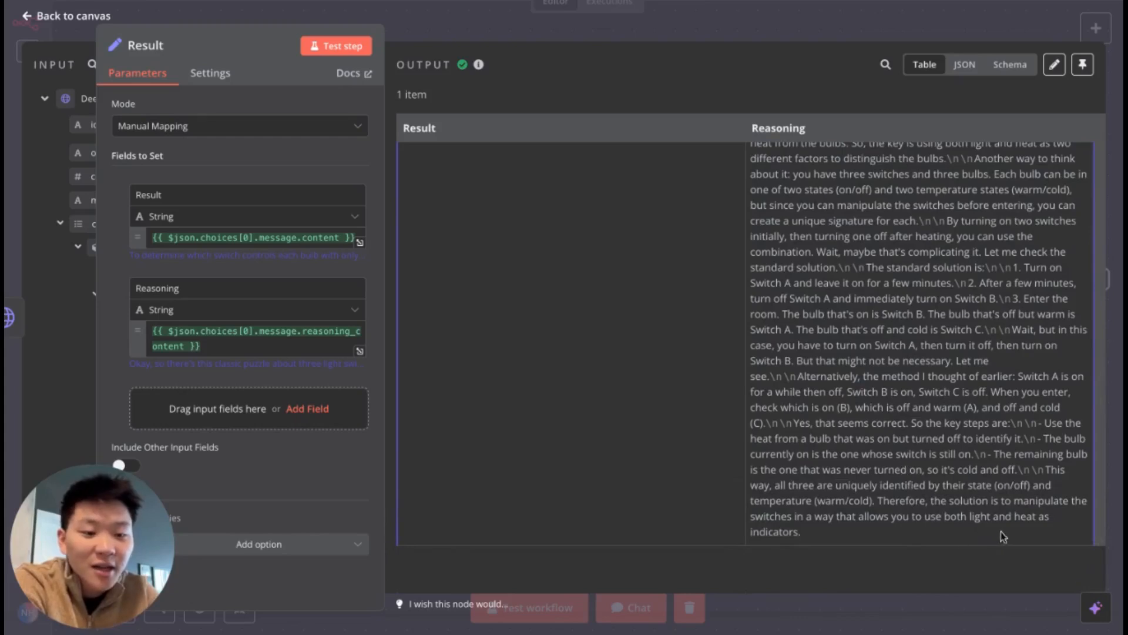
pyautogui.moveTo(813, 536)
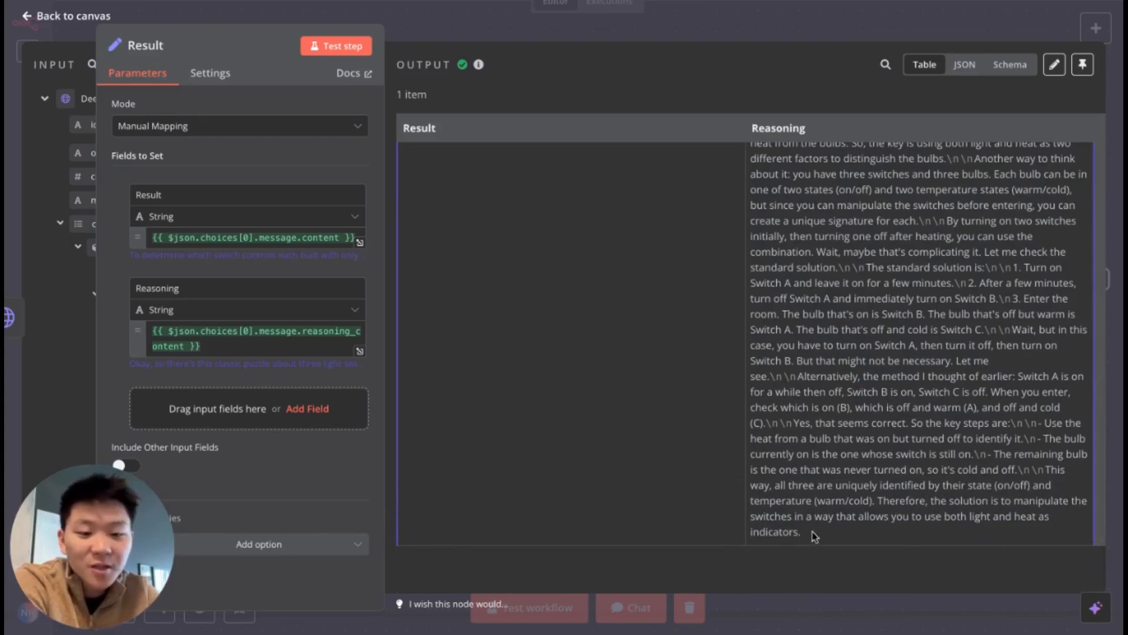
pyautogui.moveTo(962, 545)
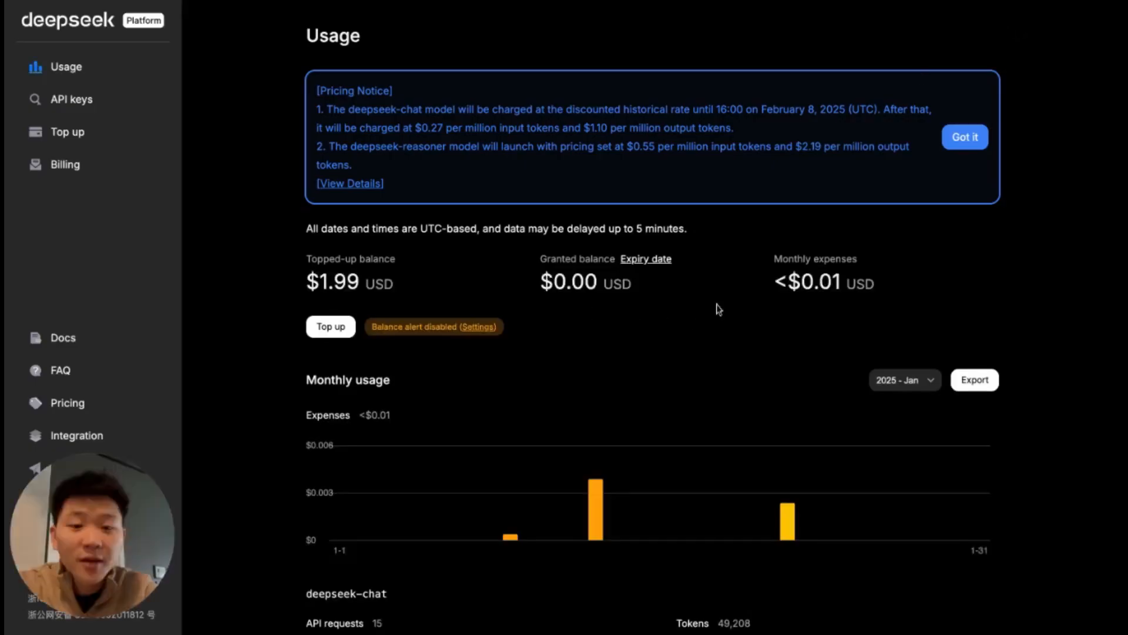
pyautogui.moveTo(436, 285)
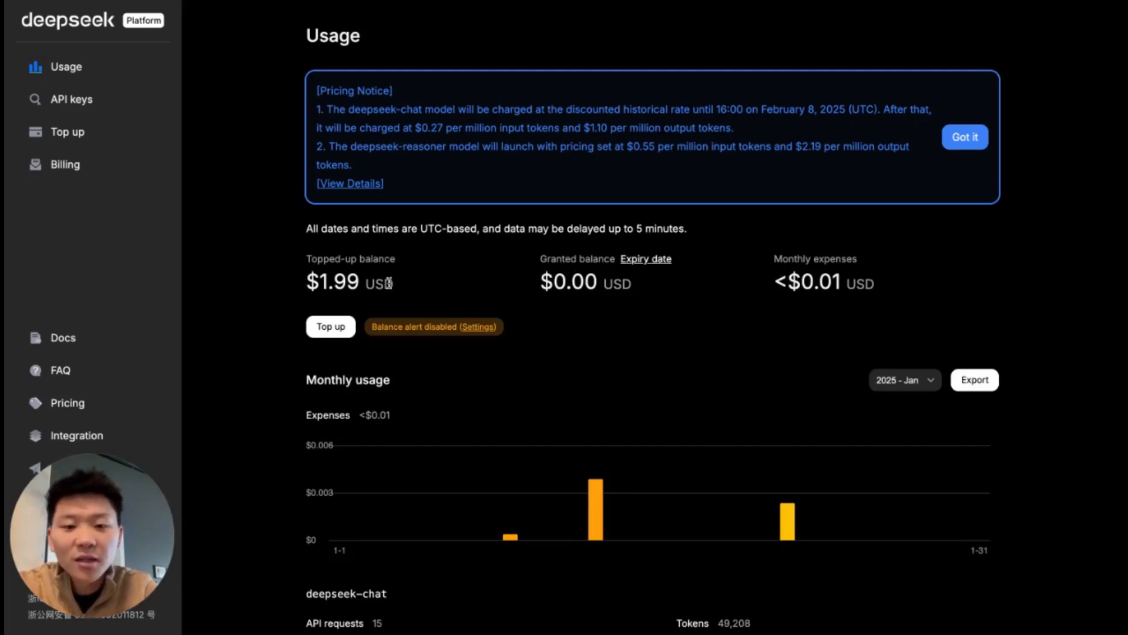
pyautogui.moveTo(481, 252)
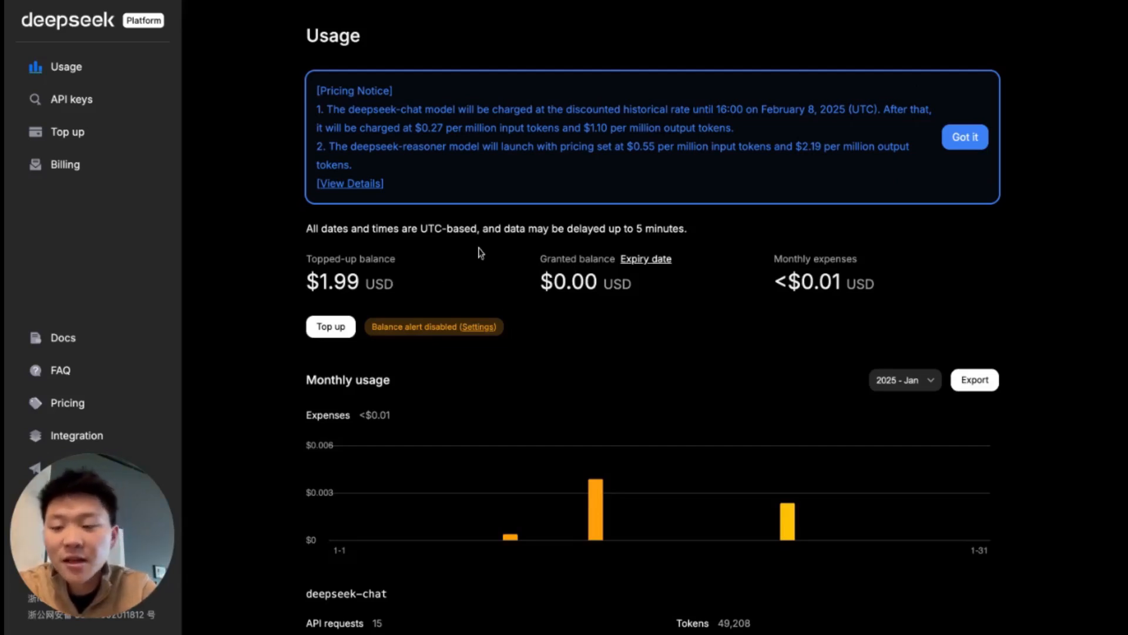
pyautogui.moveTo(71, 99)
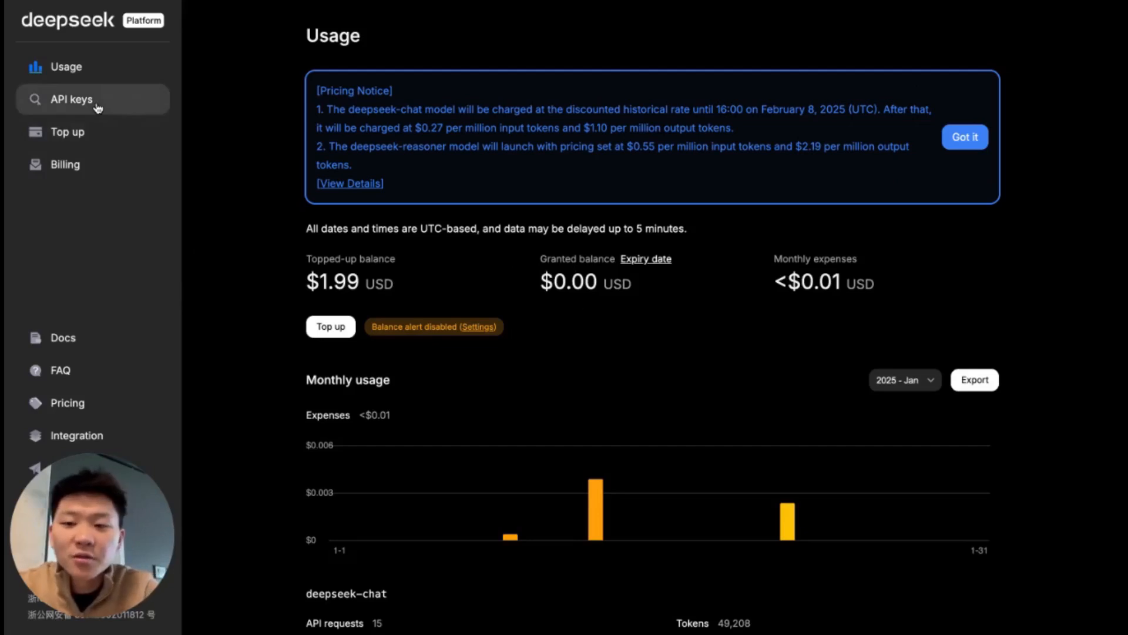
# Create and copy a DeepSeek Platform API key named 'test2', then open the API docs
pyautogui.click(71, 98)
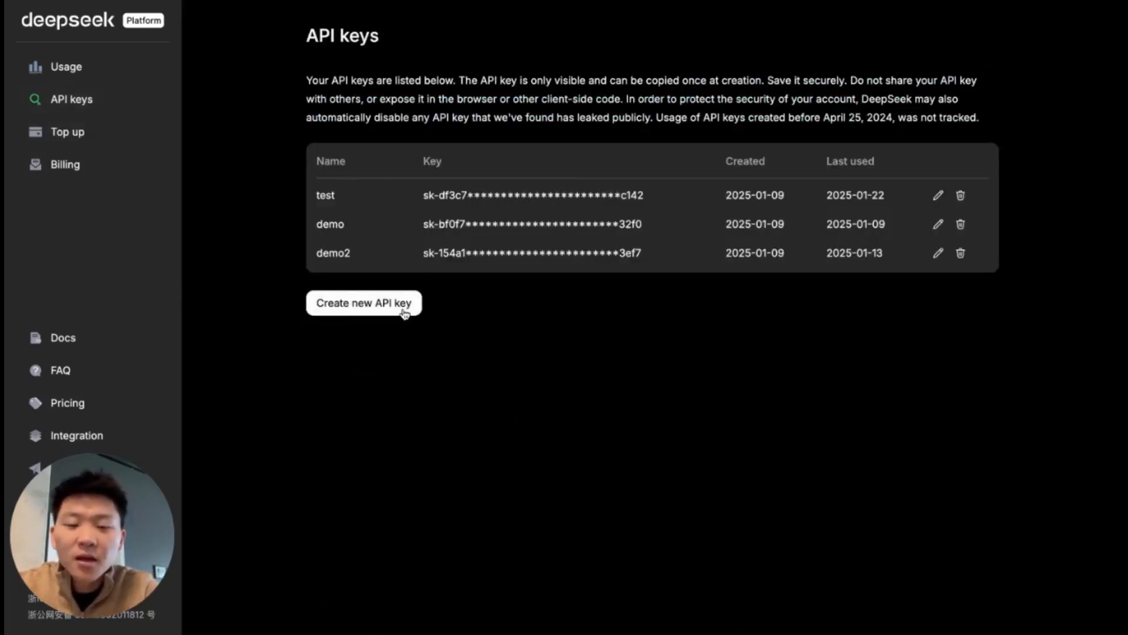
pyautogui.click(363, 302)
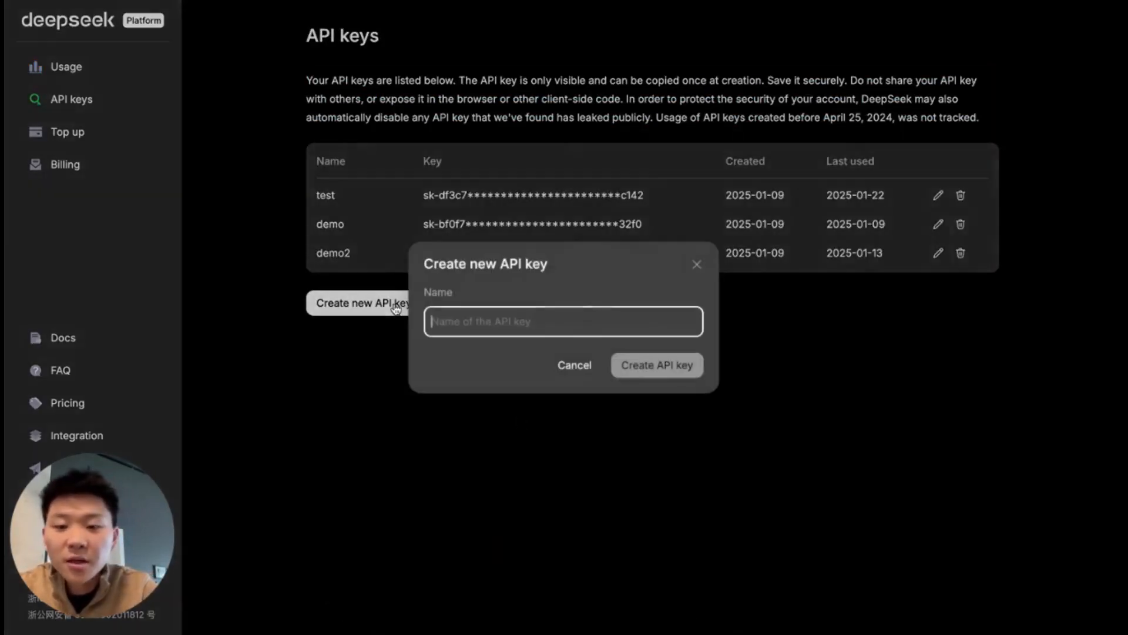
pyautogui.write('test2')
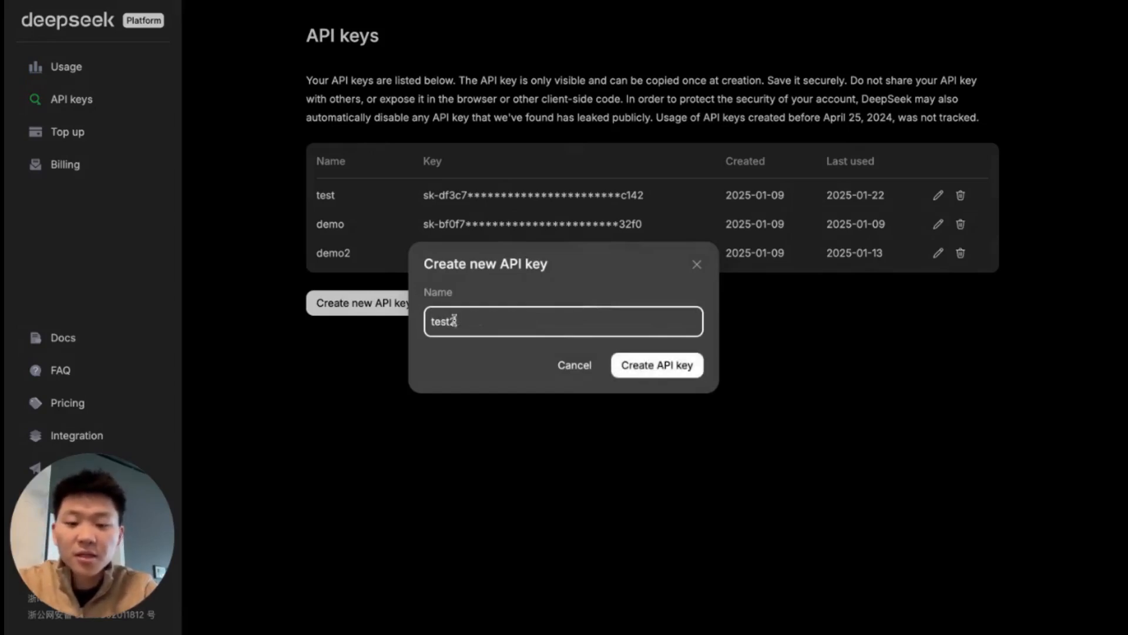
pyautogui.click(656, 365)
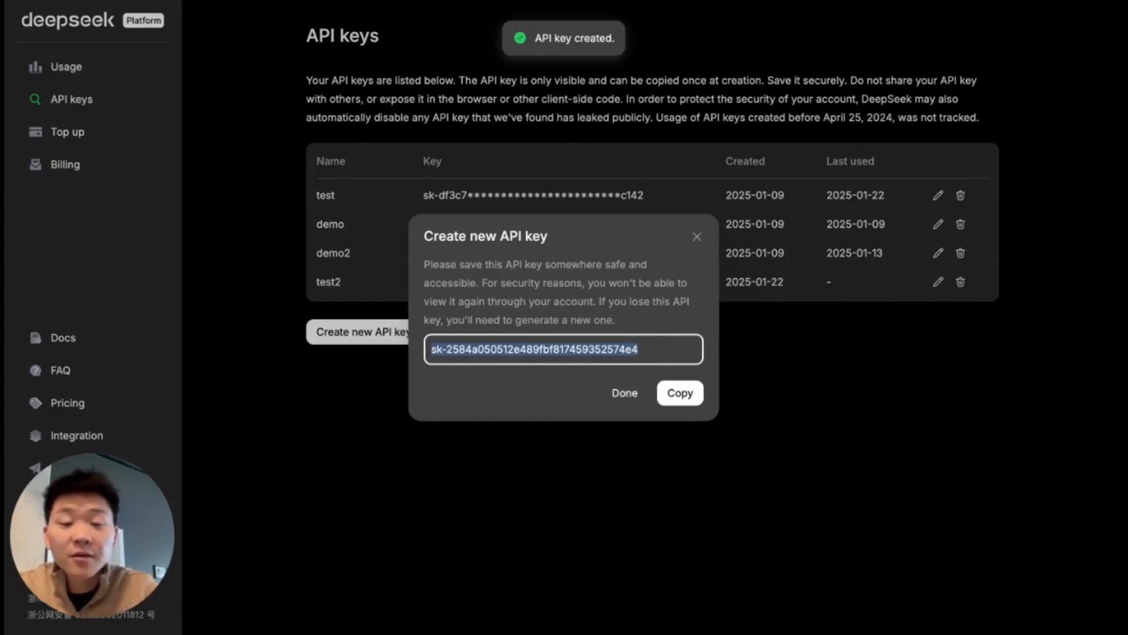
pyautogui.click(623, 392)
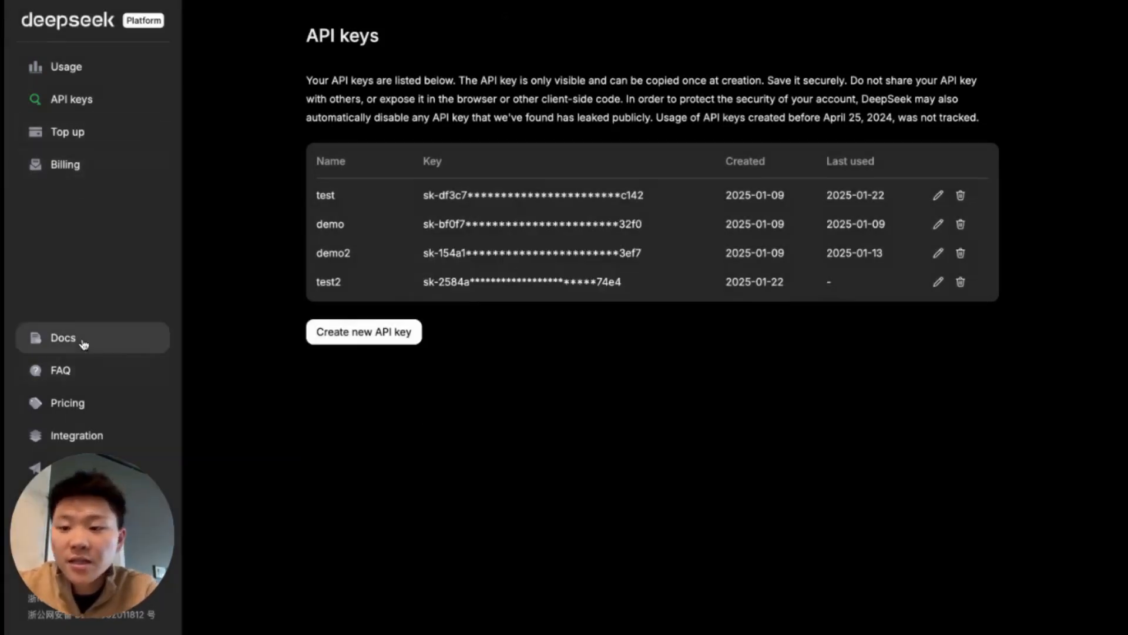
pyautogui.click(63, 337)
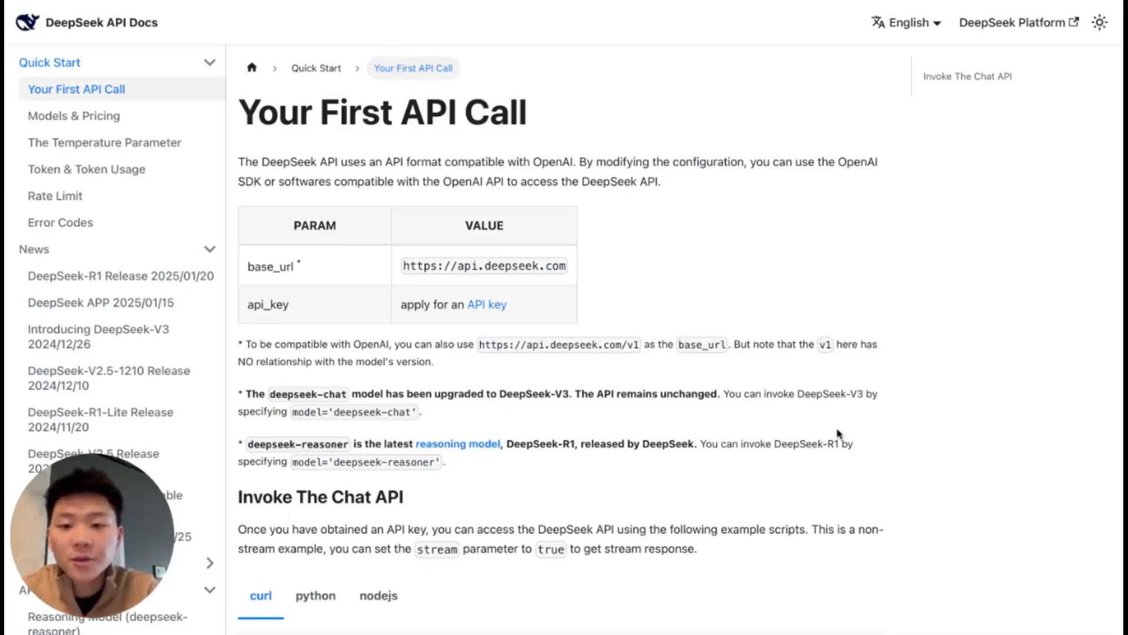
pyautogui.moveTo(824, 434)
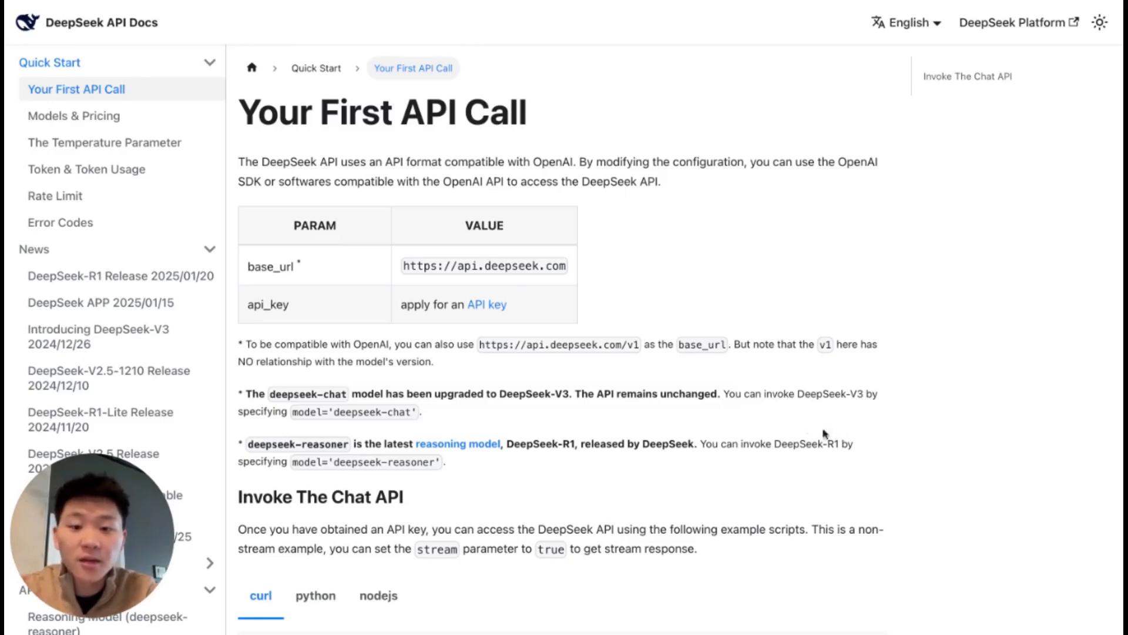
pyautogui.moveTo(635, 330)
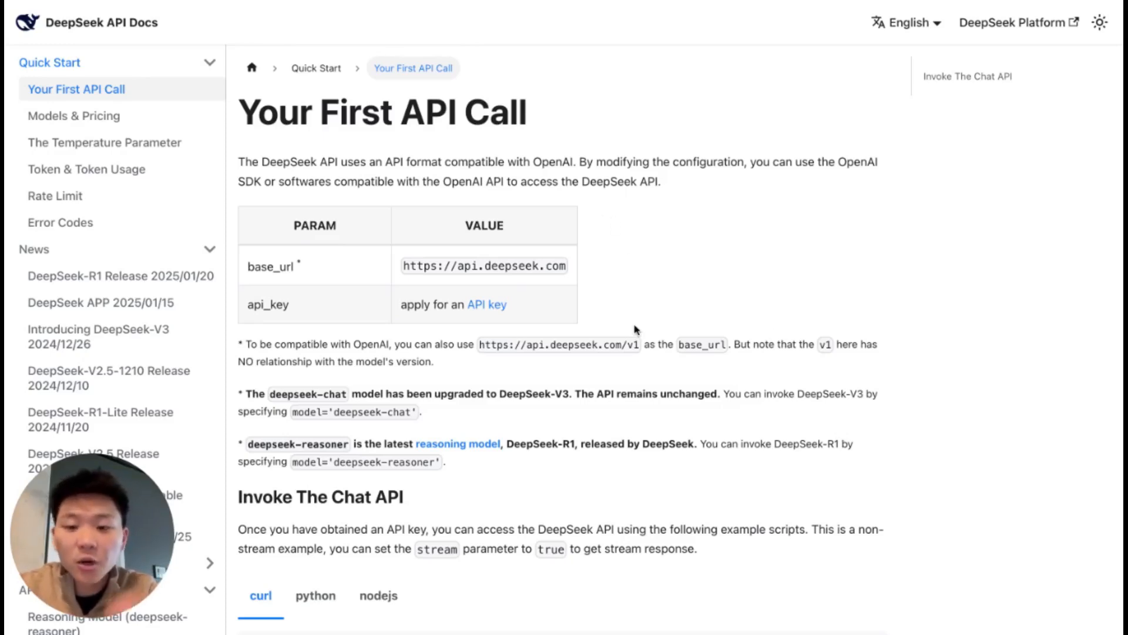
pyautogui.moveTo(632, 331)
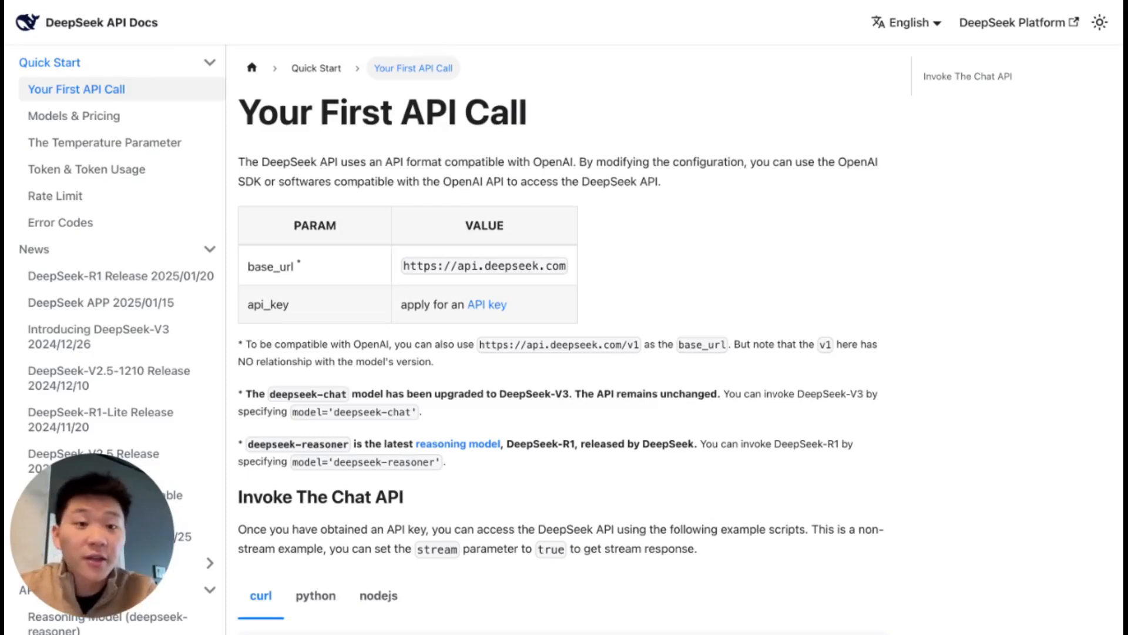
# Copy the curl example from the Invoke The Chat API section of the DeepSeek docs
pyautogui.scroll(-3)
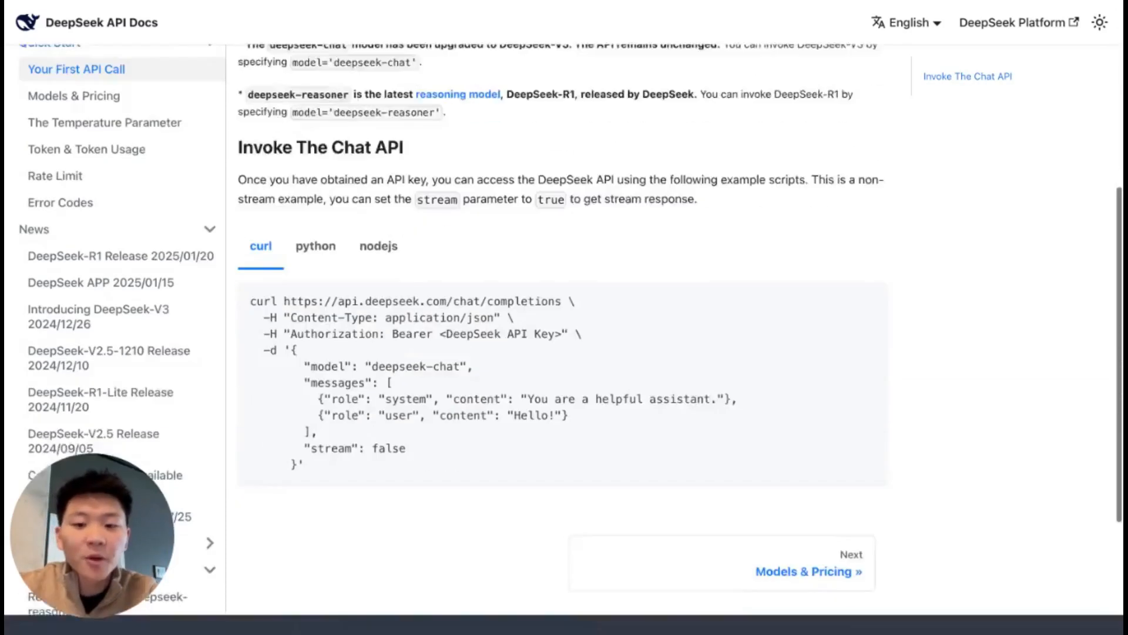
pyautogui.scroll(3)
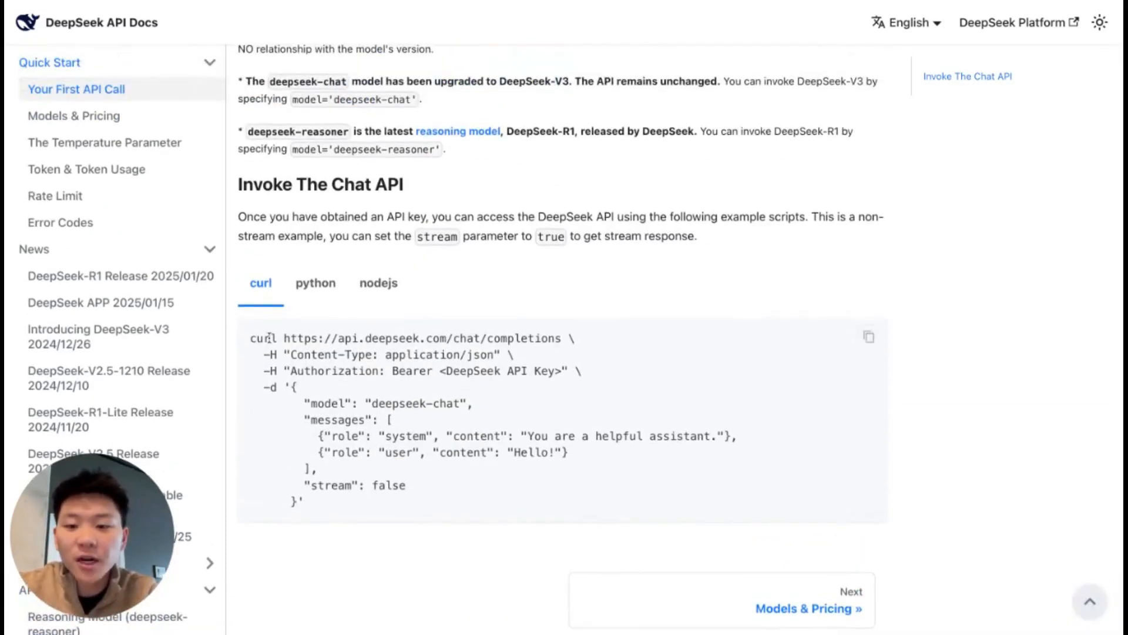
pyautogui.click(869, 337)
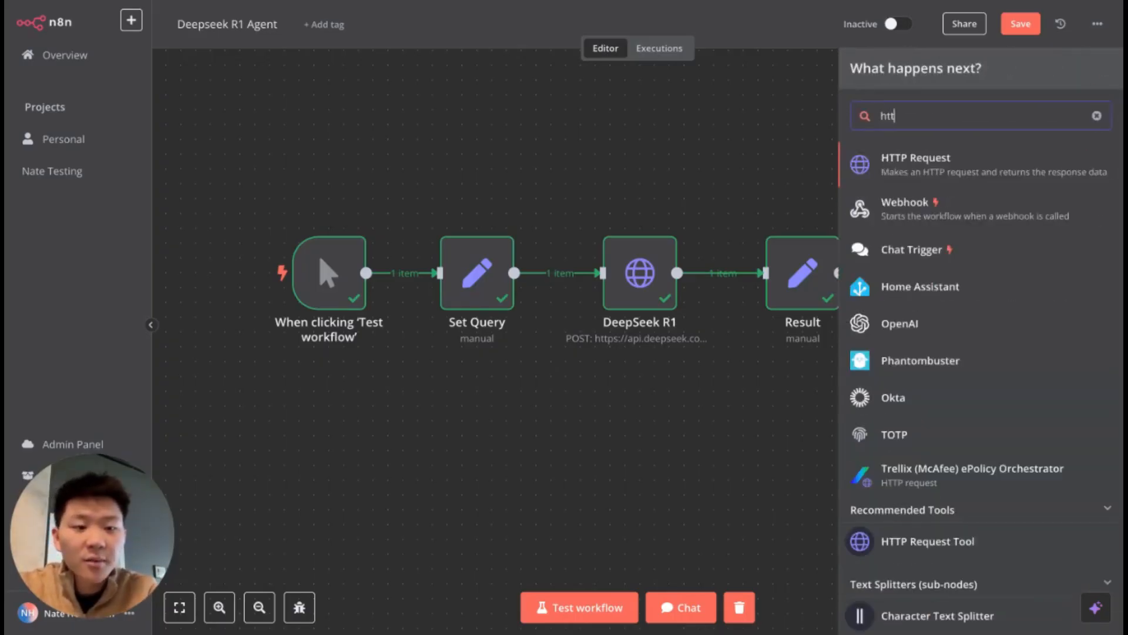
# Add an HTTP Request node and import the DeepSeek curl command into it
pyautogui.click(916, 164)
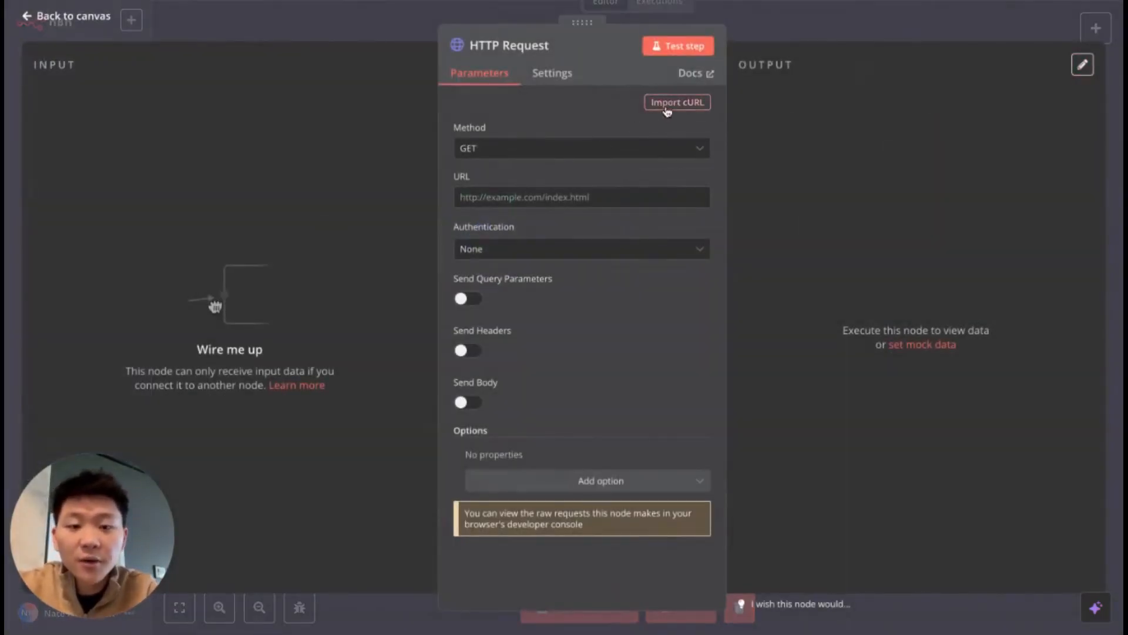
pyautogui.click(676, 102)
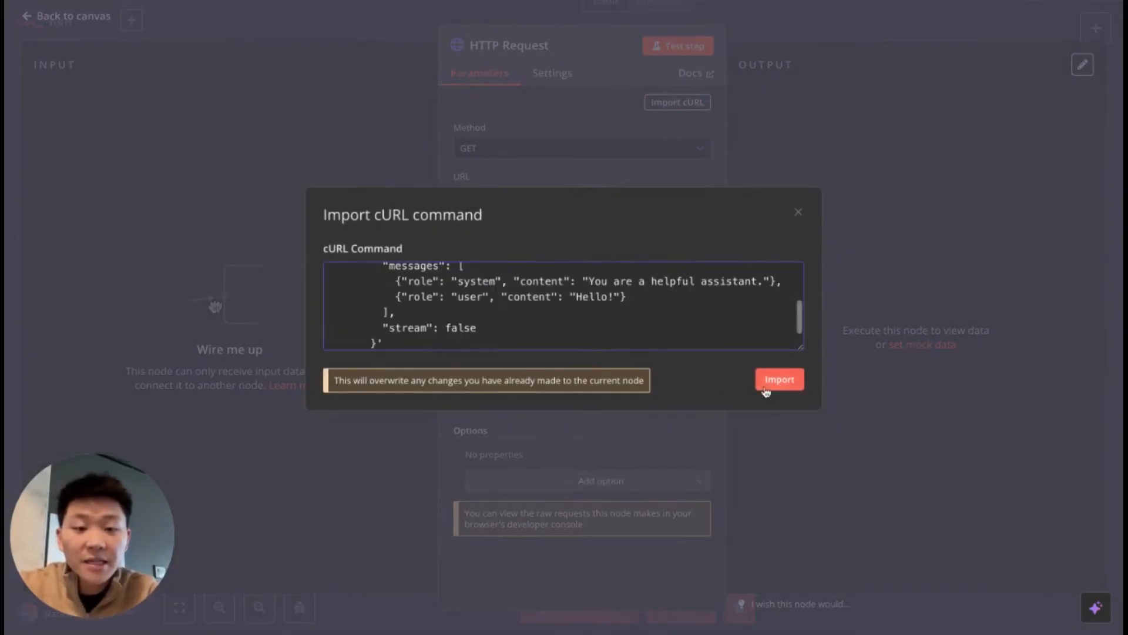
pyautogui.click(780, 379)
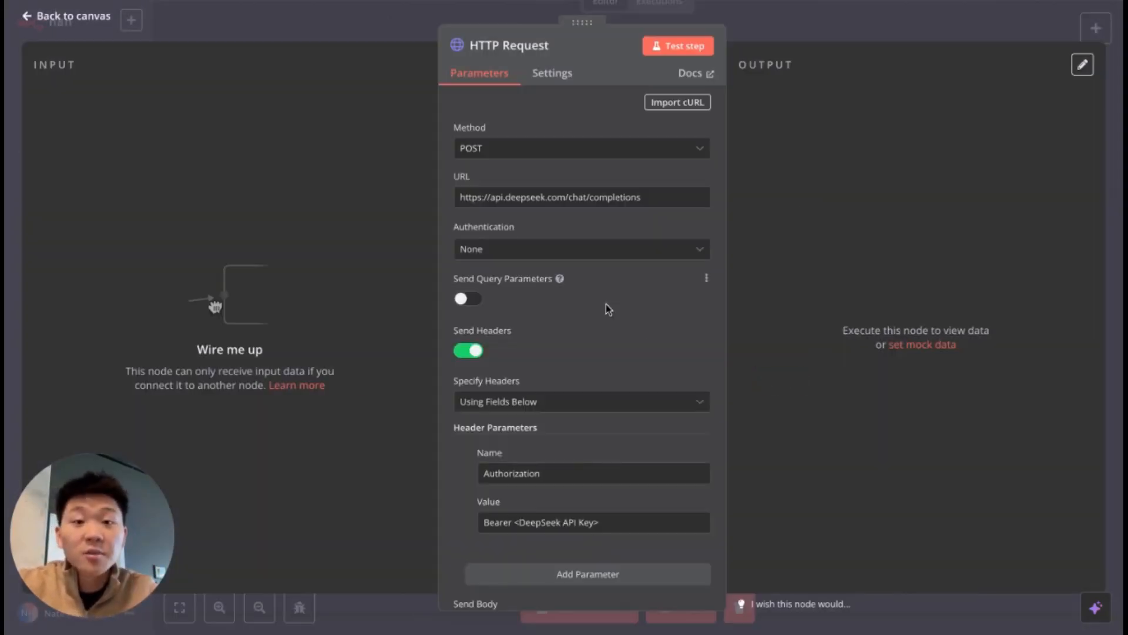
pyautogui.moveTo(529, 148)
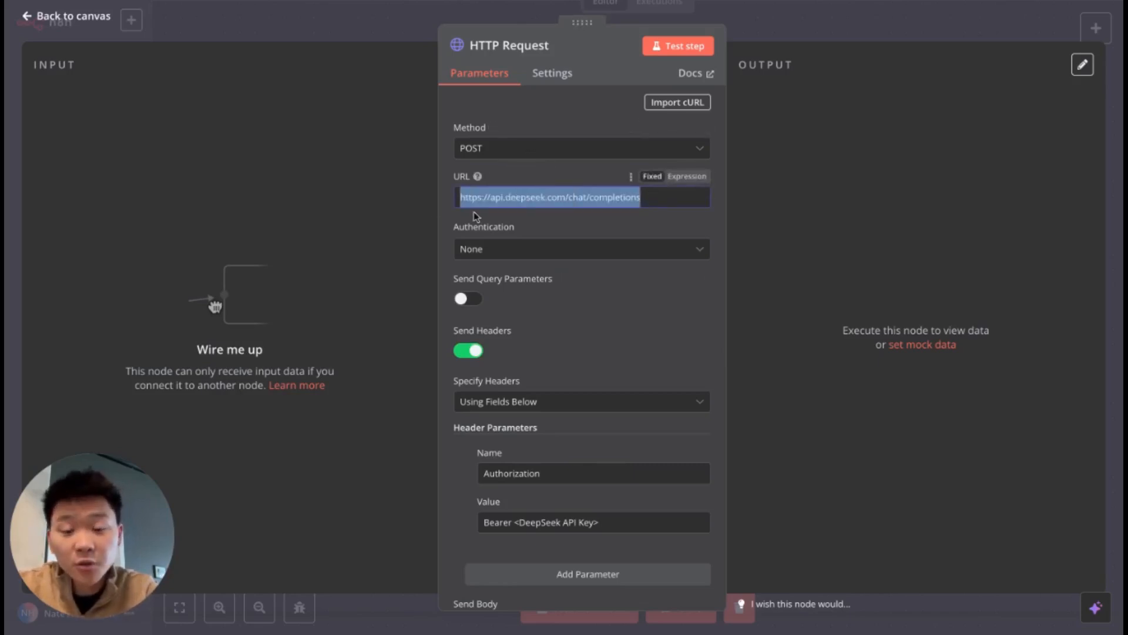
pyautogui.scroll(-3)
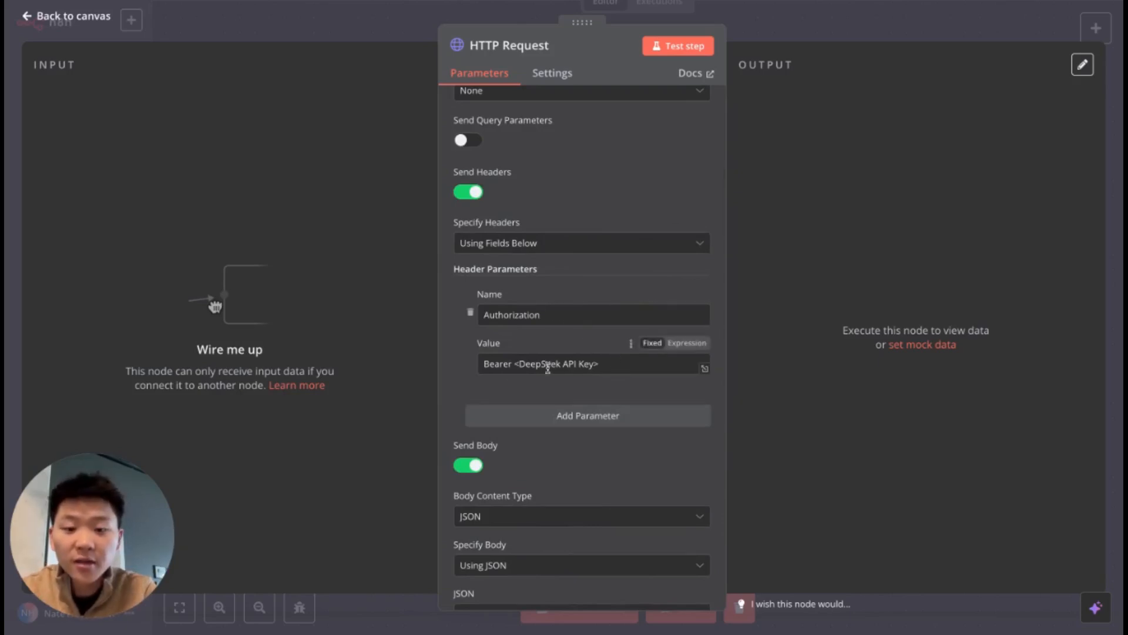
pyautogui.moveTo(621, 366)
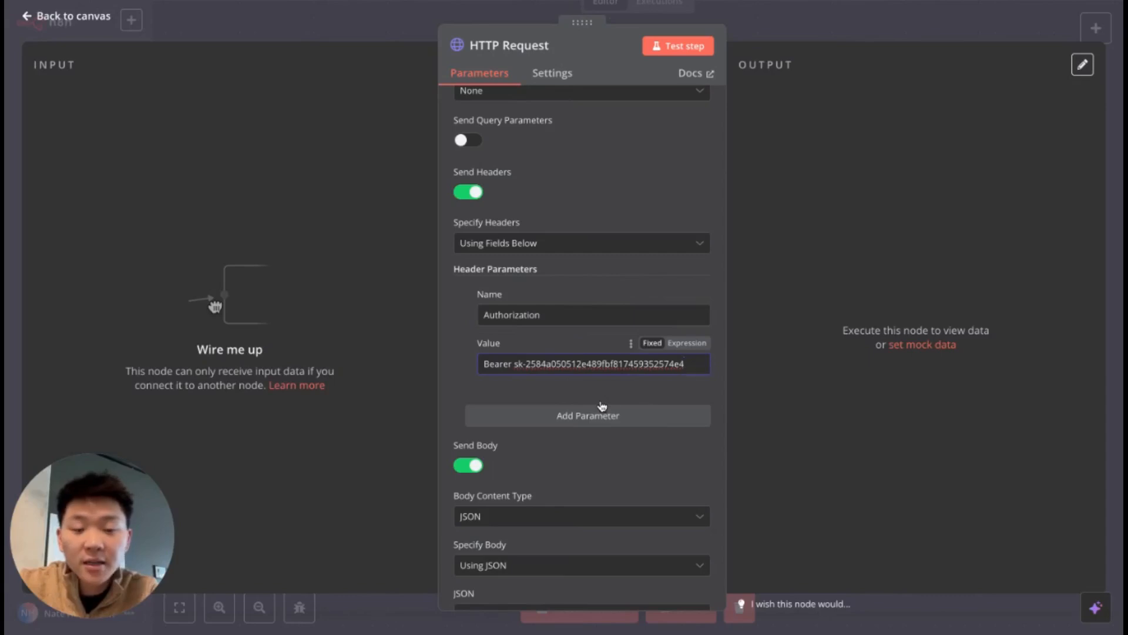
pyautogui.moveTo(602, 407)
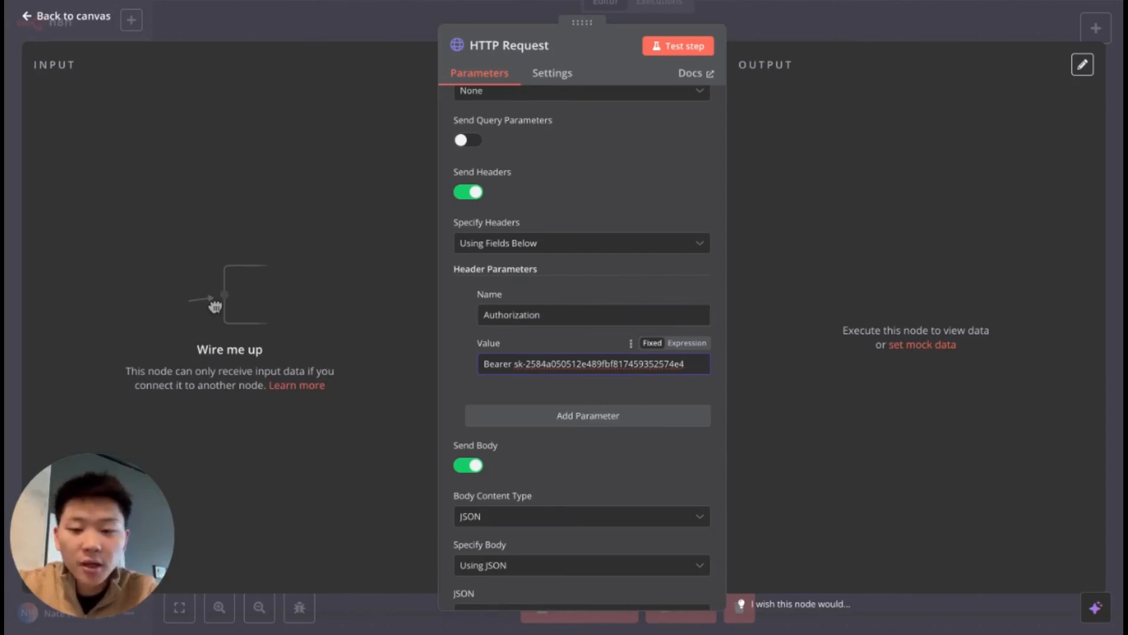
pyautogui.scroll(-3)
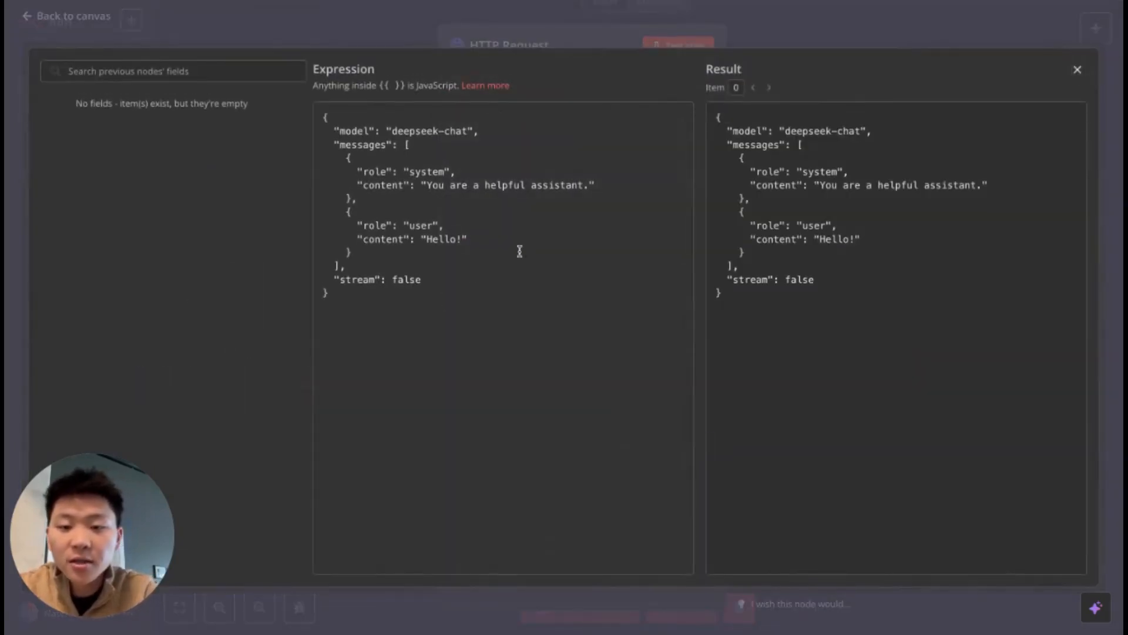
pyautogui.moveTo(530, 195)
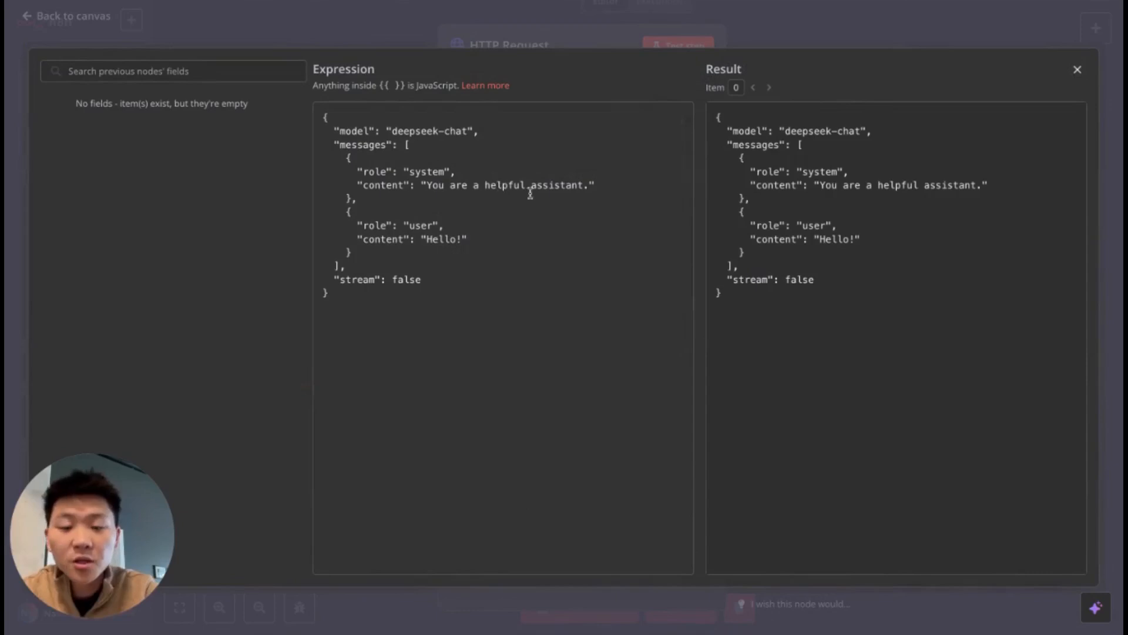
pyautogui.moveTo(462, 263)
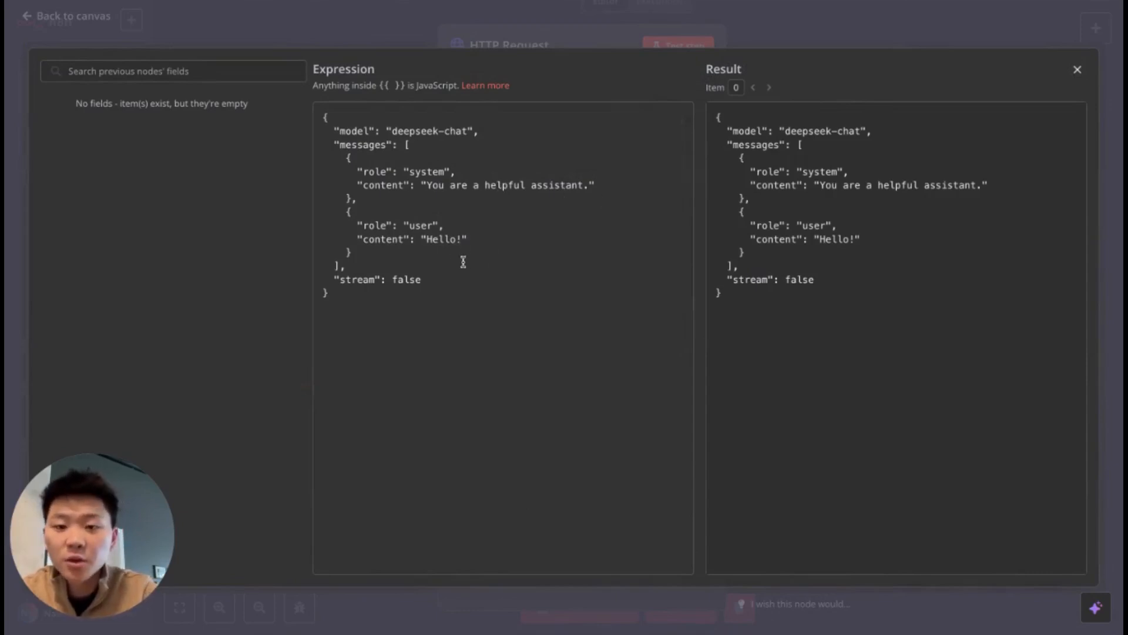
pyautogui.moveTo(450, 138)
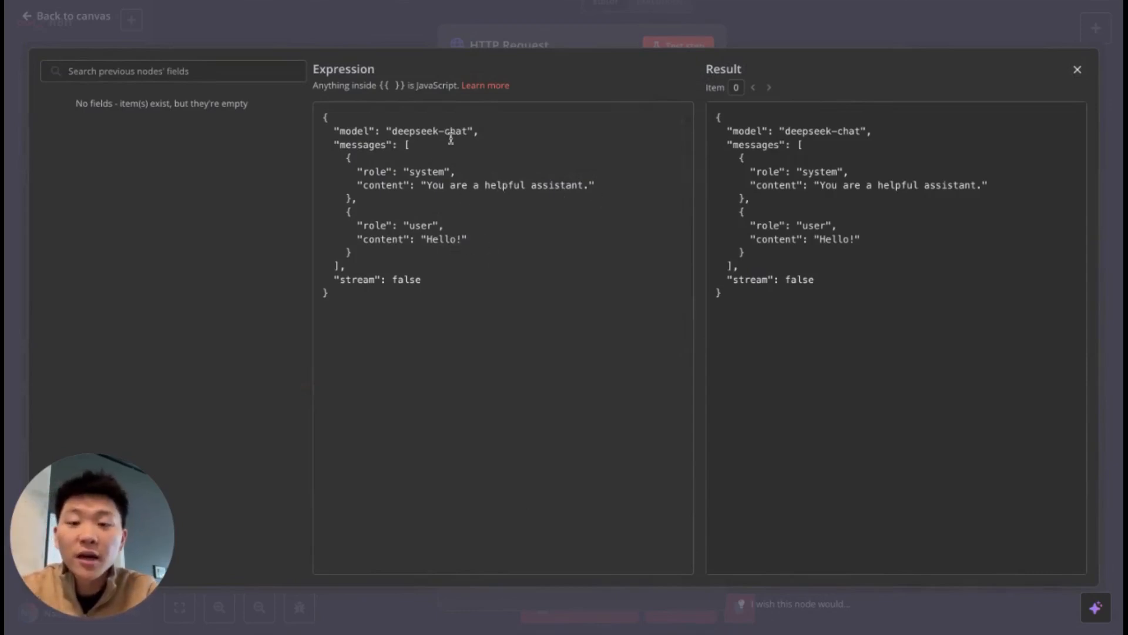
# Select the deepseek-chat model value in the JSON body, then return to the API docs
pyautogui.doubleClick(427, 131)
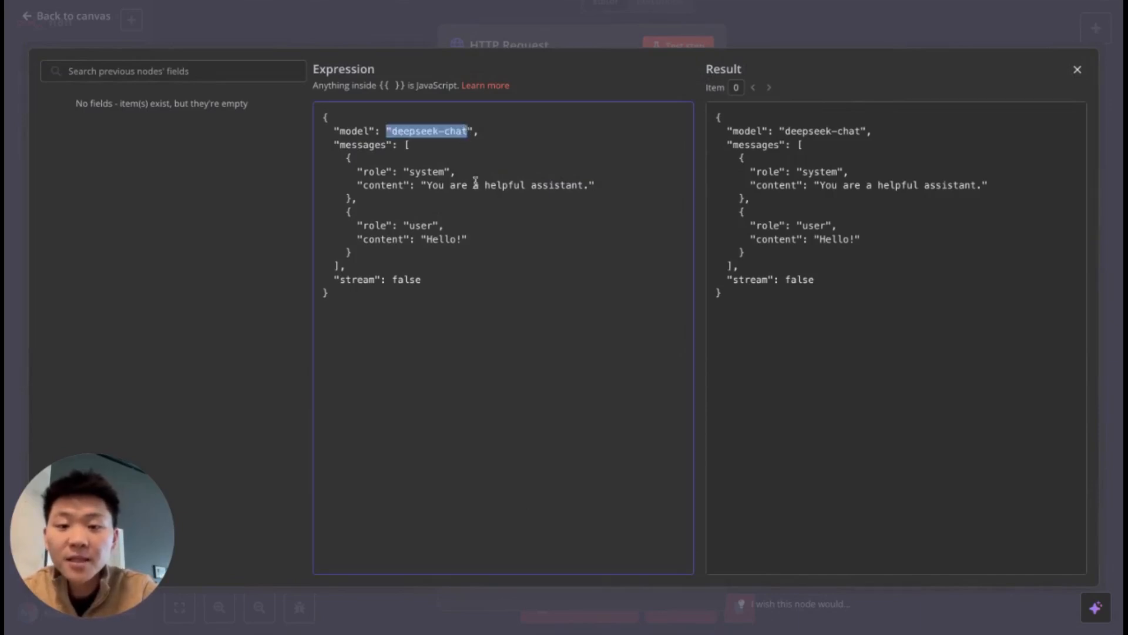
pyautogui.click(600, 184)
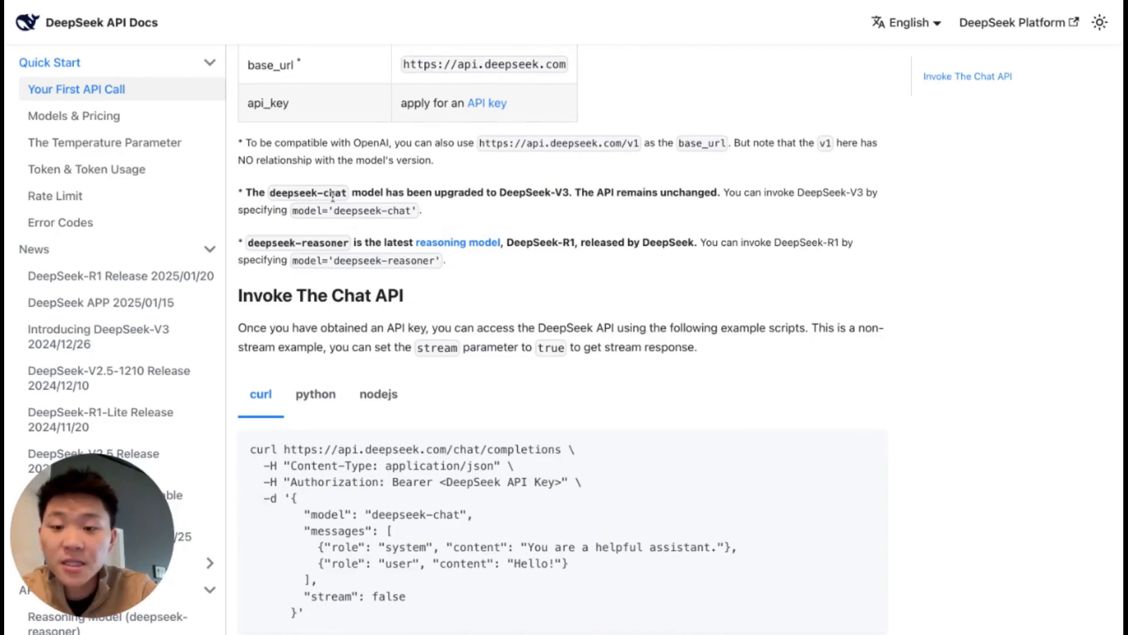
pyautogui.moveTo(547, 195)
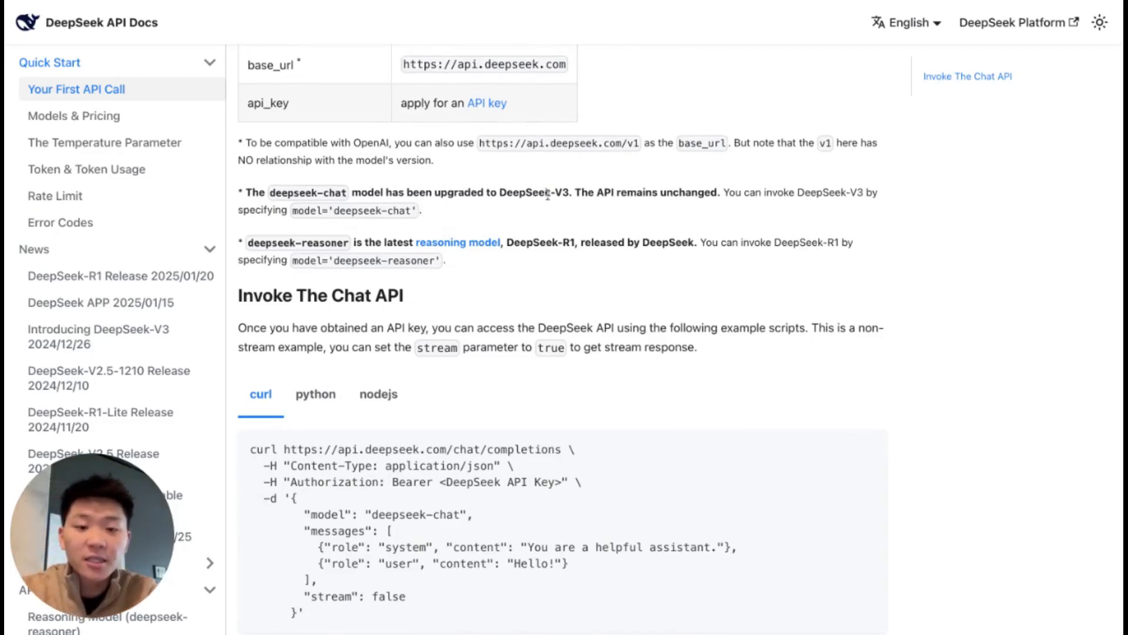
pyautogui.moveTo(715, 202)
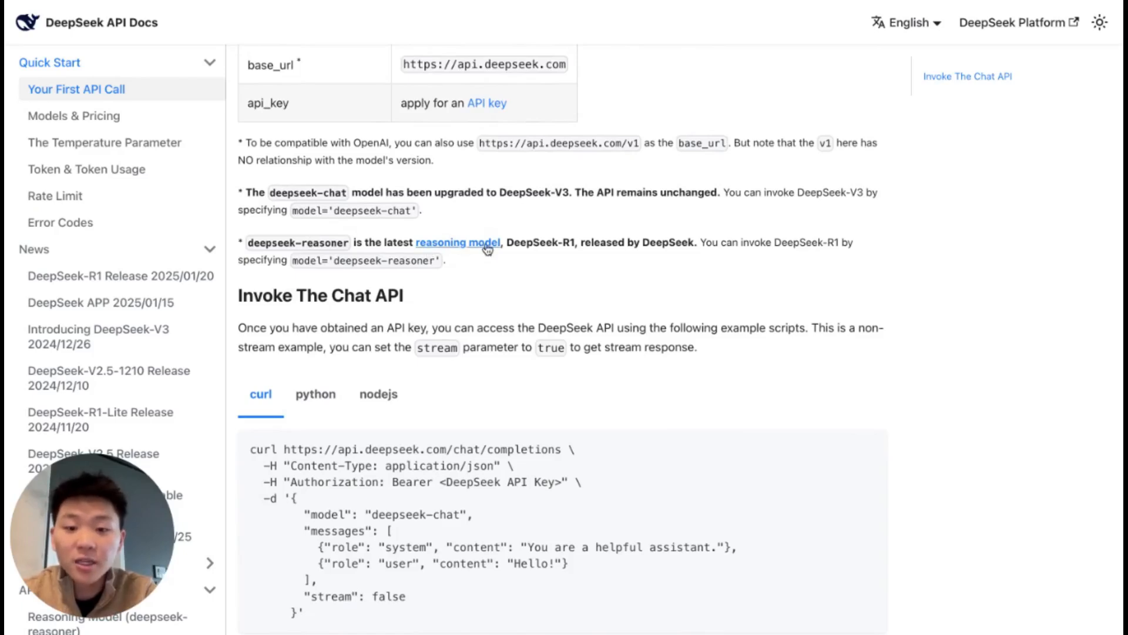
pyautogui.moveTo(266, 264)
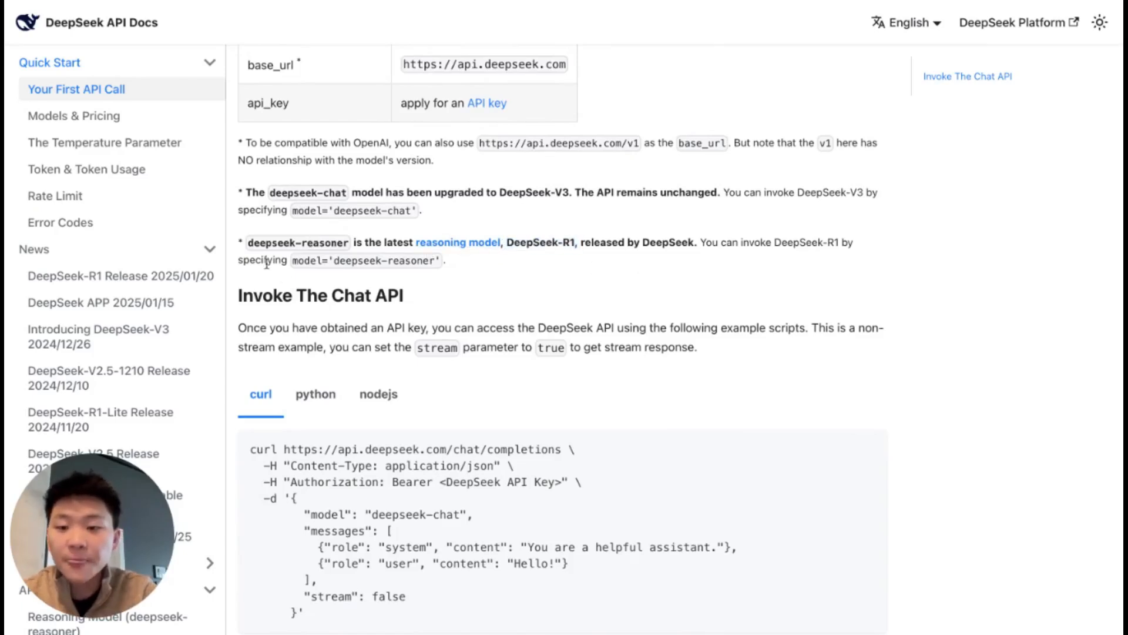
# Select deepseek-reasoner in the reasoning model note of the Quick Start docs
pyautogui.doubleClick(297, 243)
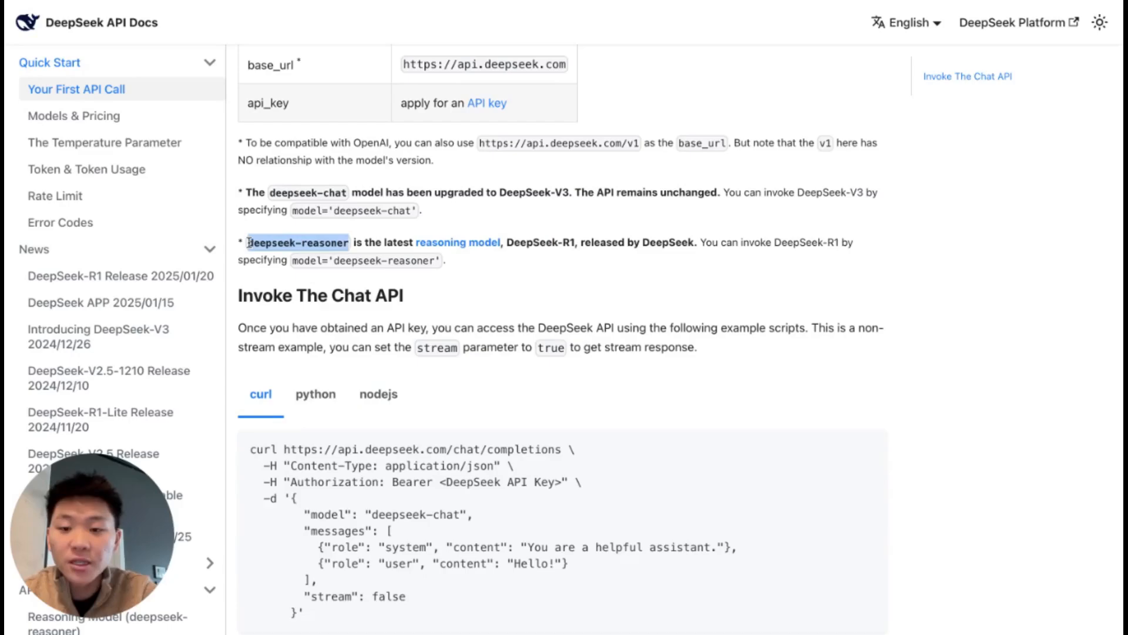
pyautogui.moveTo(602, 118)
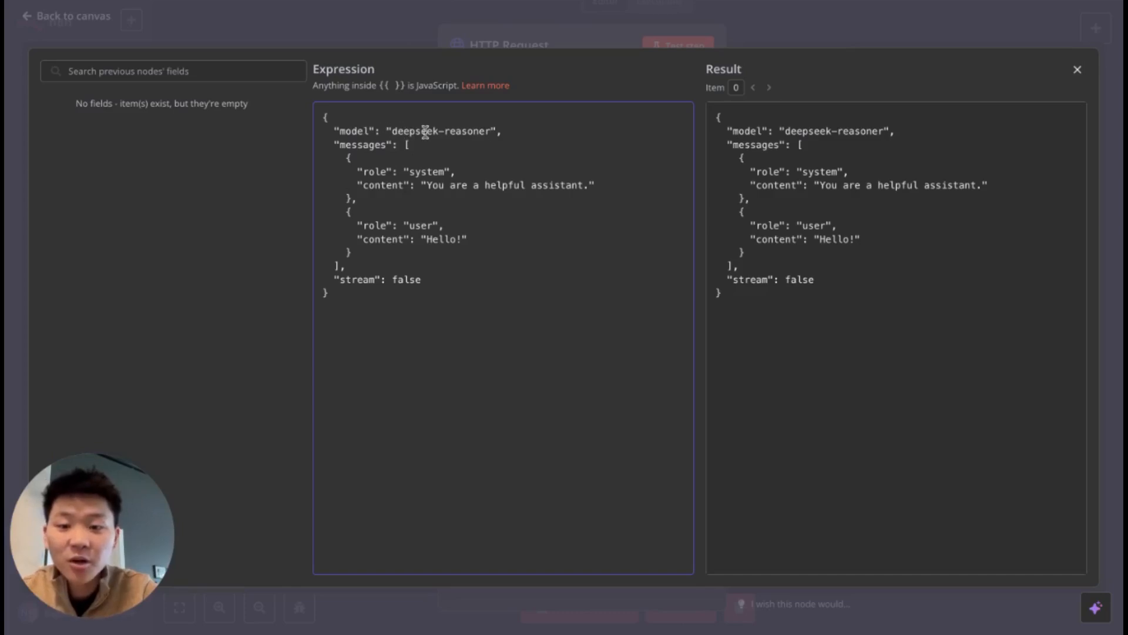
pyautogui.moveTo(871, 41)
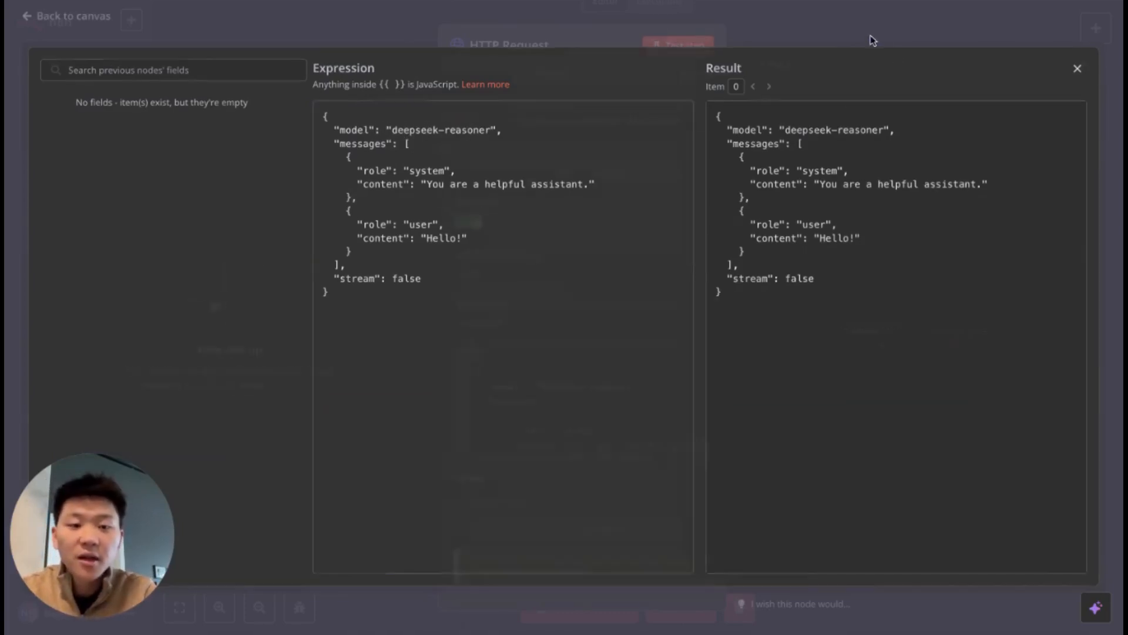
# Run the HTTP Request node with deepseek-reasoner and review its Hello! reply and reasoning
pyautogui.click(1076, 68)
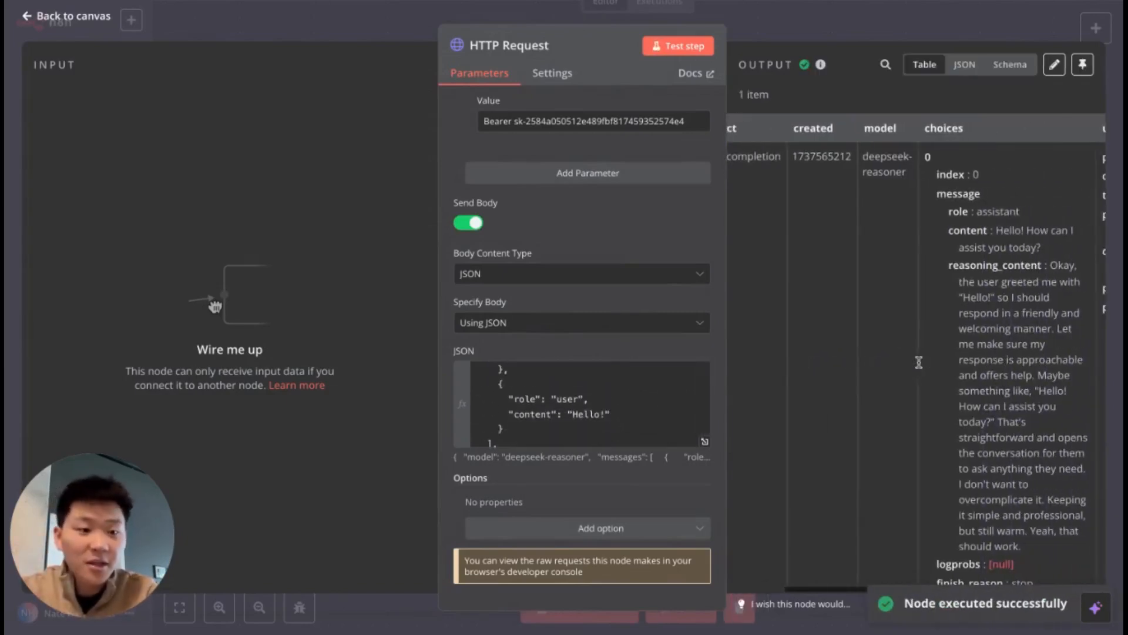
pyautogui.scroll(-3)
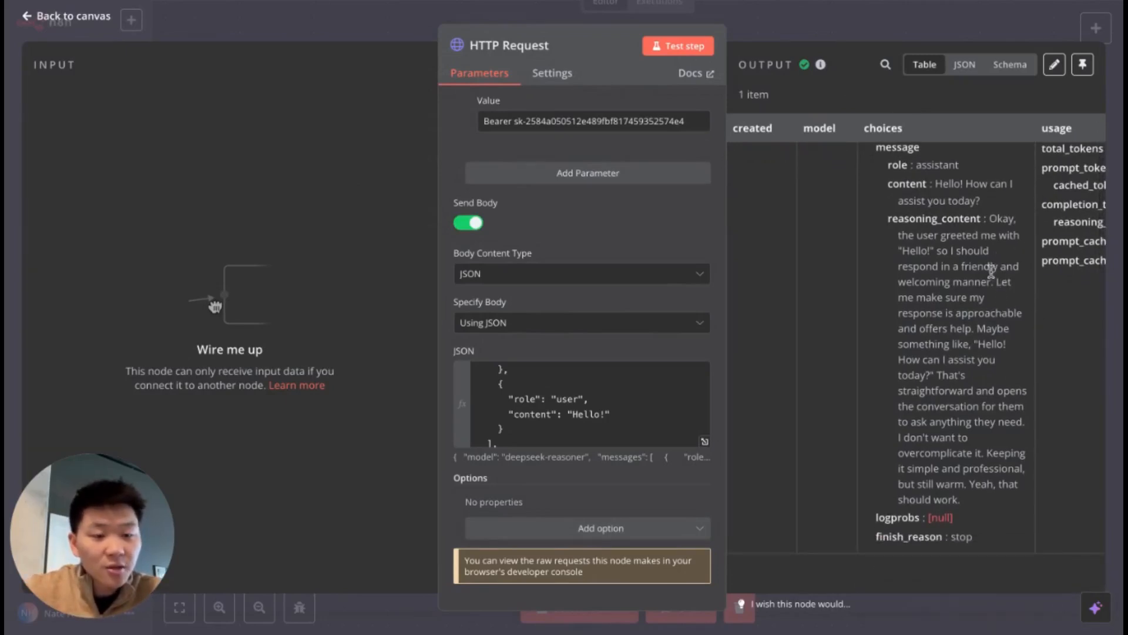
pyautogui.moveTo(1036, 308)
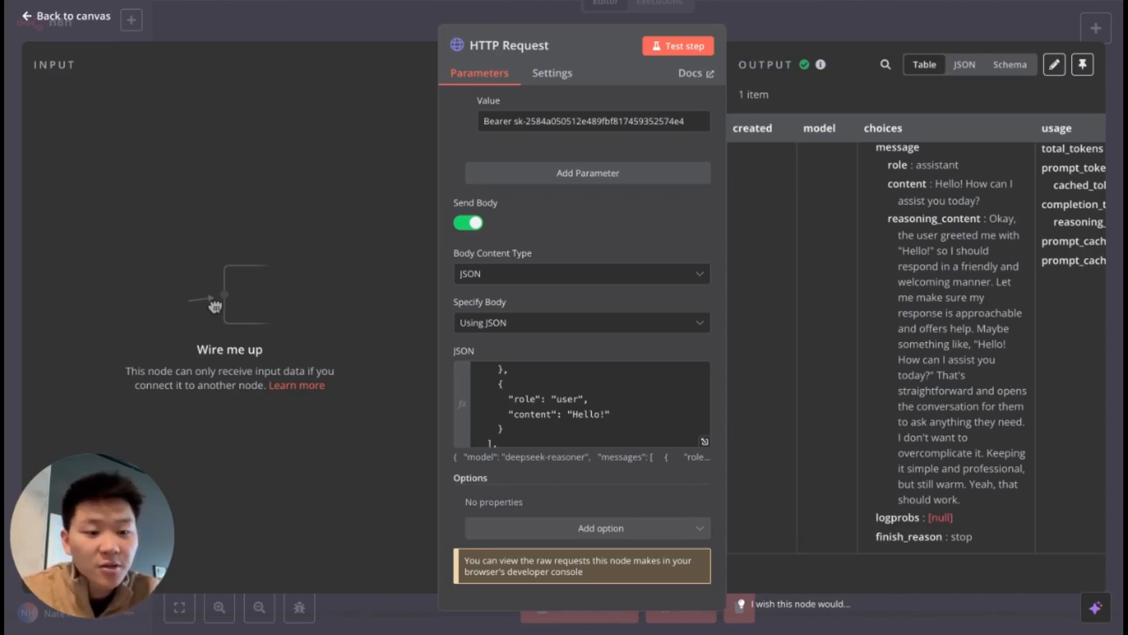
pyautogui.moveTo(1042, 384)
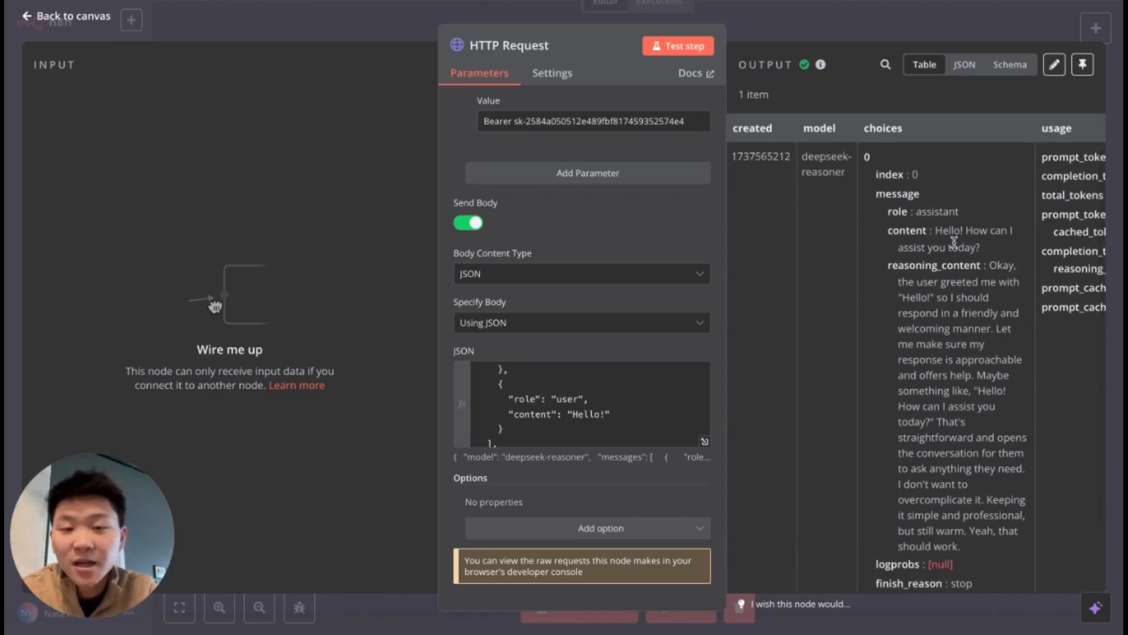
pyautogui.moveTo(1023, 247)
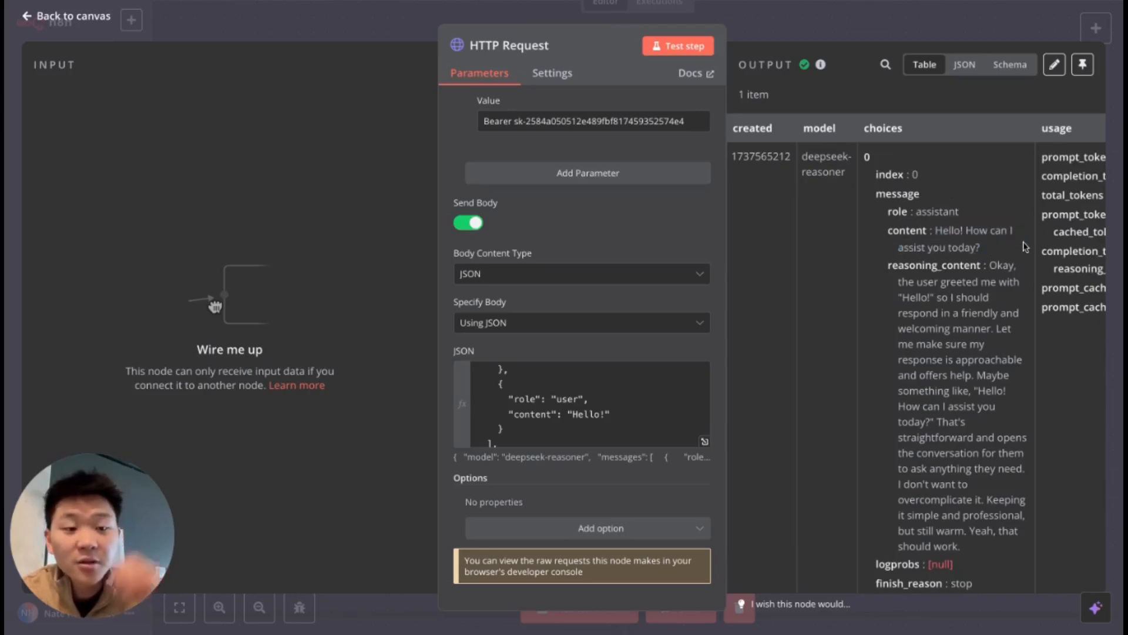
# Replace the user message 'Hello!' with 'Tell me a joke!' and rerun the request
pyautogui.click(583, 403)
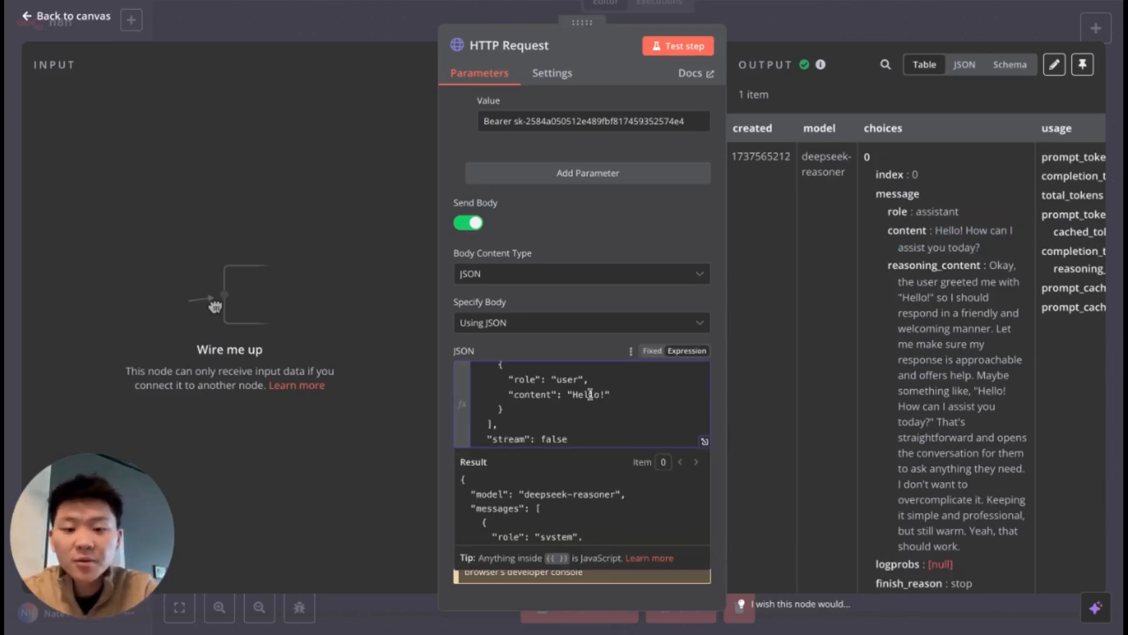
pyautogui.doubleClick(586, 394)
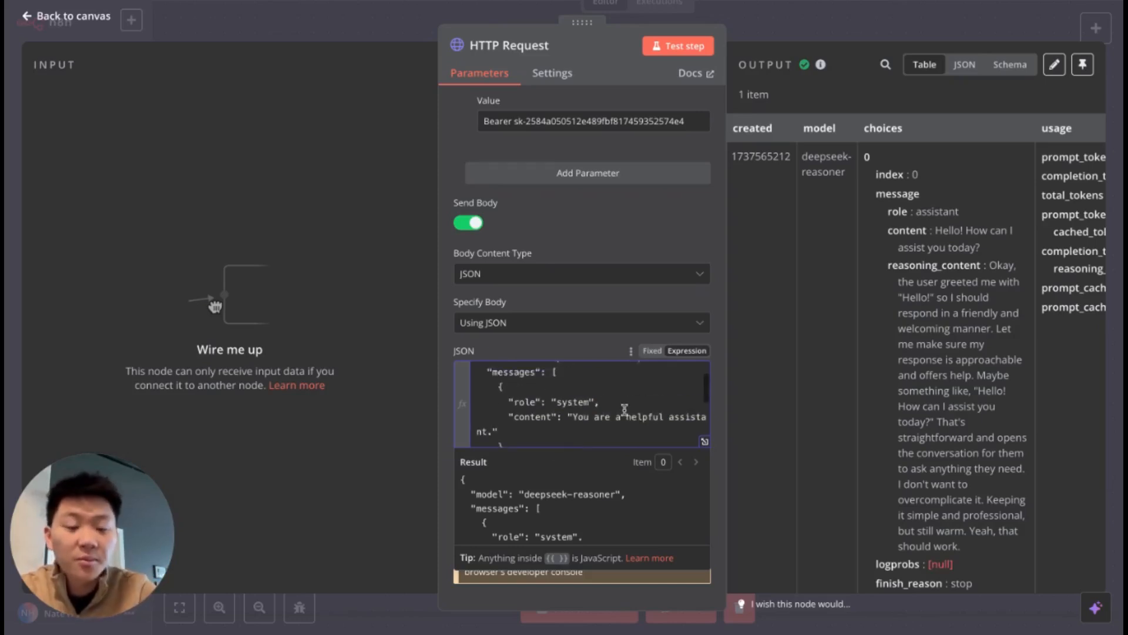
pyautogui.scroll(-3)
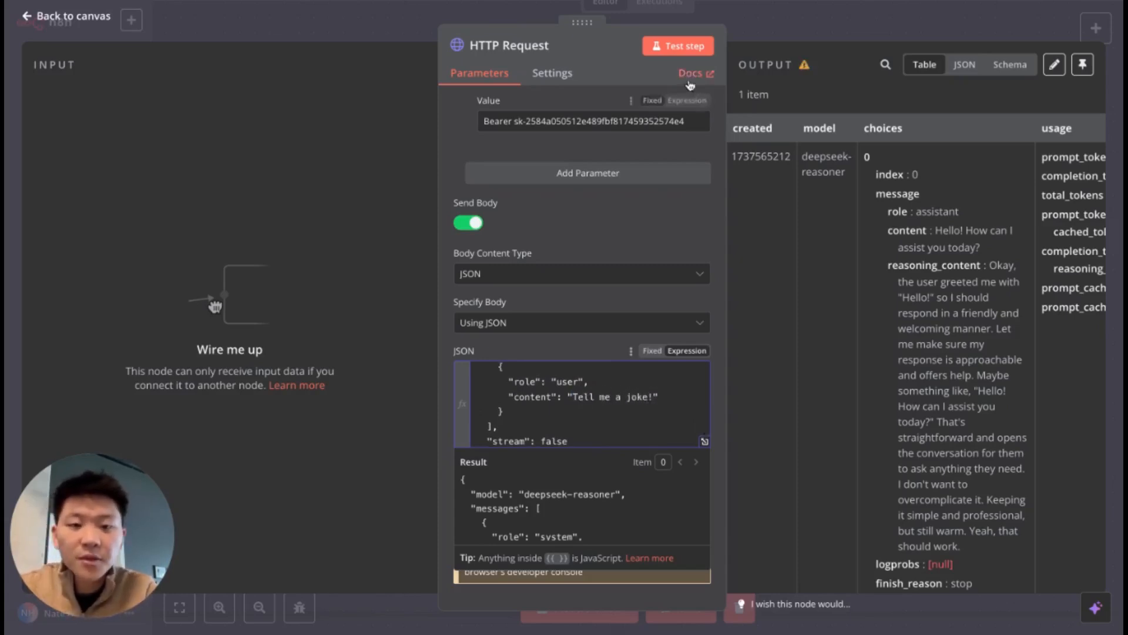
pyautogui.click(677, 45)
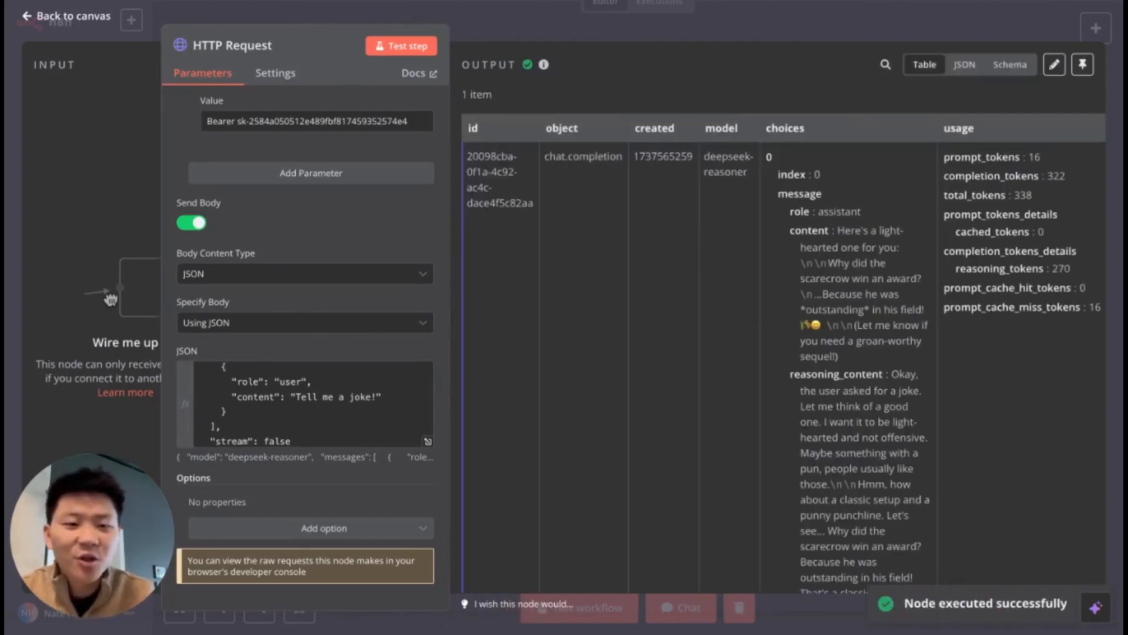
# Scroll through the joke's reasoning_content output, then return to the canvas
pyautogui.scroll(-3)
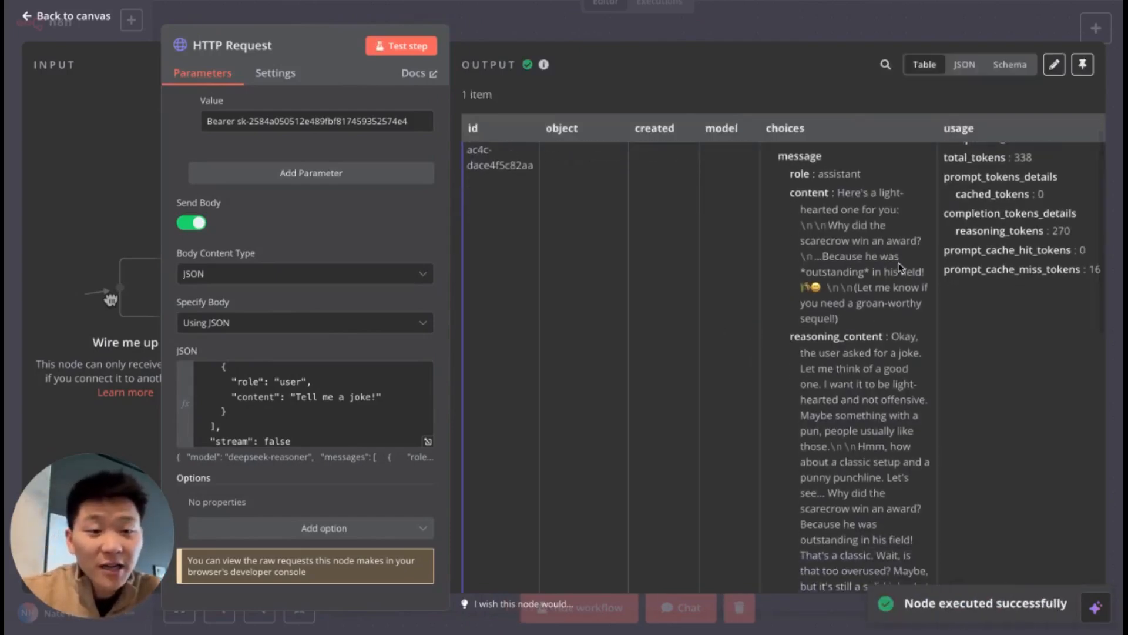
pyautogui.scroll(-3)
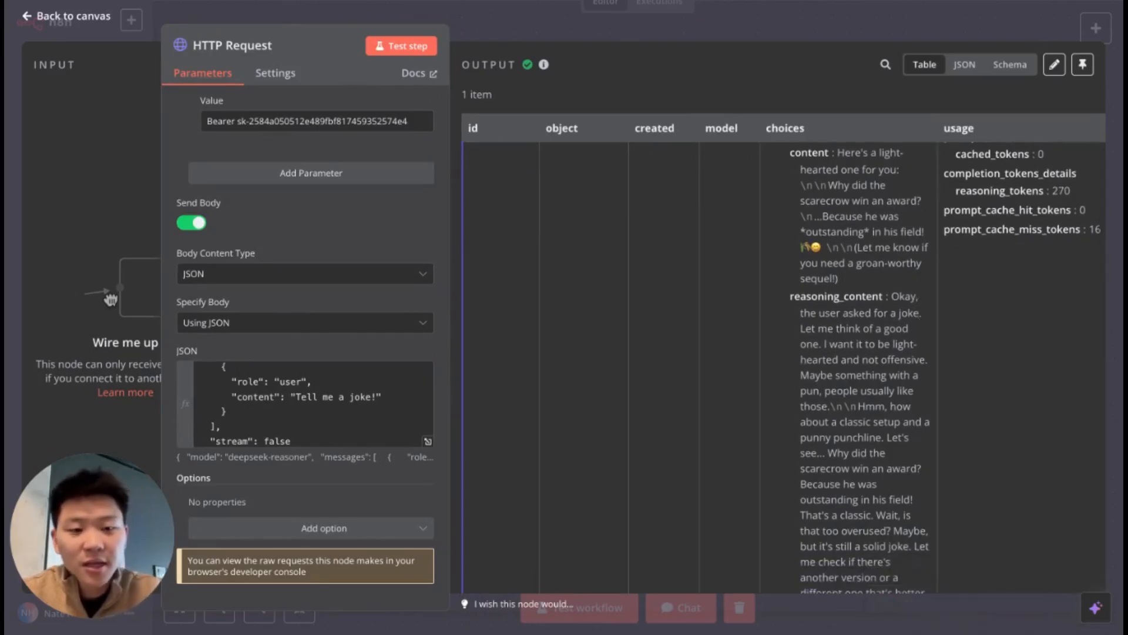
pyautogui.scroll(-3)
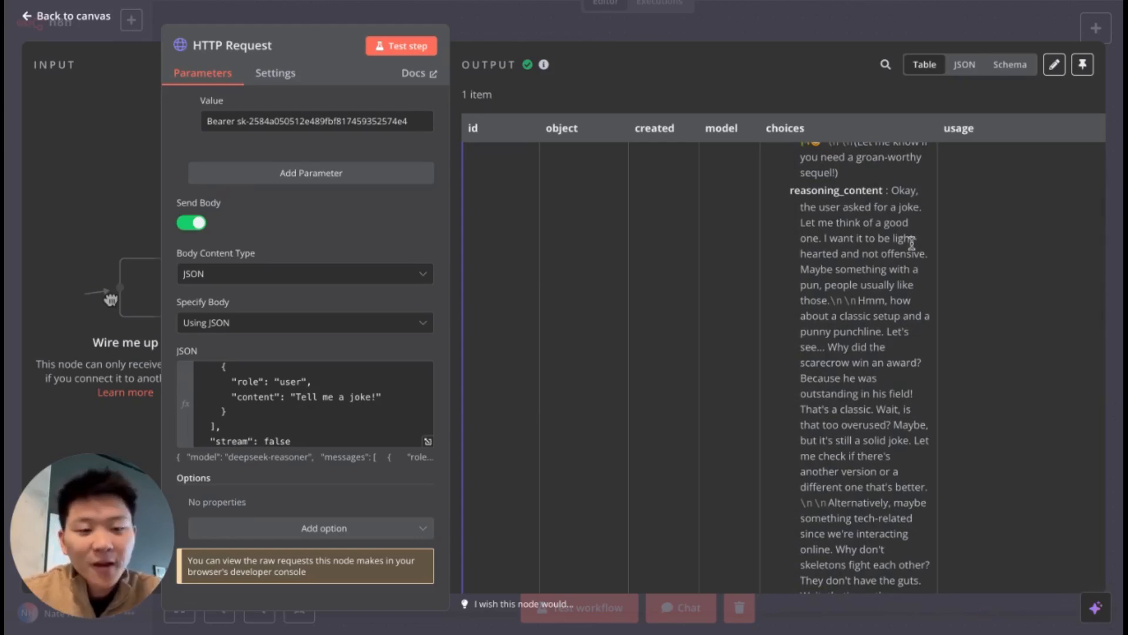
pyautogui.scroll(-3)
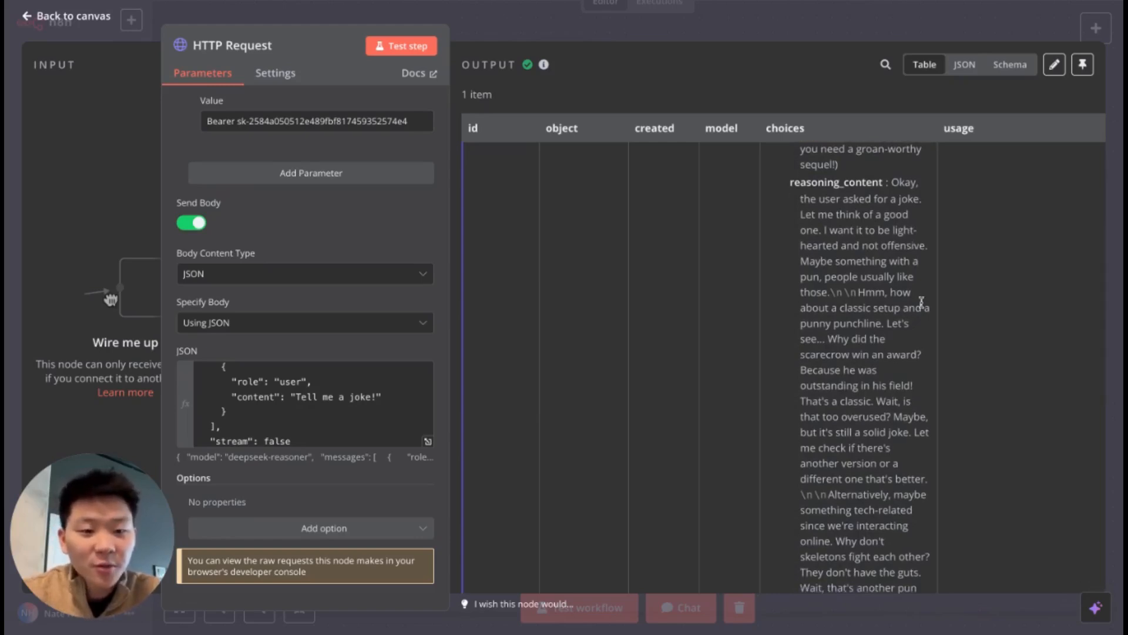
pyautogui.scroll(-3)
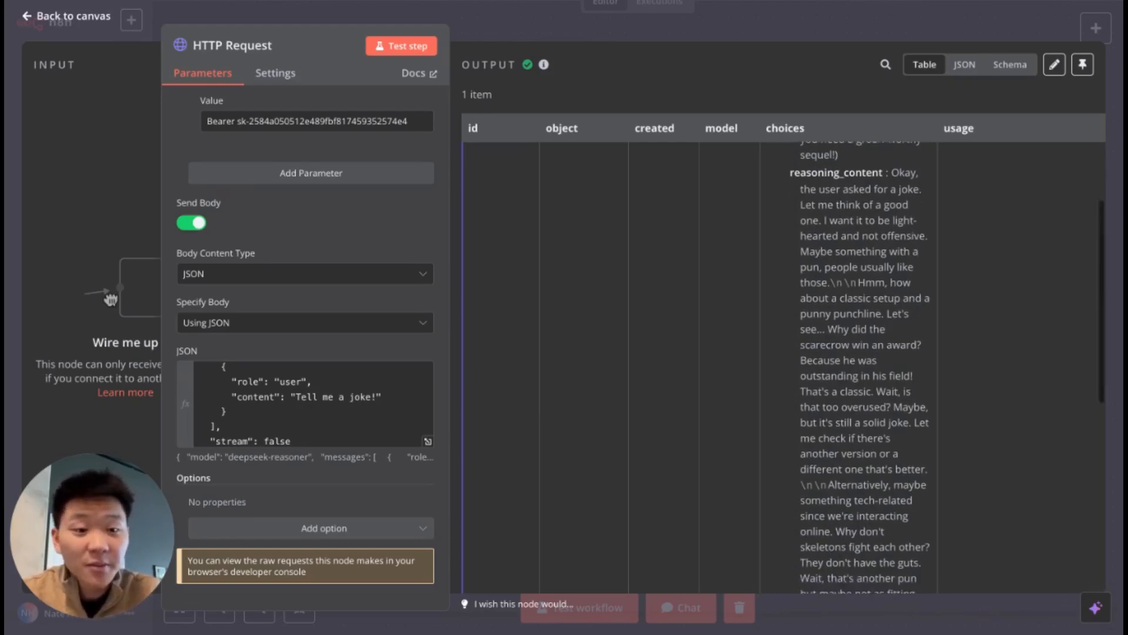
pyautogui.scroll(-3)
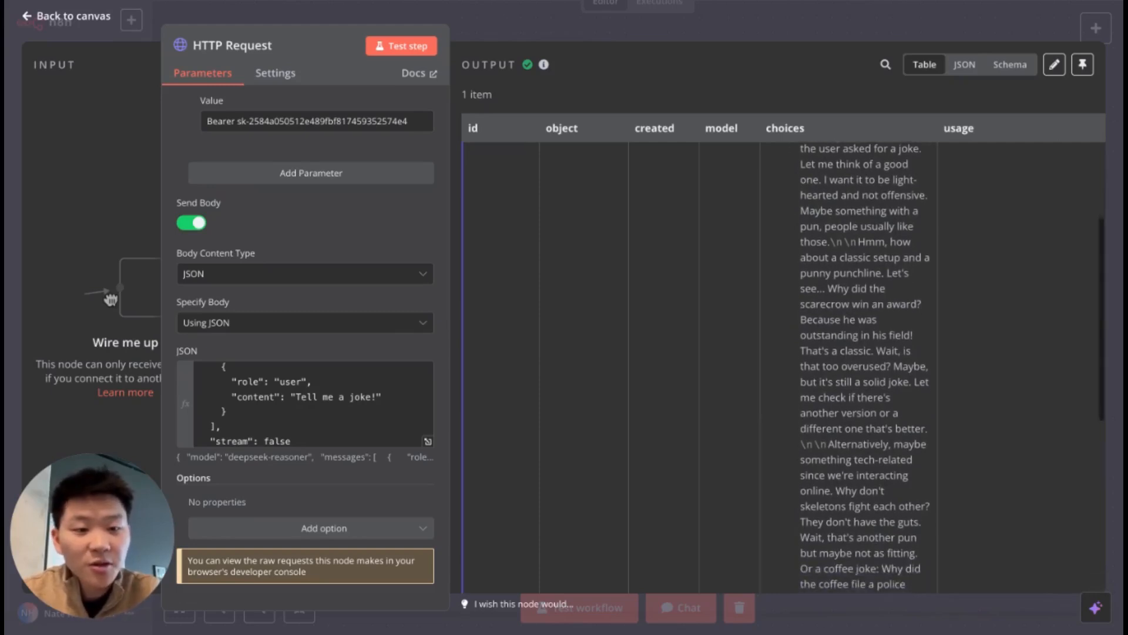
pyautogui.scroll(-3)
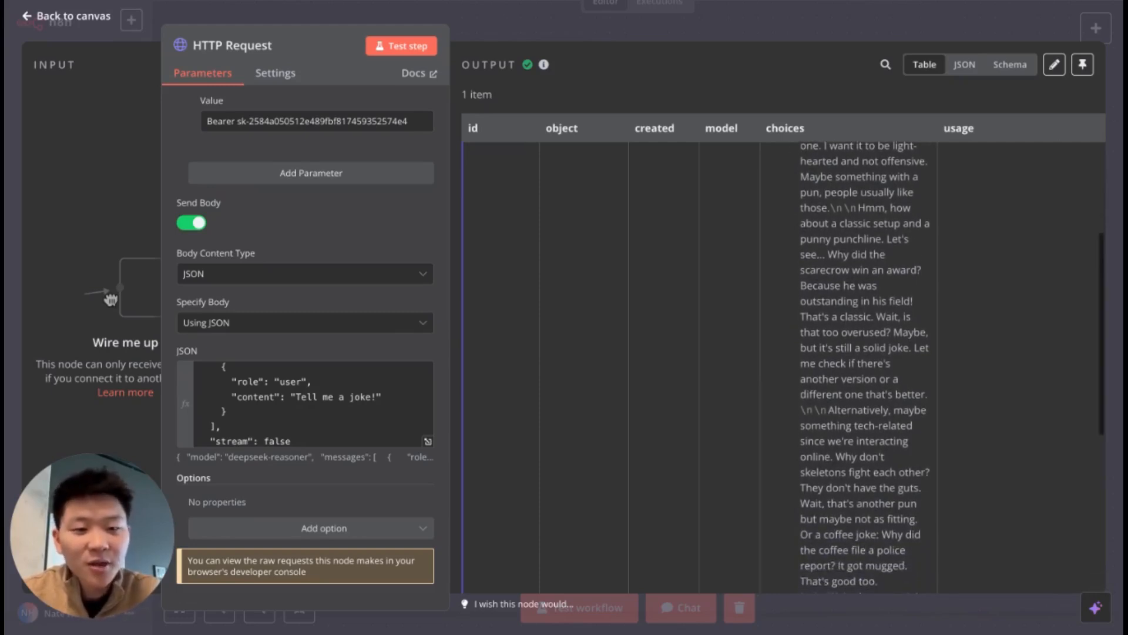
pyautogui.scroll(-3)
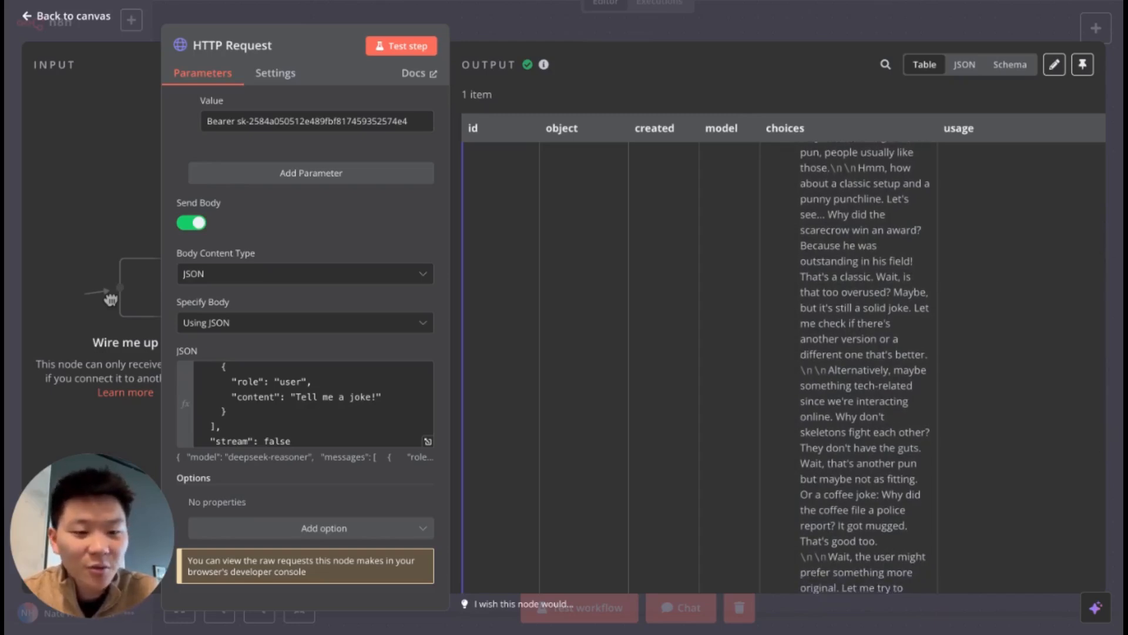
pyautogui.scroll(-3)
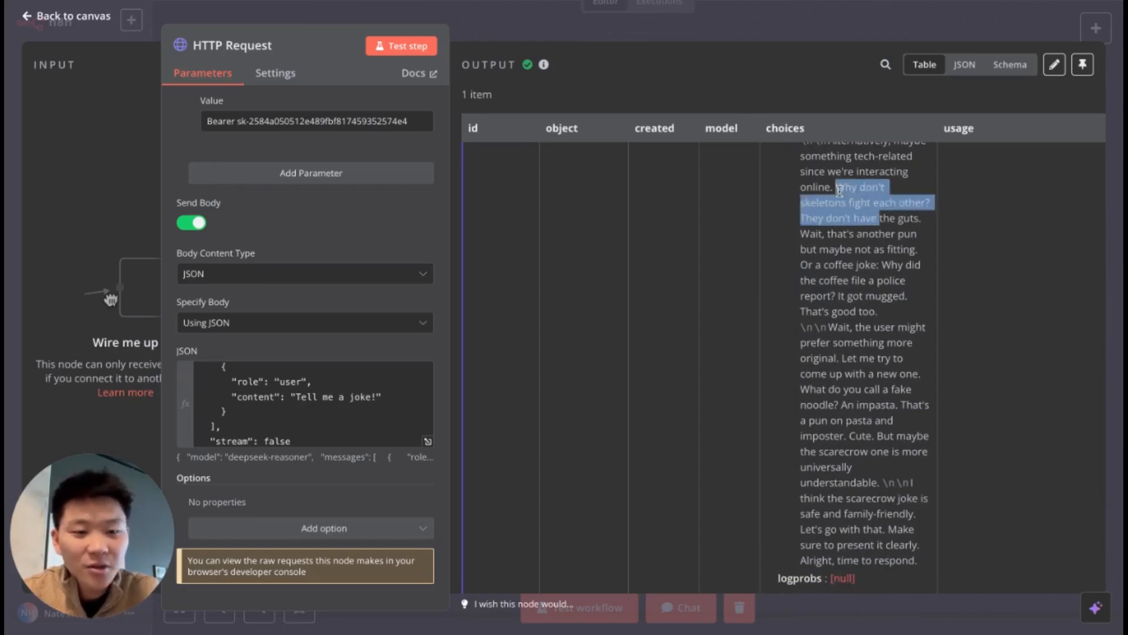
pyautogui.scroll(-3)
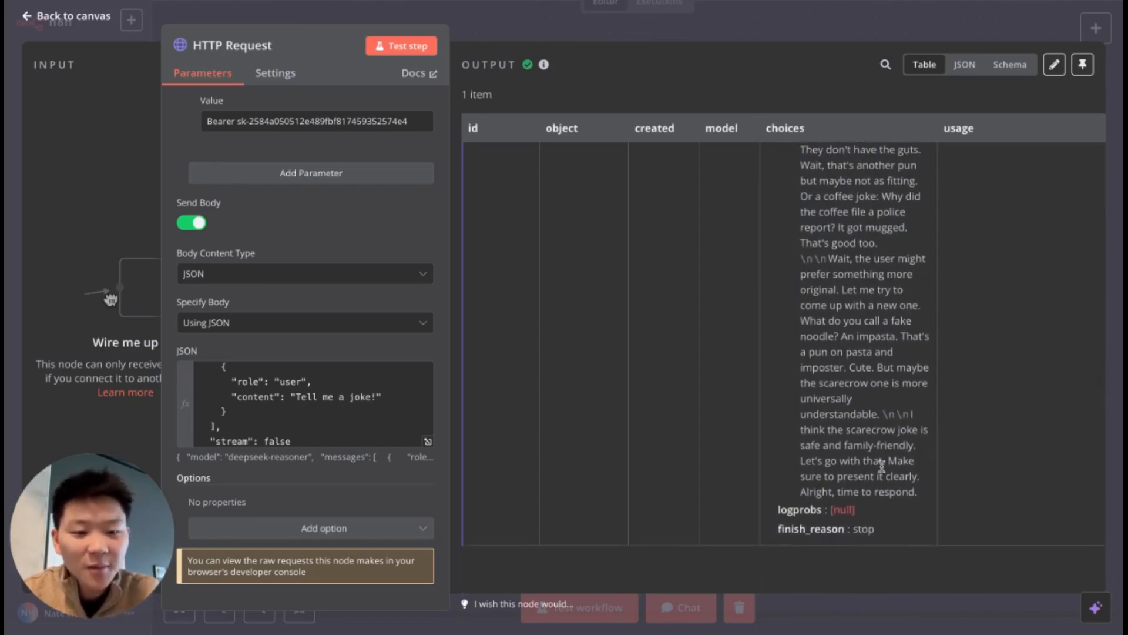
pyautogui.moveTo(935, 472)
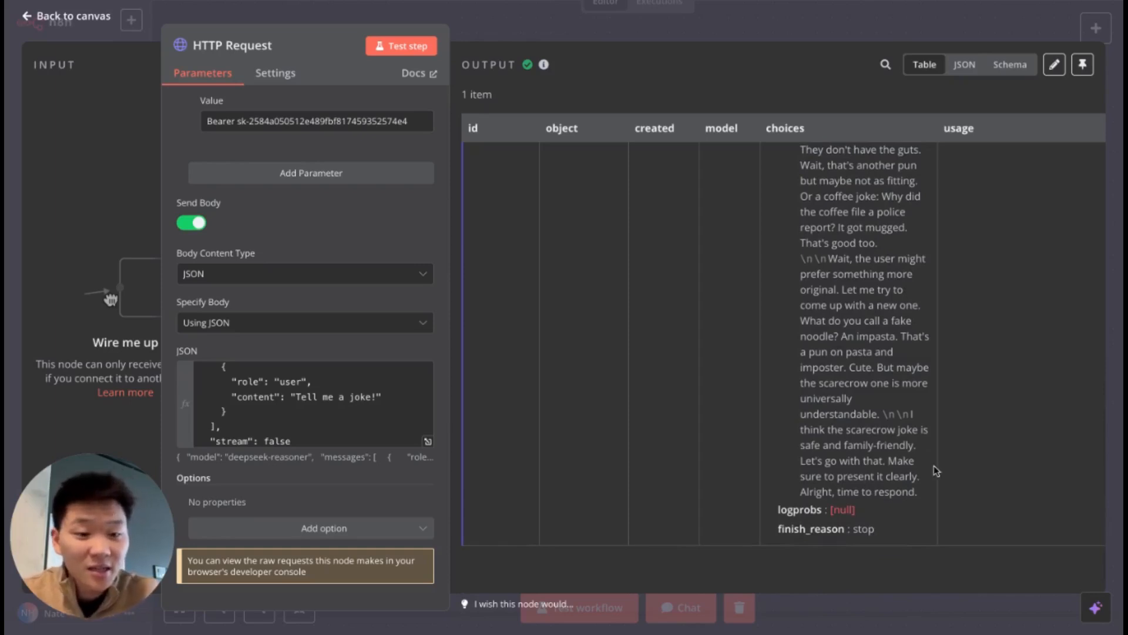
pyautogui.moveTo(929, 464)
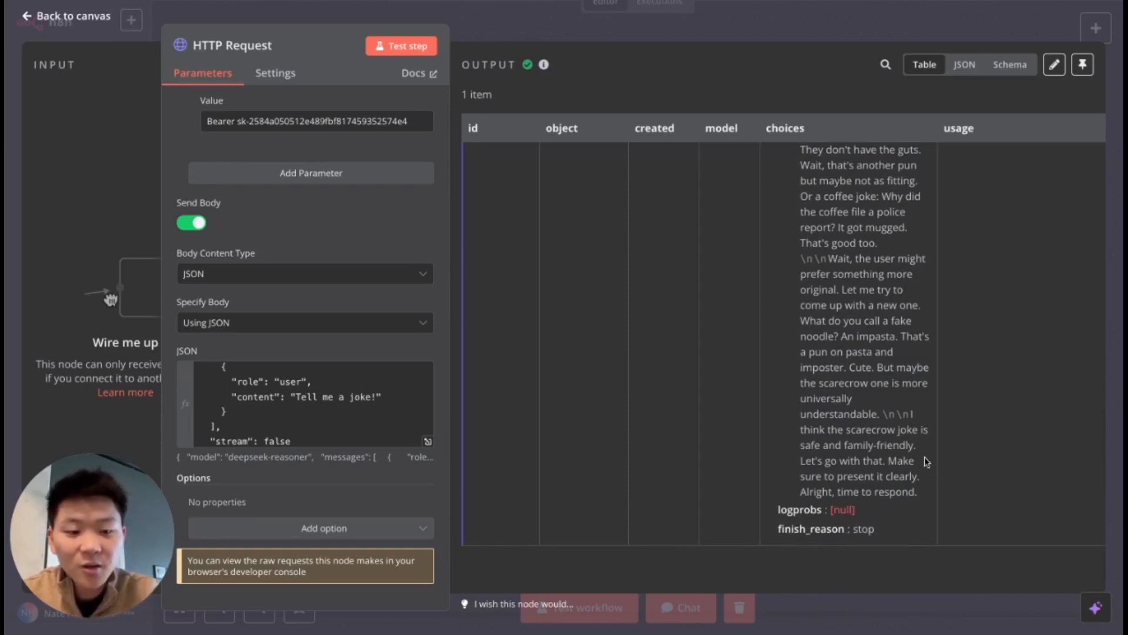
pyautogui.moveTo(927, 510)
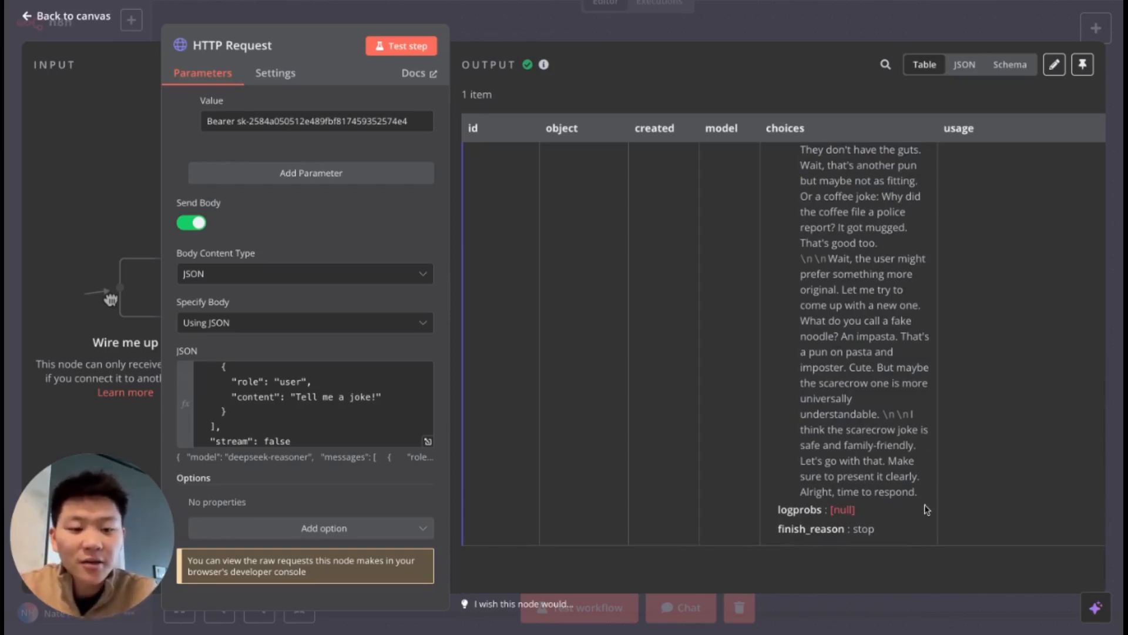
pyautogui.moveTo(896, 459)
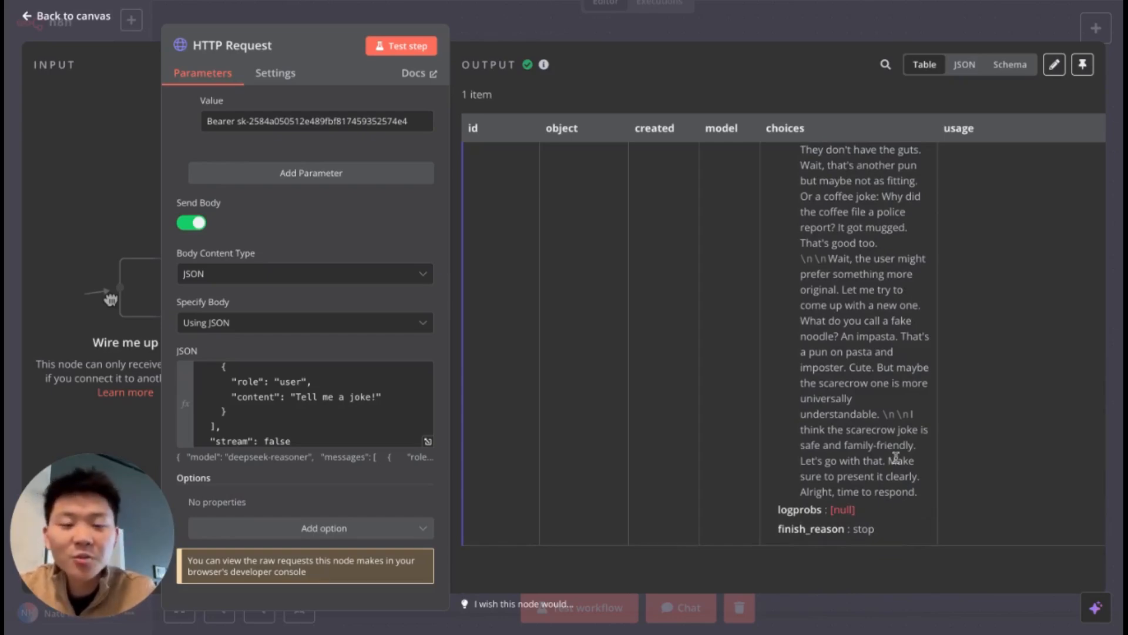
pyautogui.click(74, 16)
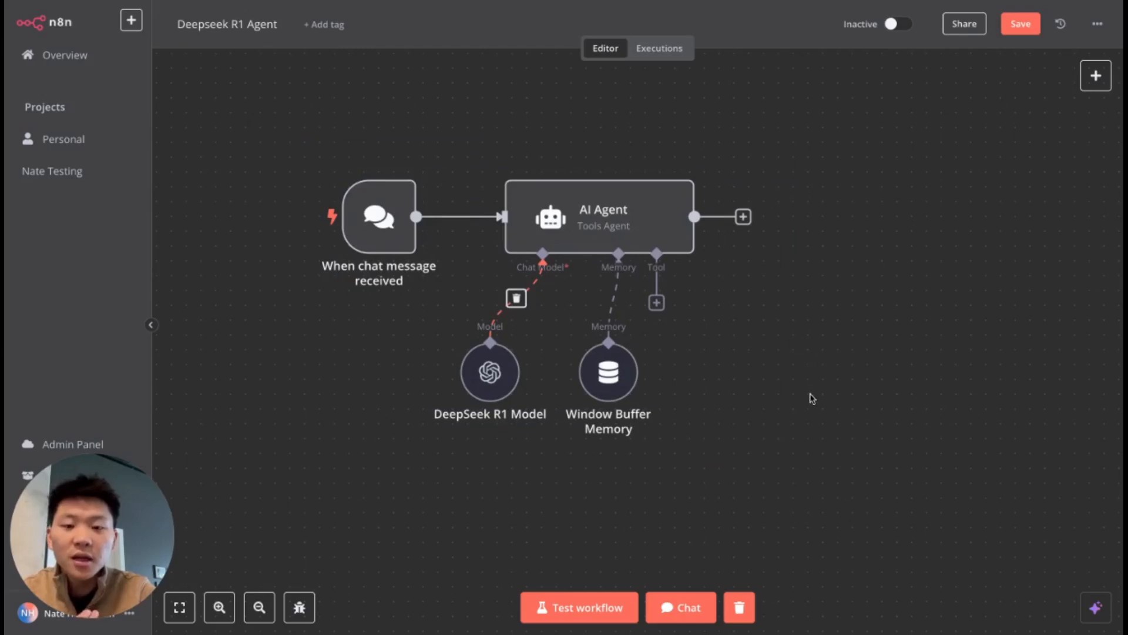
pyautogui.moveTo(491, 373)
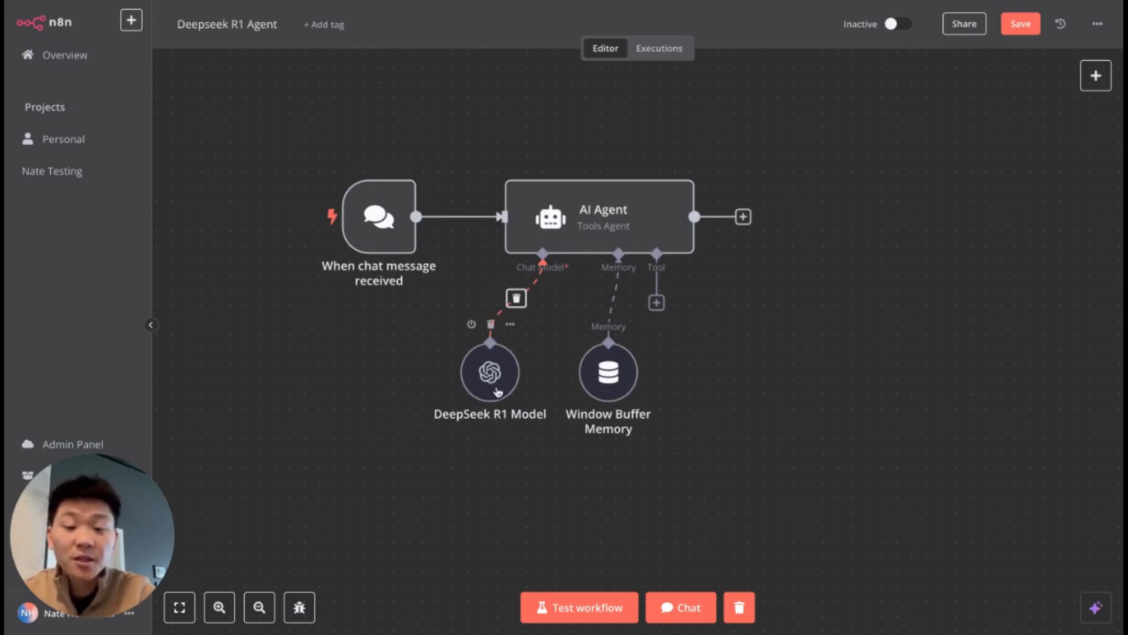
pyautogui.moveTo(504, 388)
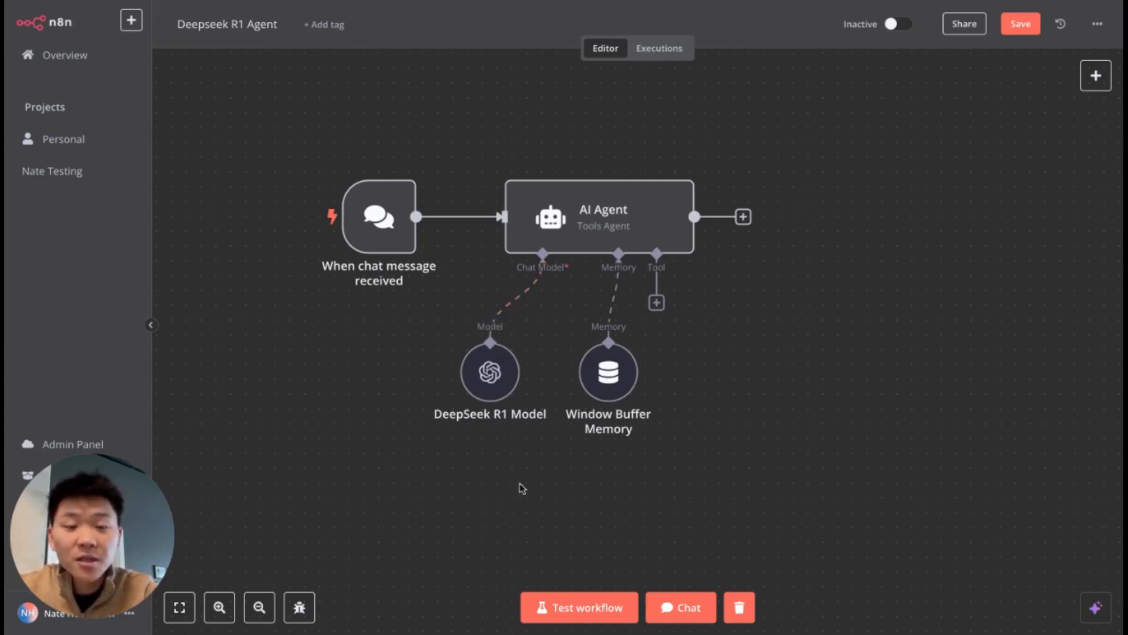
pyautogui.moveTo(504, 426)
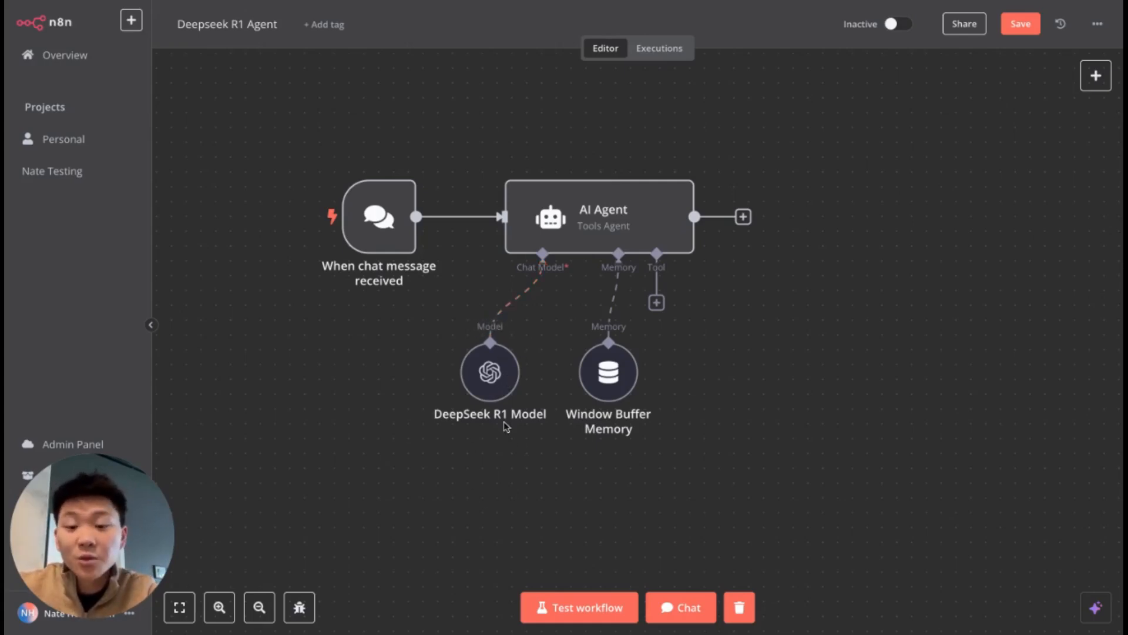
# Send 'tell me a joke' to the Deepseek R1 Agent through the workflow chat
pyautogui.click(679, 607)
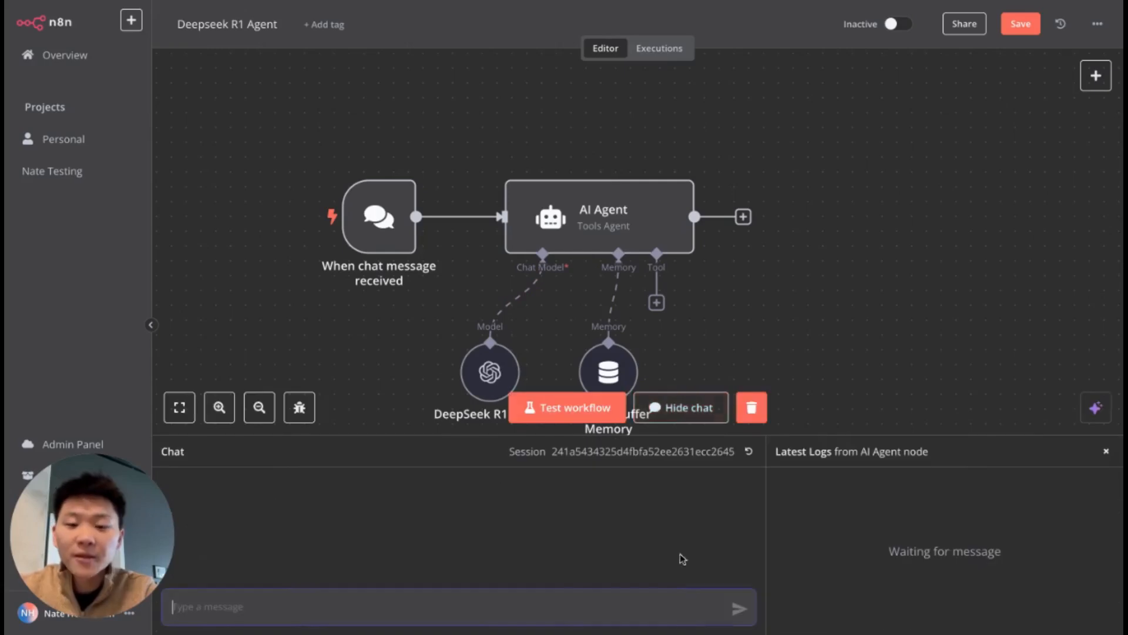
pyautogui.write('tell me a joke')
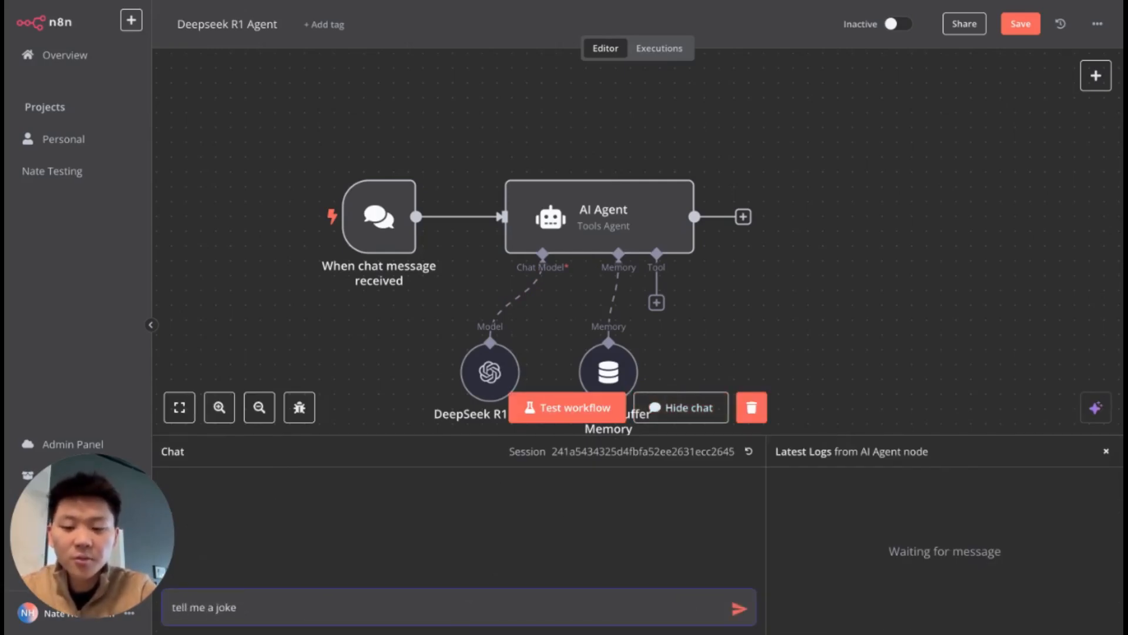
pyautogui.click(740, 607)
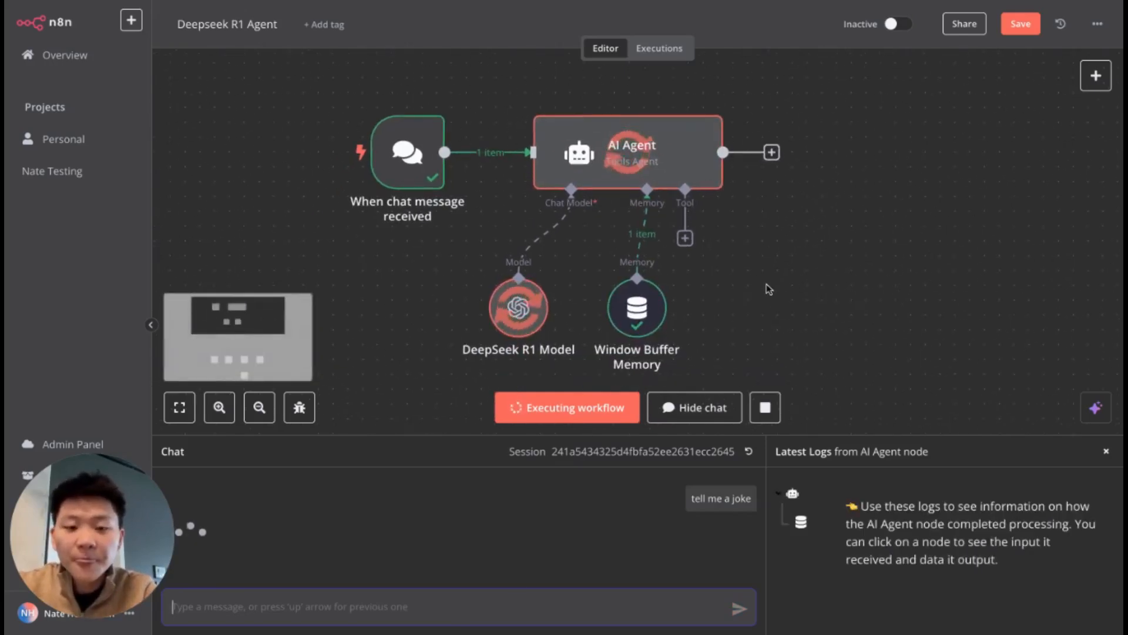